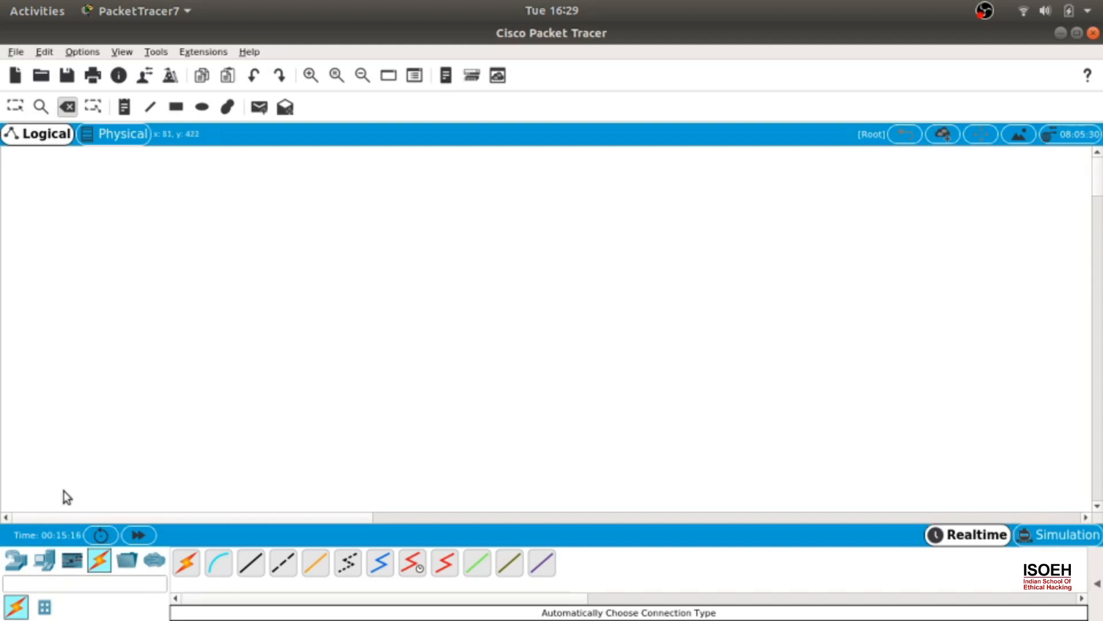
- Place three Router-PT and three Switch-PT, then six PC-PT (PC17–PC22) on the workspace
left_click(15, 560)
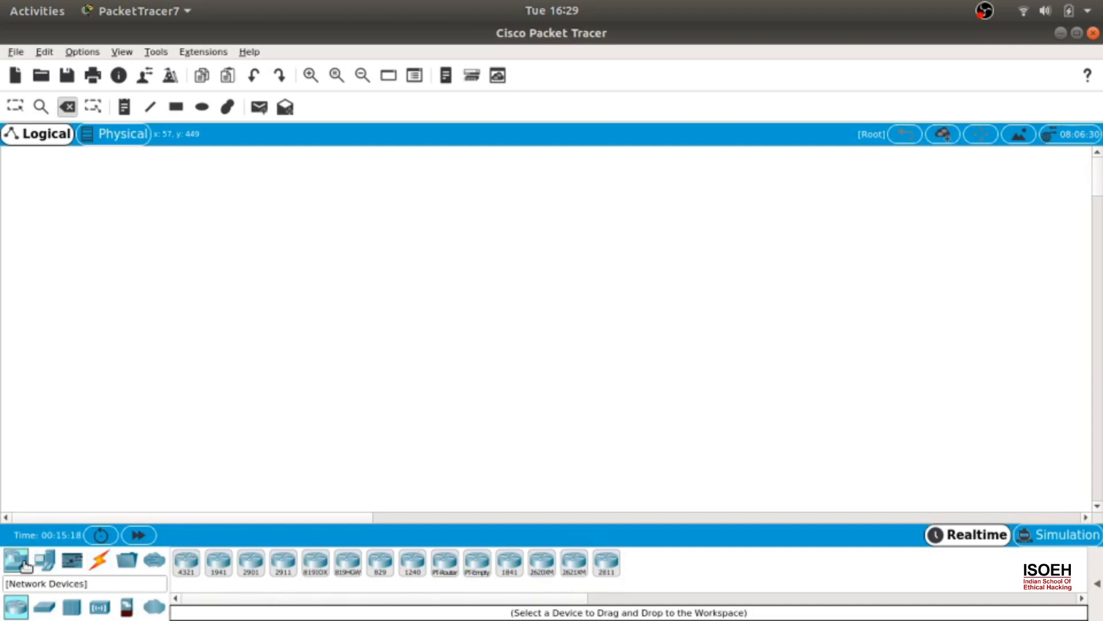
mouse_move(444, 563)
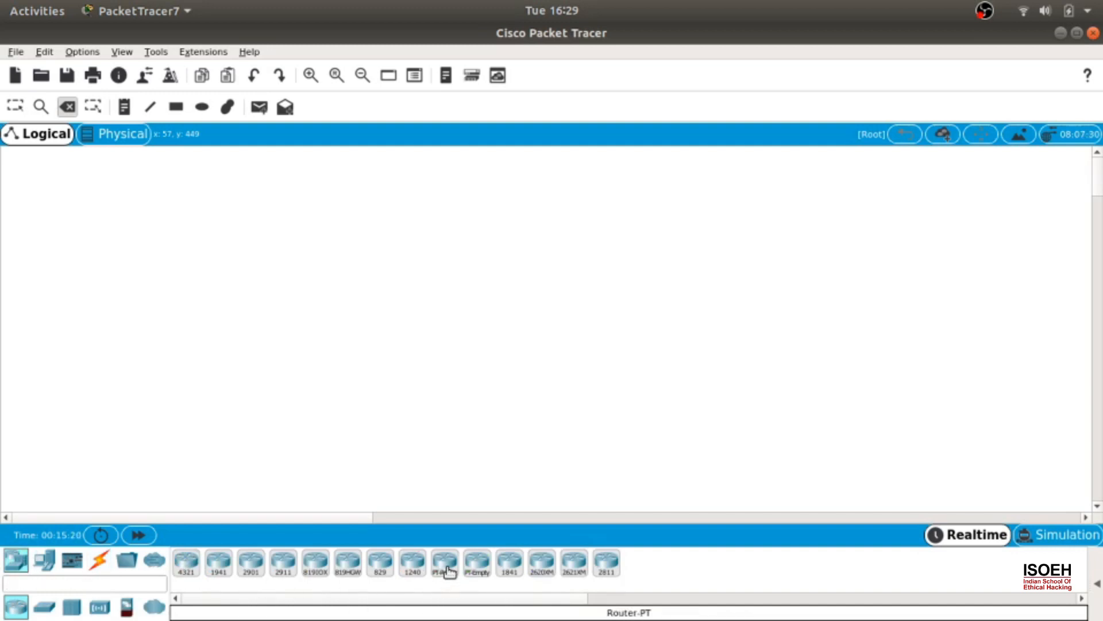
left_click(295, 208)
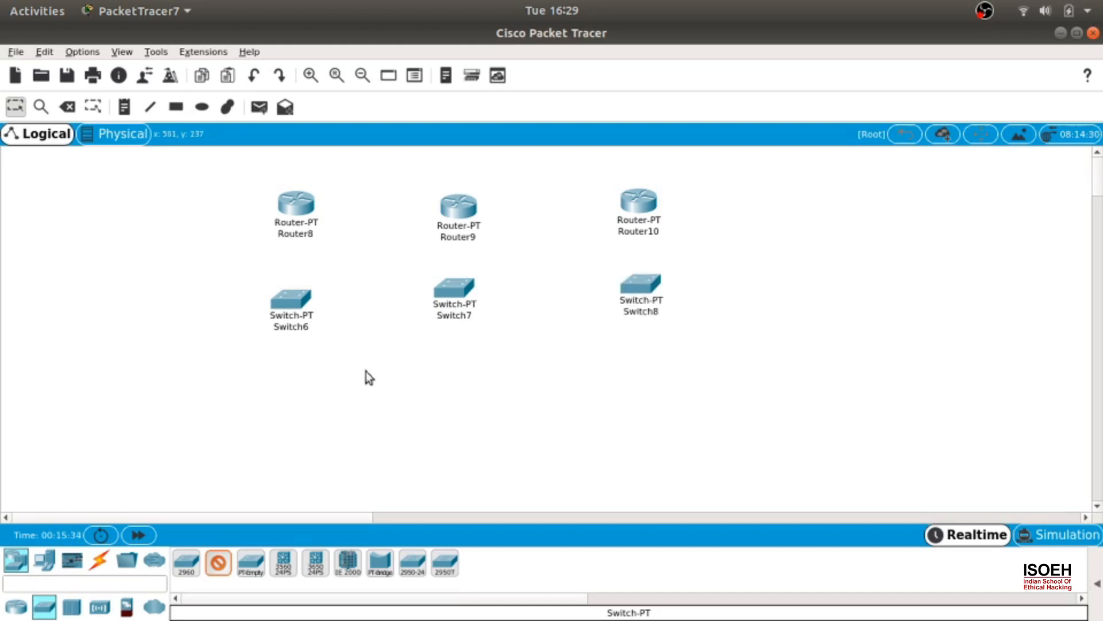
left_click(43, 560)
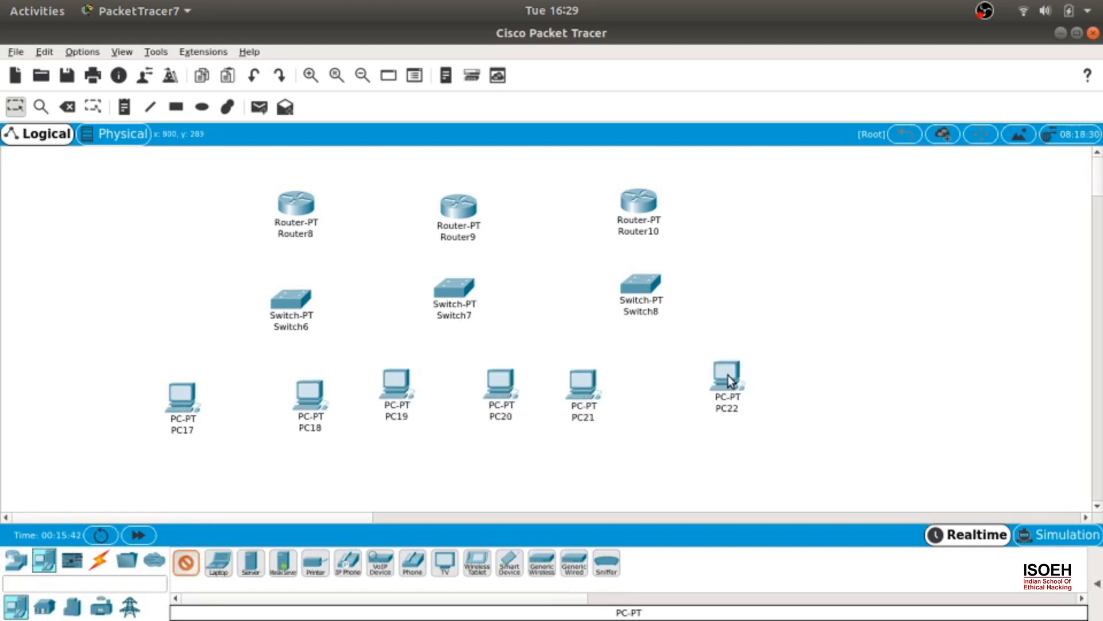
- Link routers, switches and PCs with automatic connections and move Switch8 below Router10
left_click(99, 561)
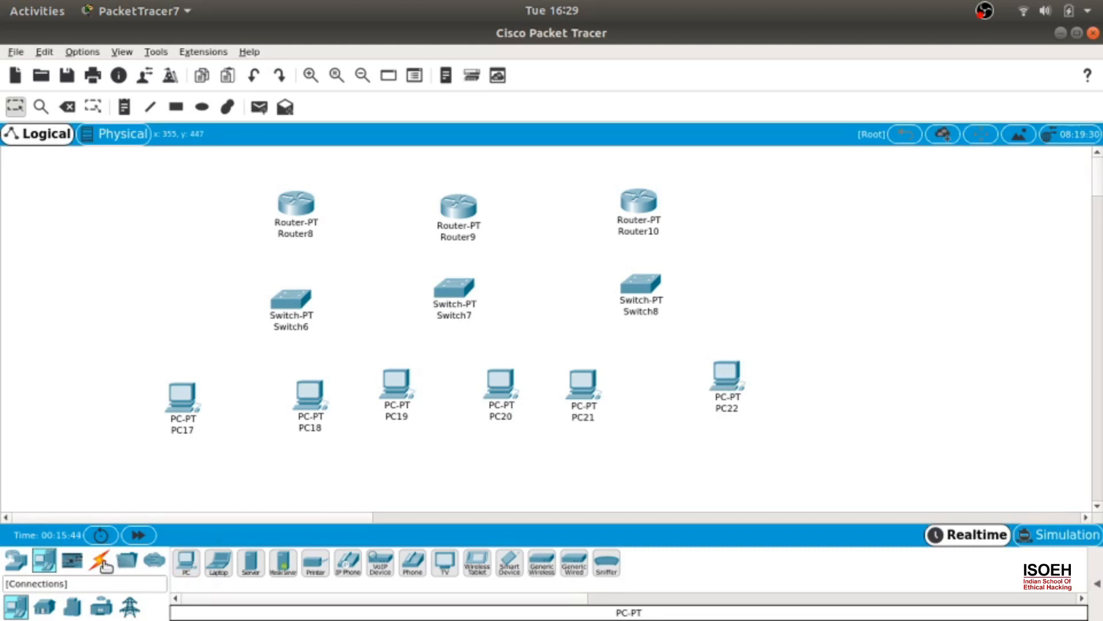
left_click(99, 561)
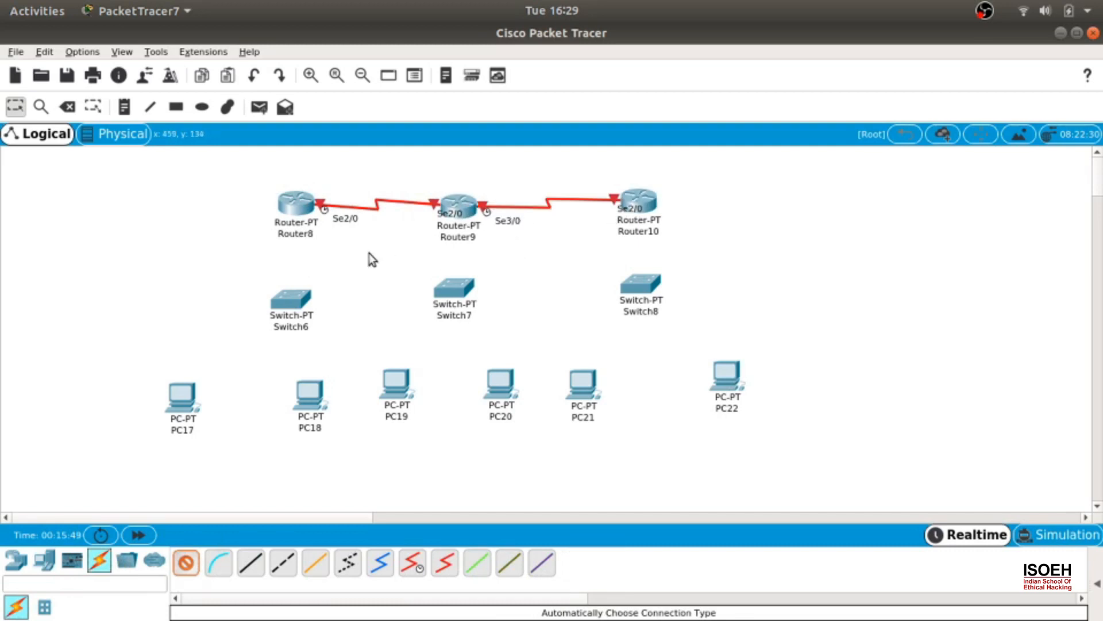
left_click(290, 293)
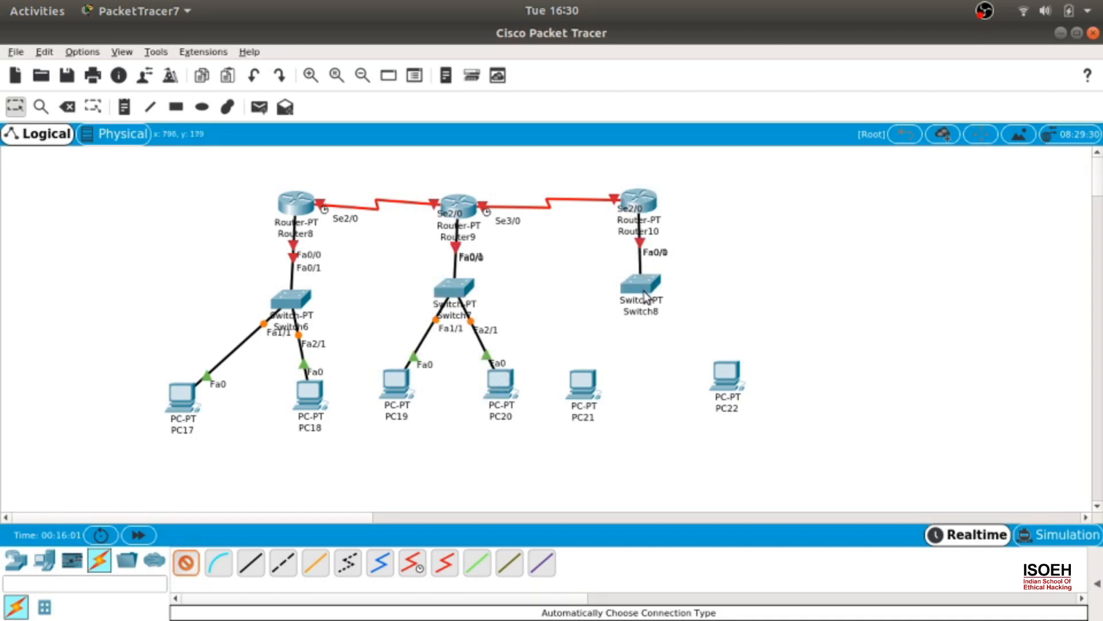
left_click_drag(641, 295, 583, 391)
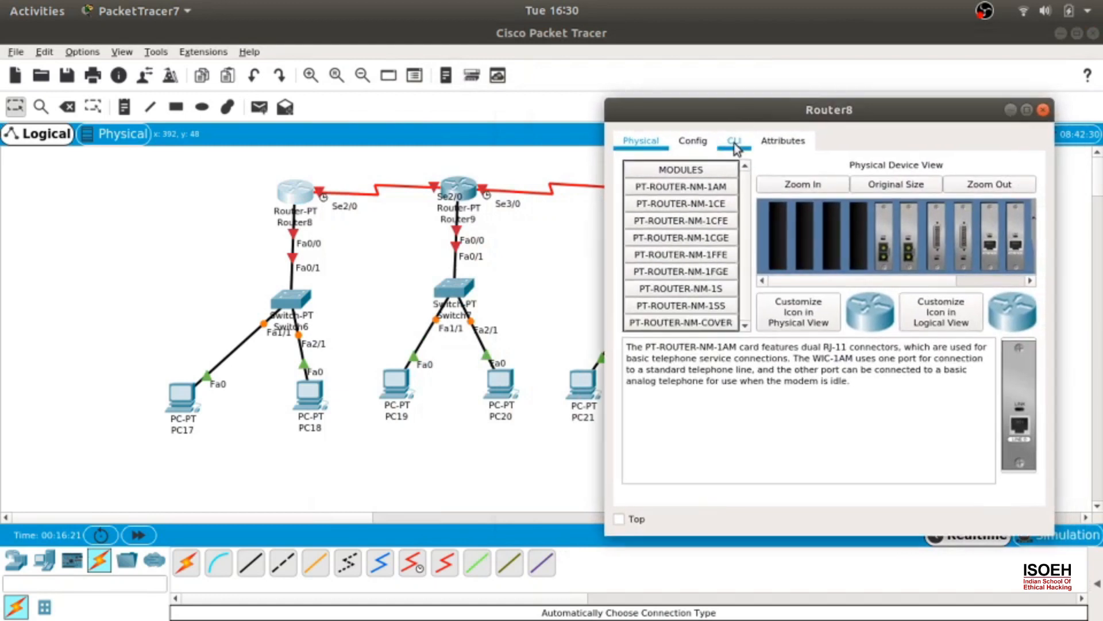
- Bring up Router8 Serial2/0 at 10.0.0.1 and Fa0/0 at 192.168.0.1 with mask 255.255.255.0
left_click(733, 140)
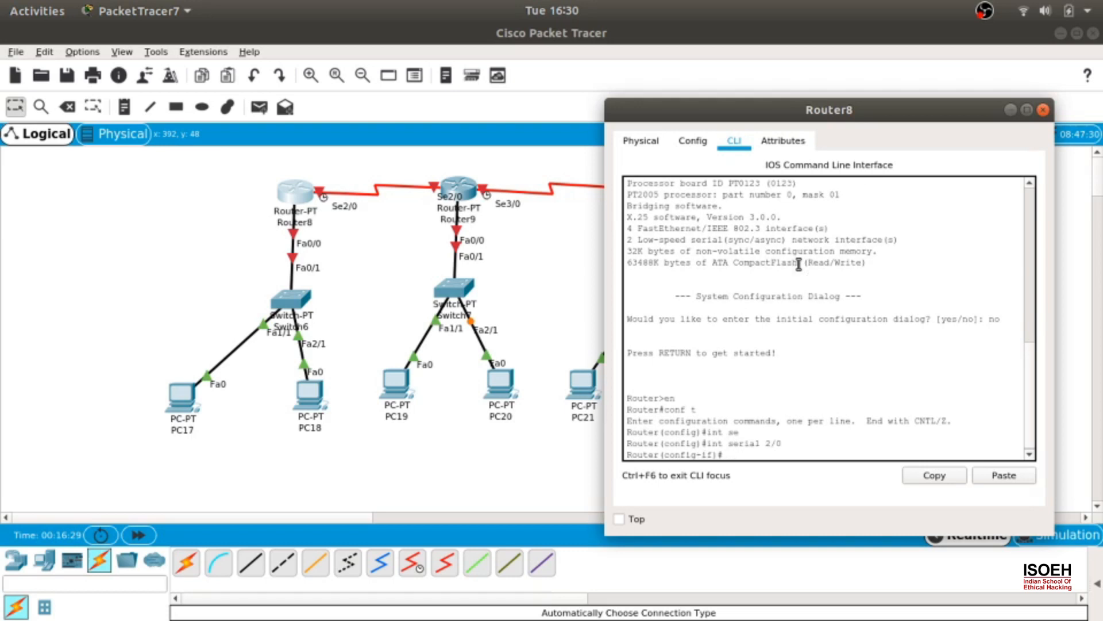
type("no shutdown")
type("ip address")
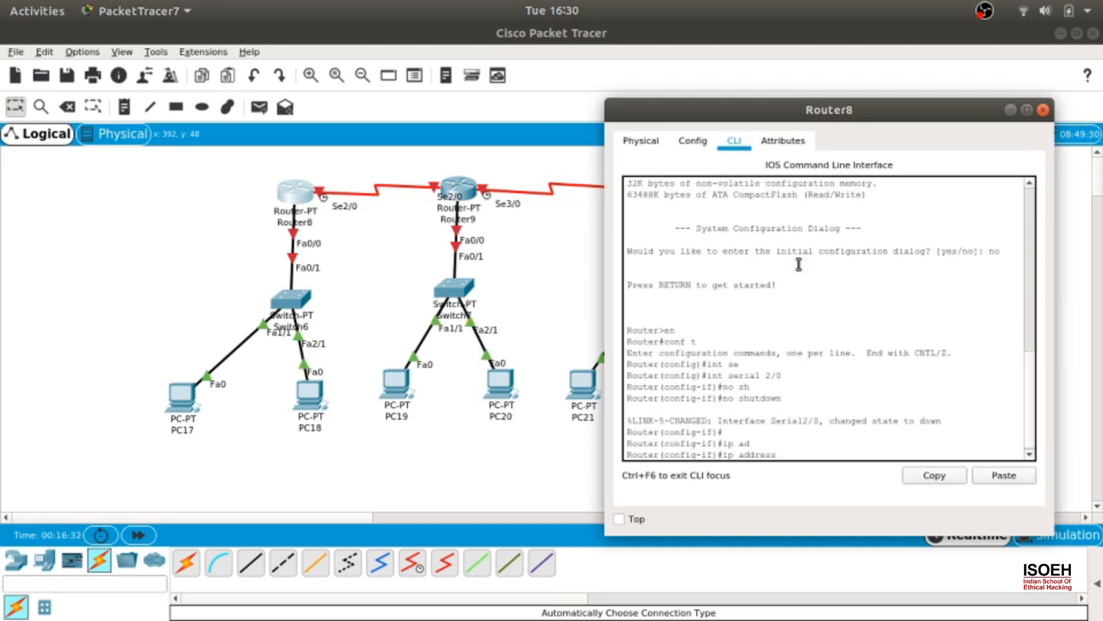
type("10.0.0.1 255.255.255.0")
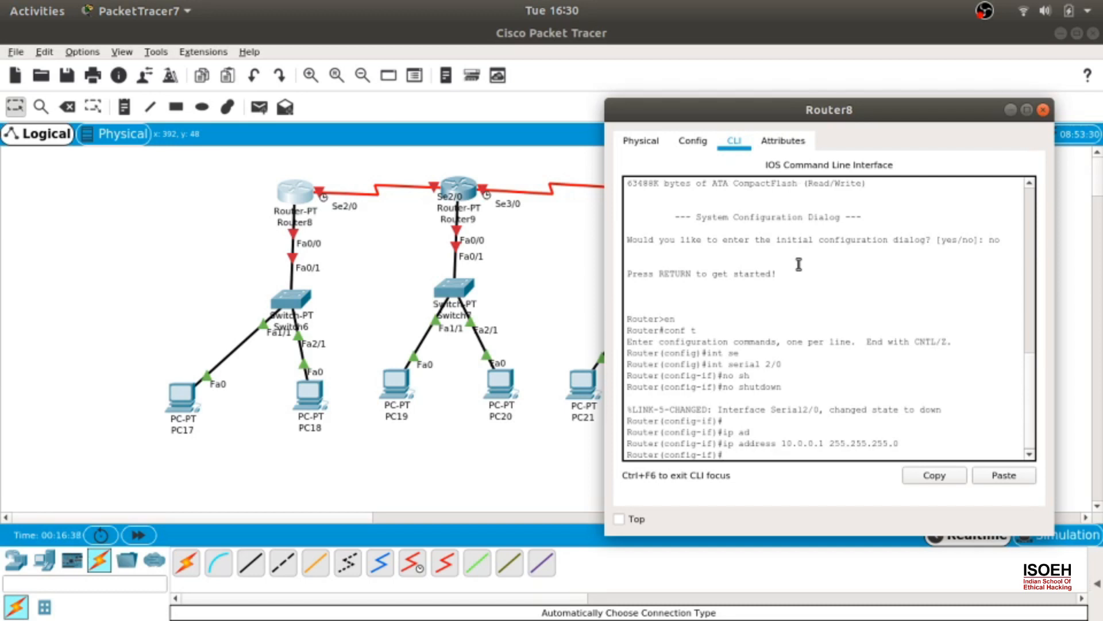
type("int fa0/0")
type("no shutdown")
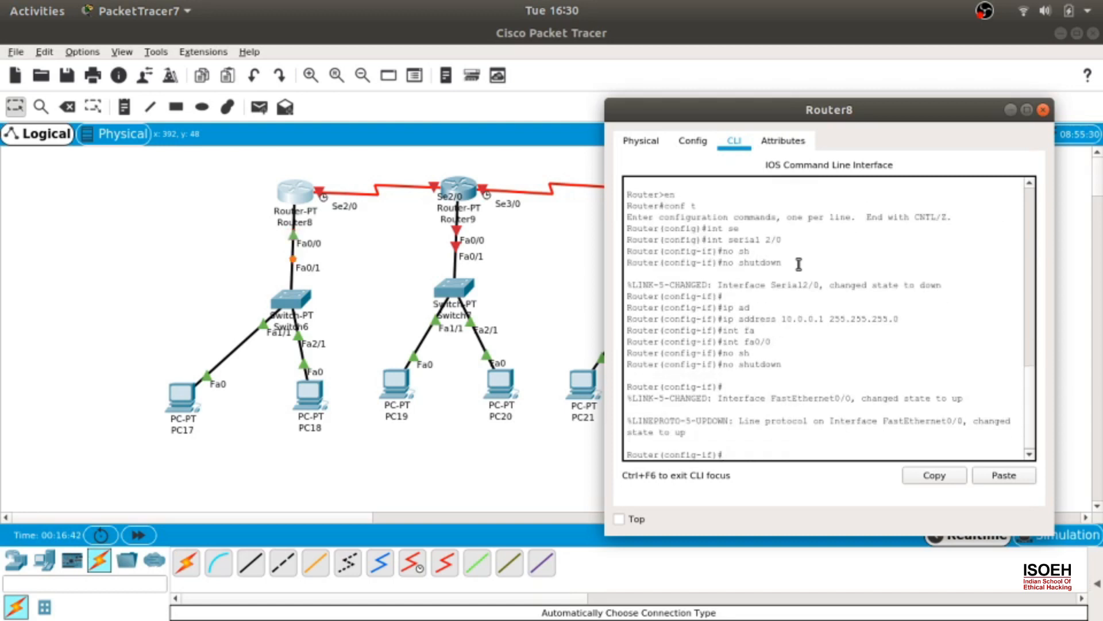
type("ip address 192.168.0.1")
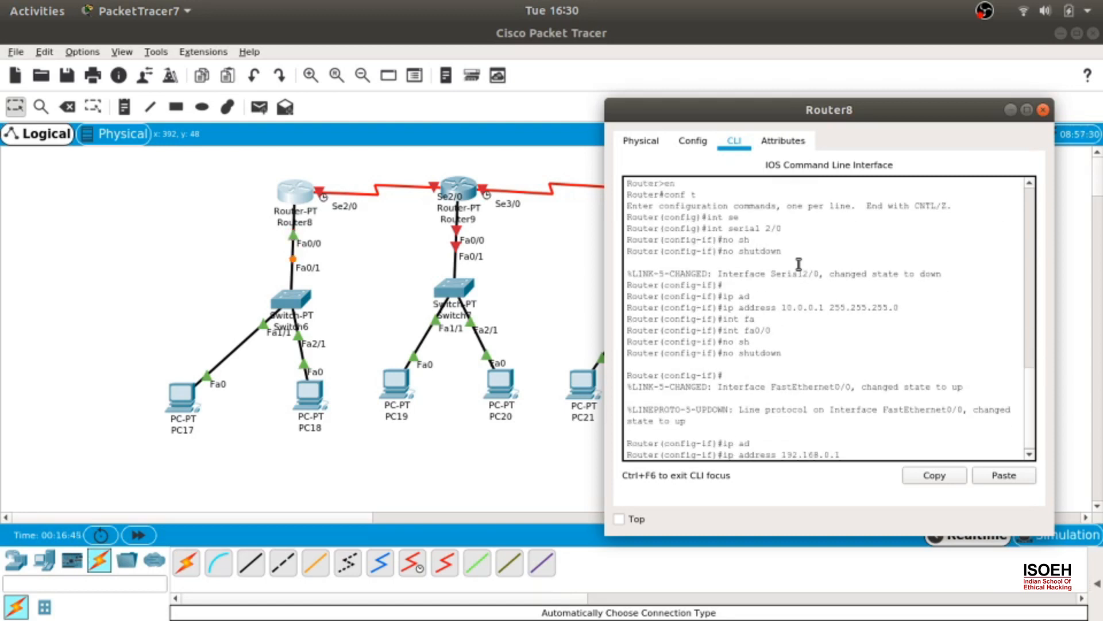
type("255.255.255.0")
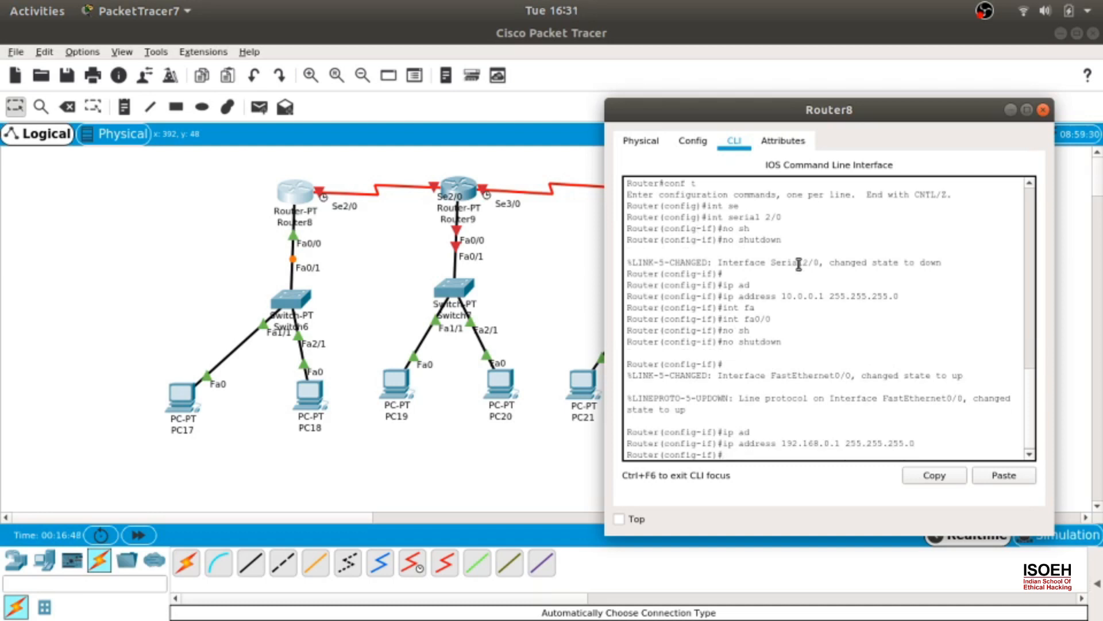
type("ex")
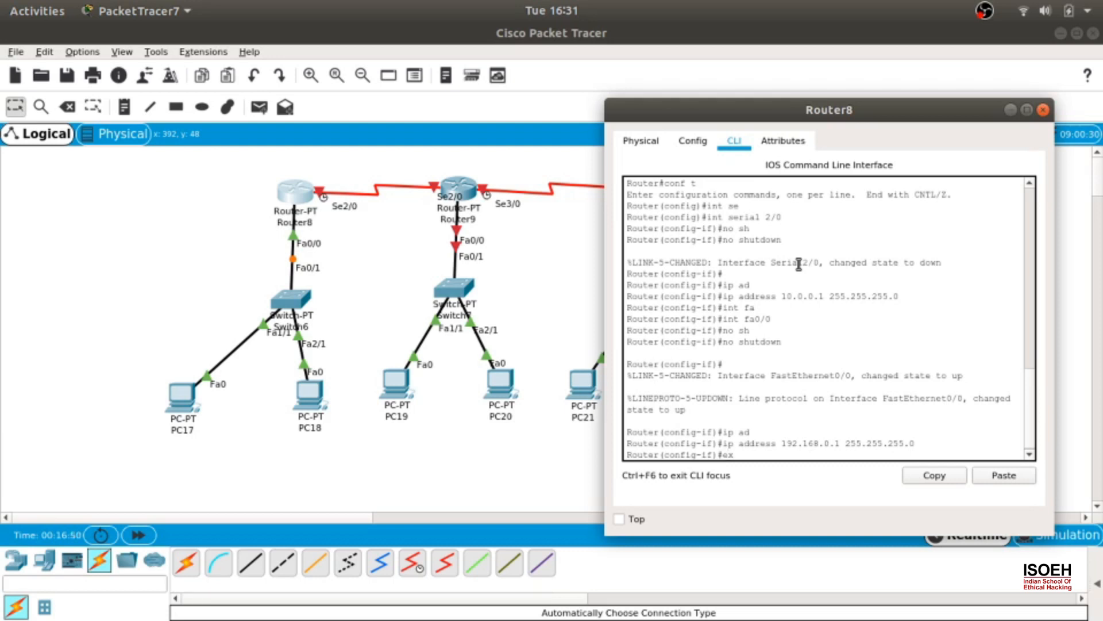
- Create DHCP pool isoeh for network 192.168.0.0/24 with default router 192.168.0.1, then close Router8
type("ip dhcp")
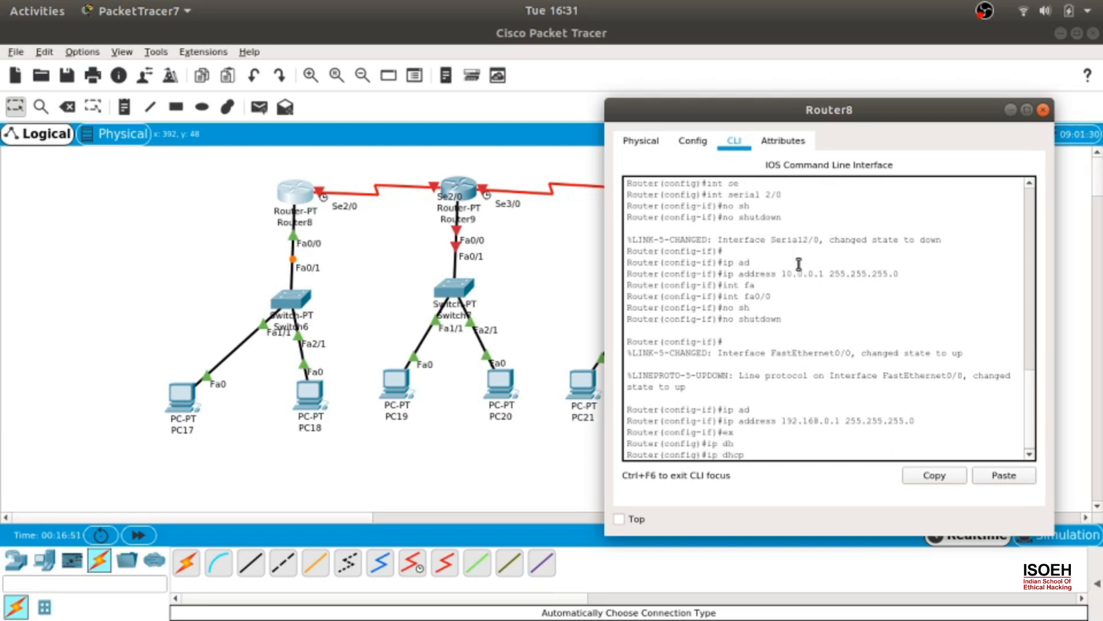
type("pool isoeh")
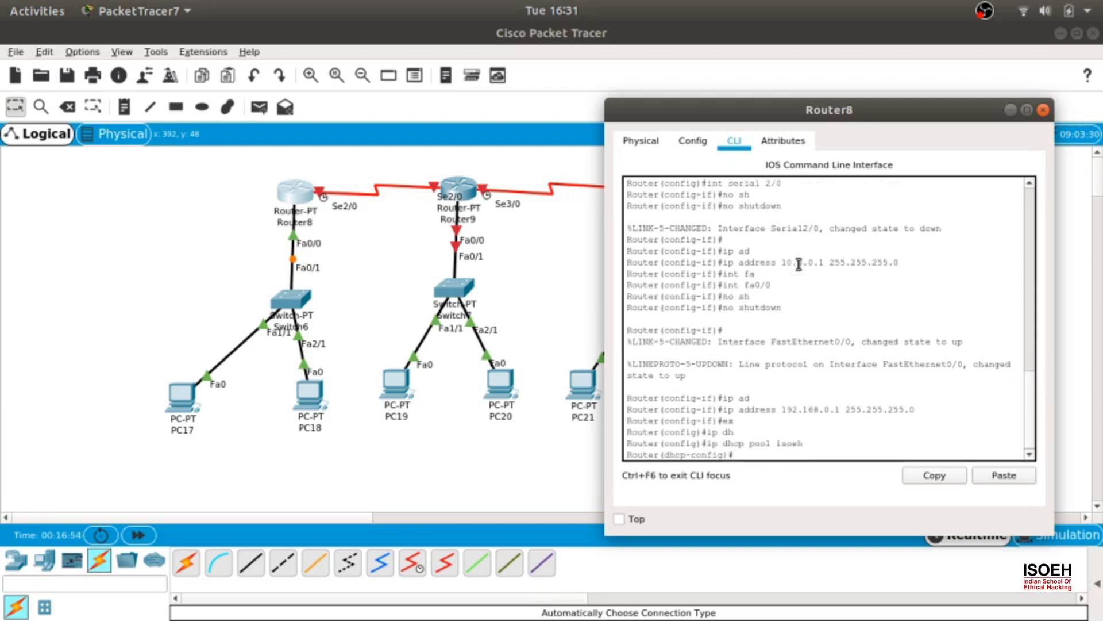
type("network")
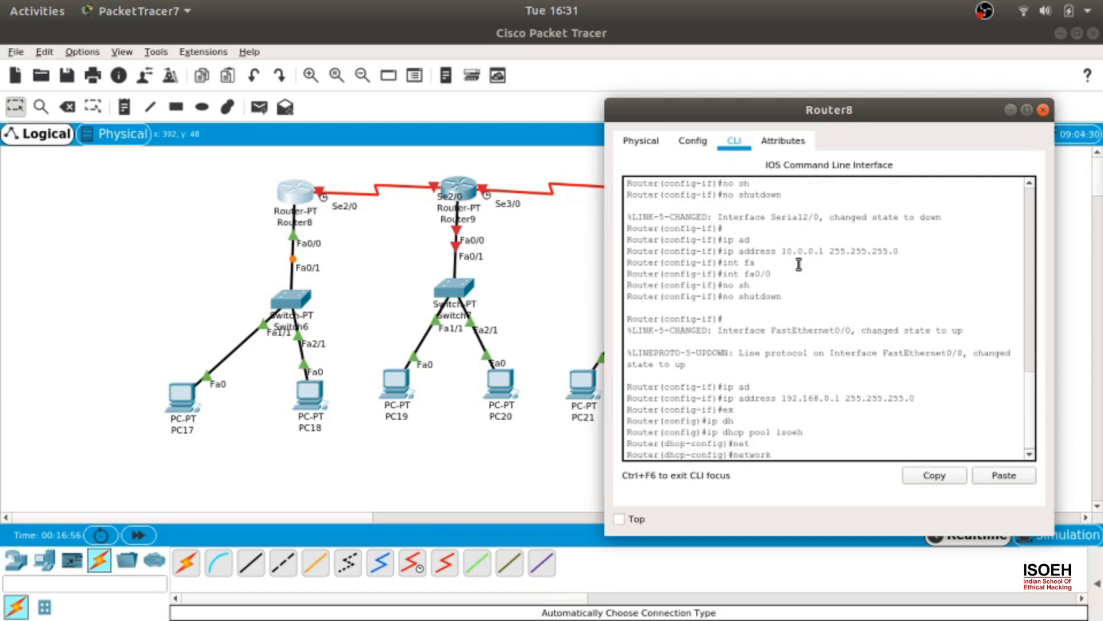
type("192.168.0.0")
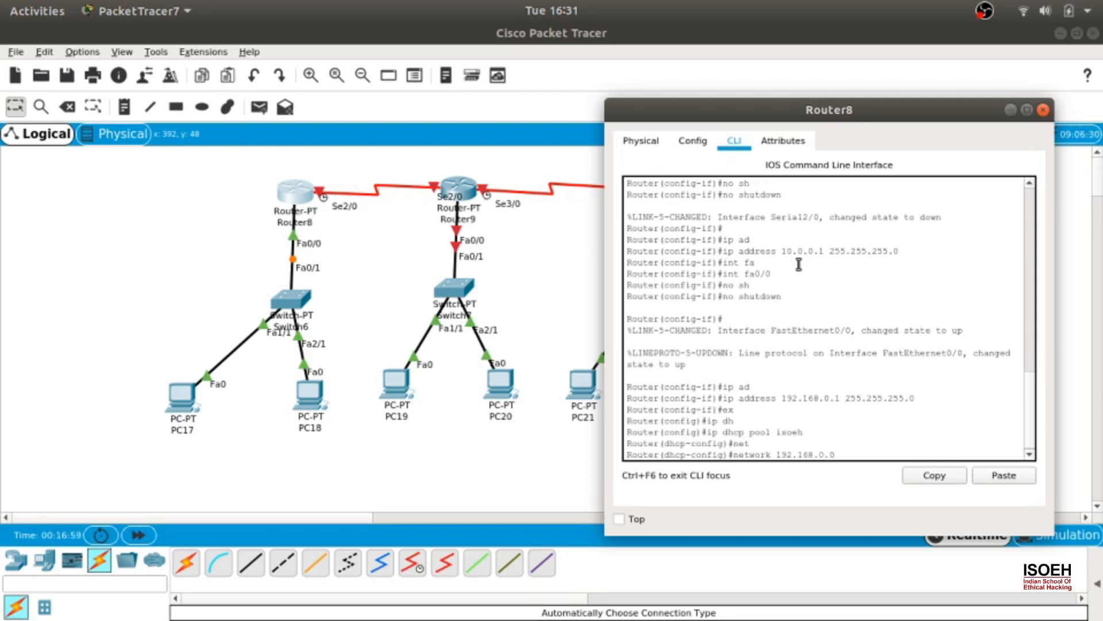
type("255.255.255.0")
type("default-router 1")
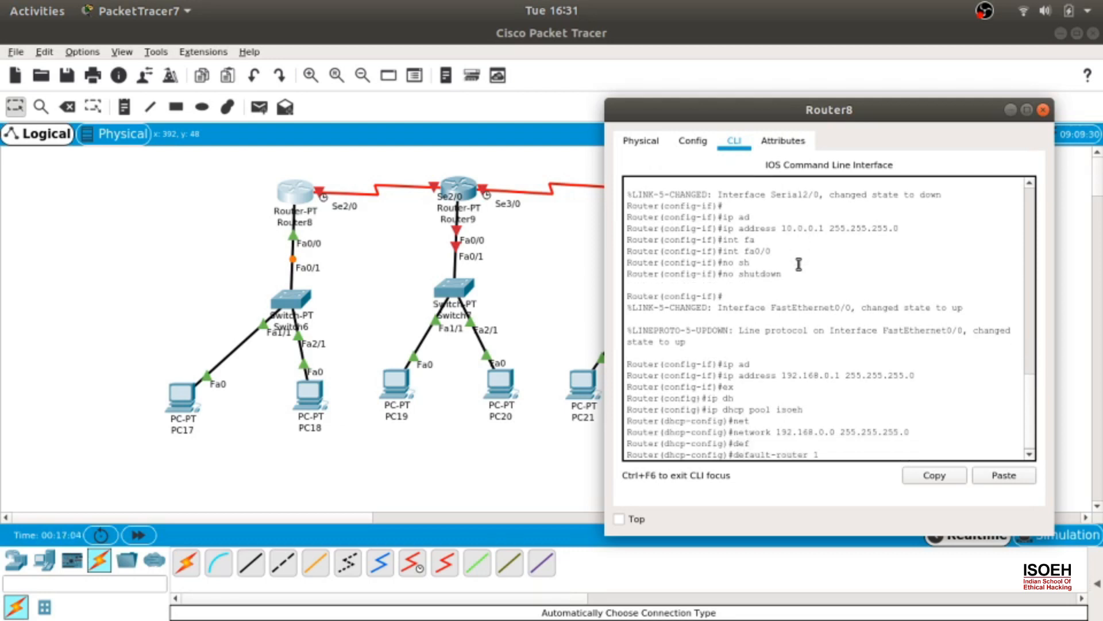
type("92.168.0.1")
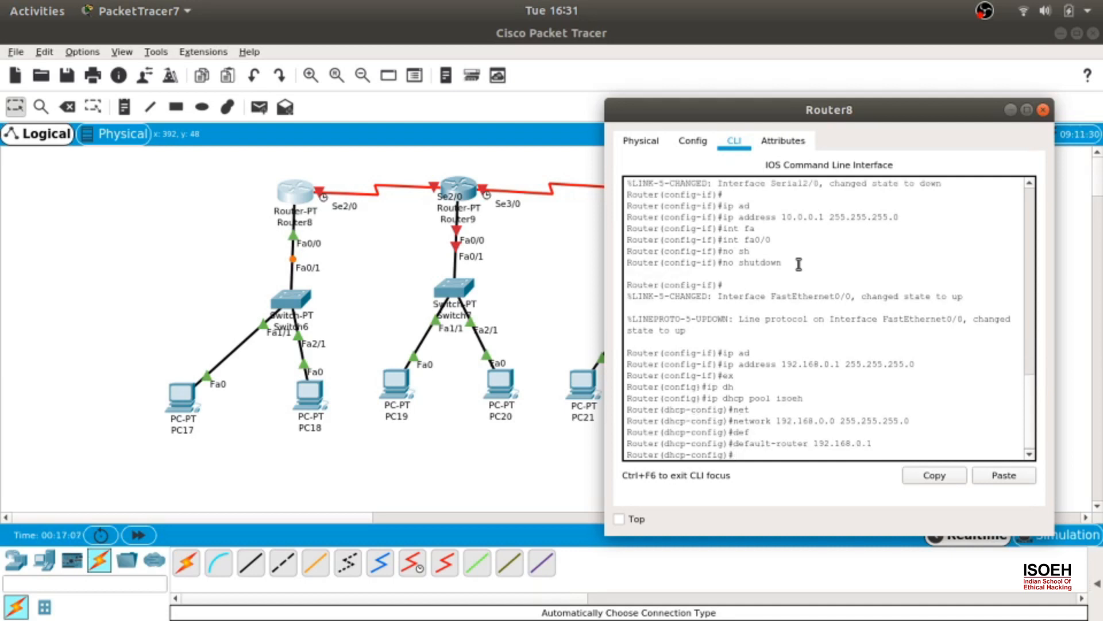
left_click(1044, 110)
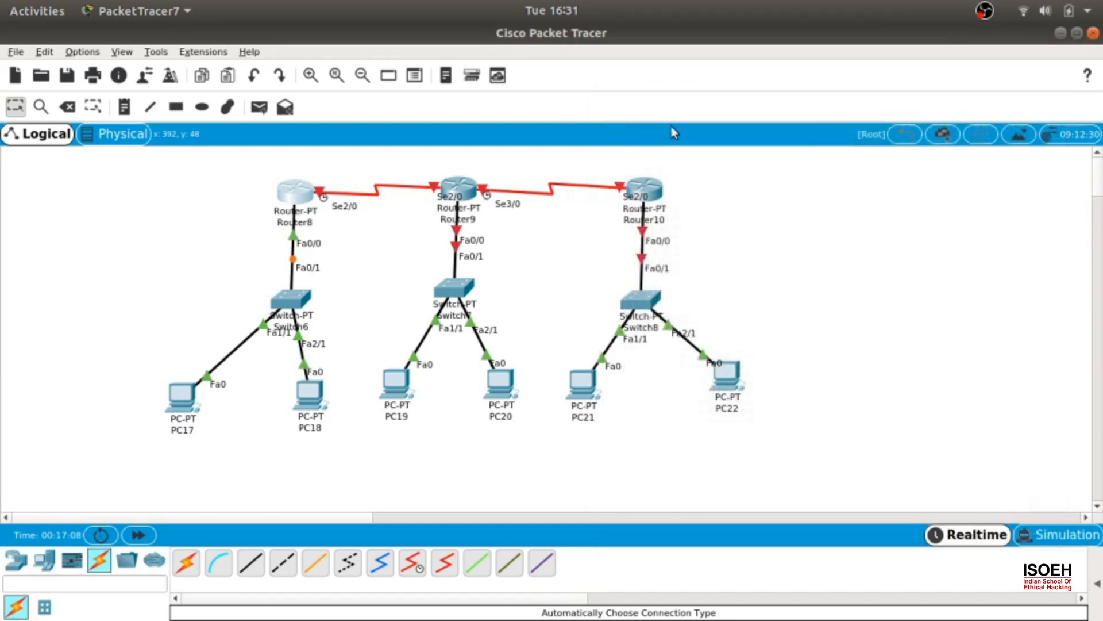
- On Router9 bring Serial2/0 up at 10.0.0.2 255.255.255.0 and enter interface Fa0/0
double_click(456, 188)
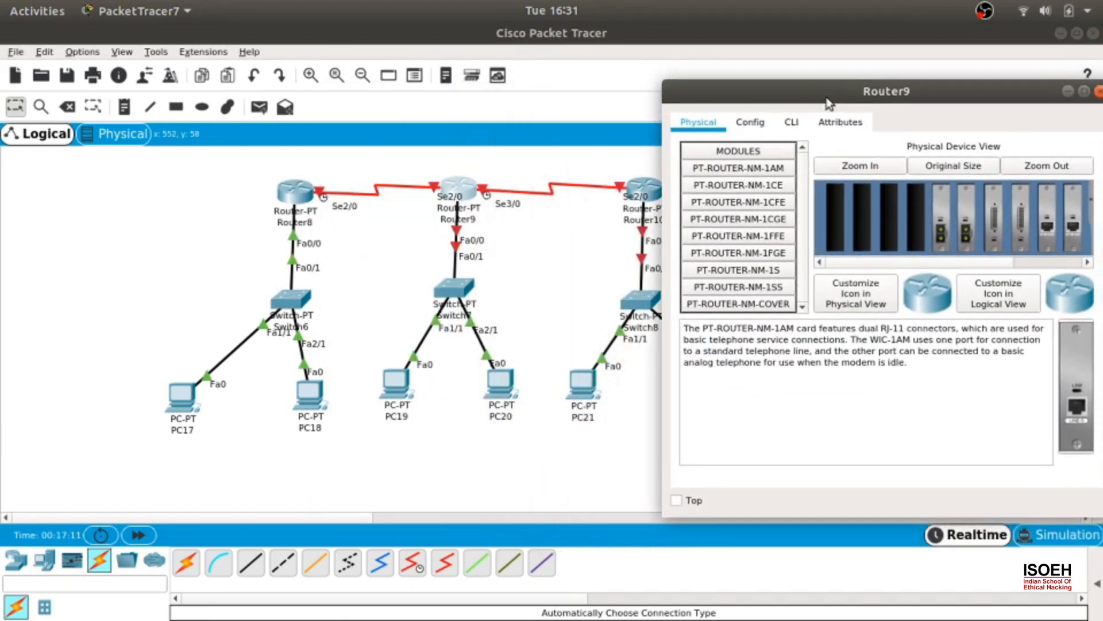
left_click(791, 122)
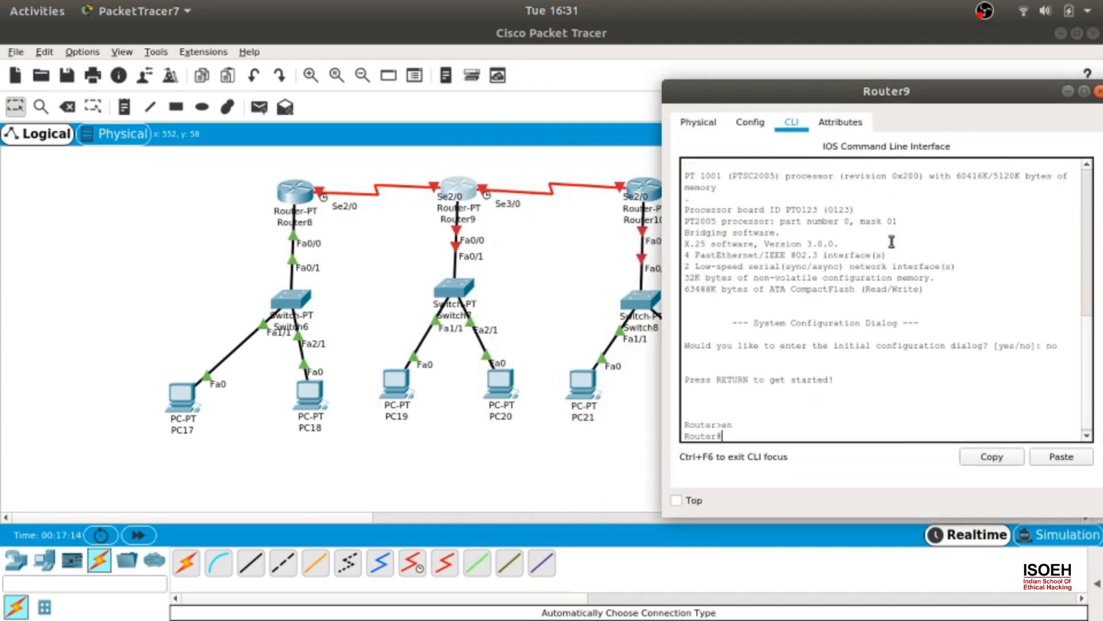
type("conf t")
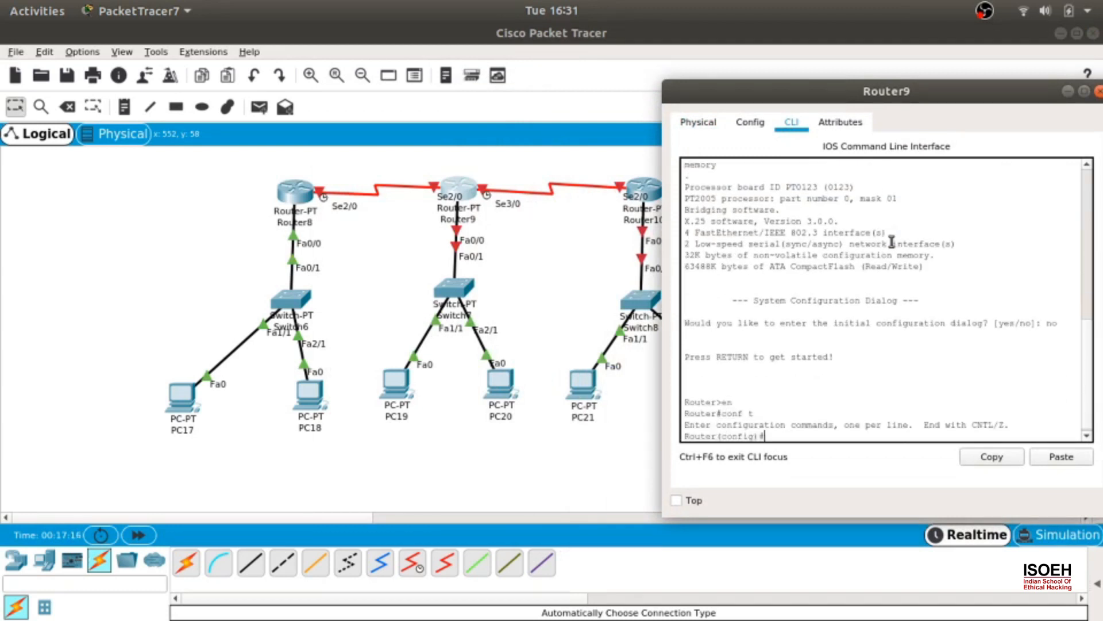
type("int serial 2/0")
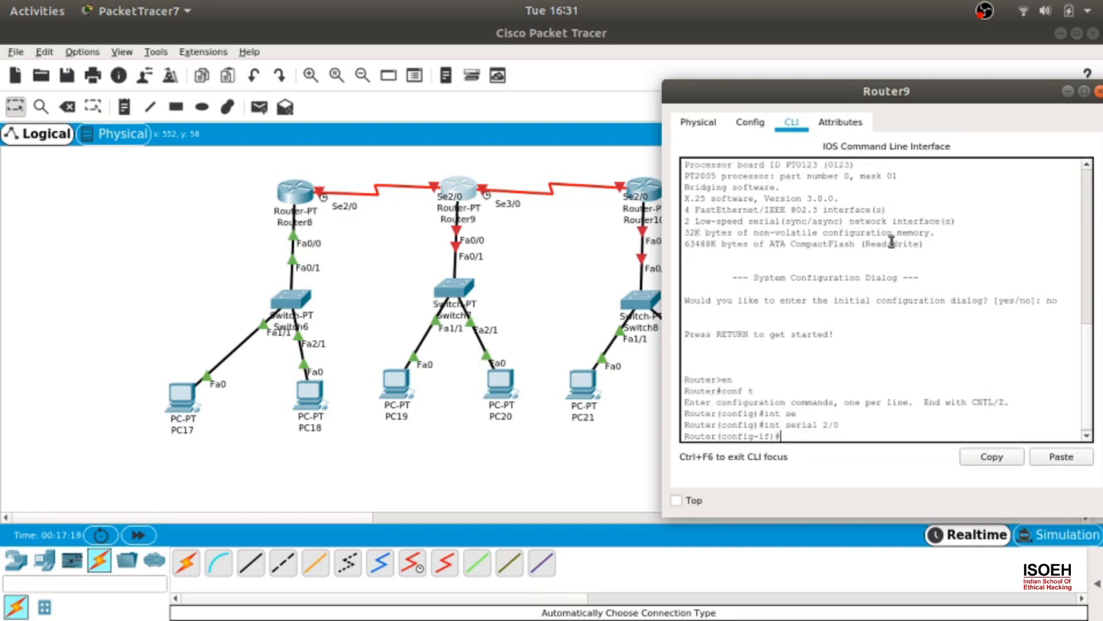
type("no shutdown")
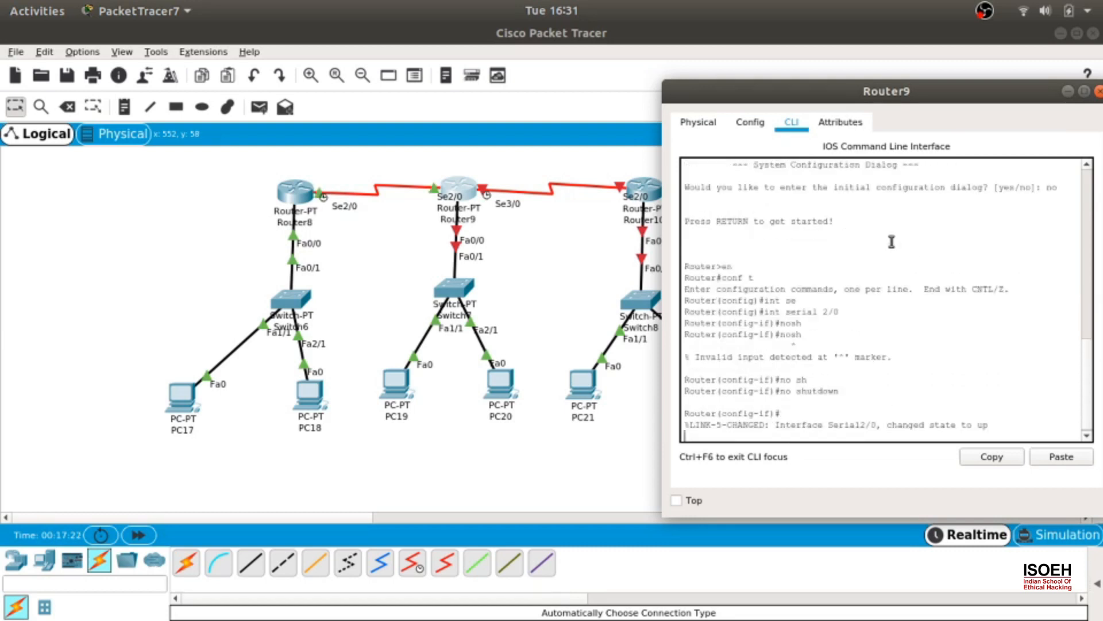
type("ip address 1")
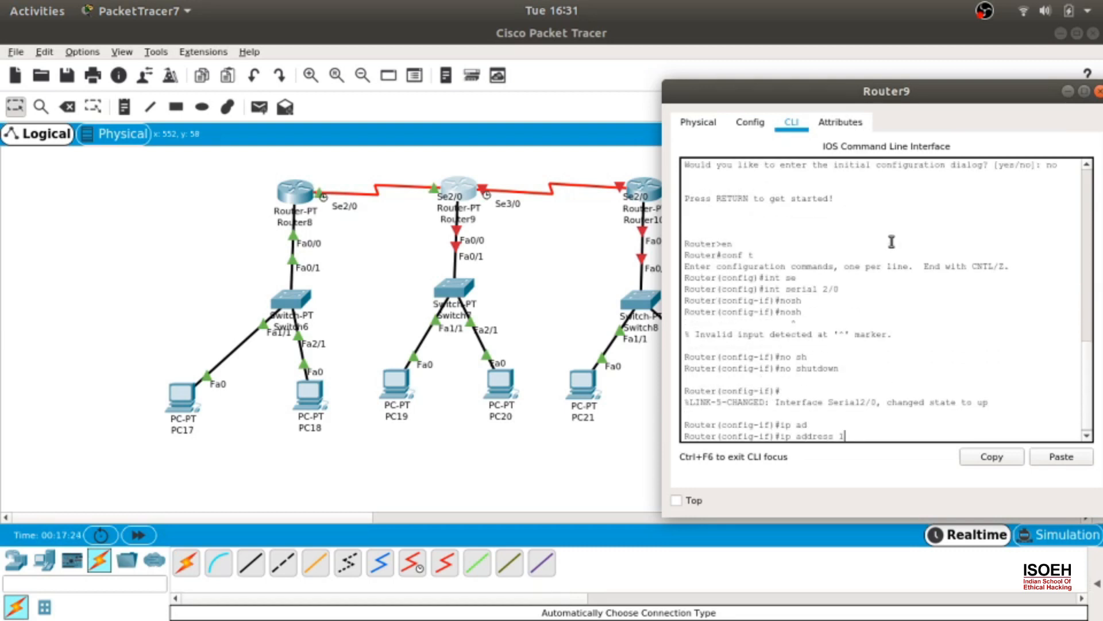
type("0.0.0.2")
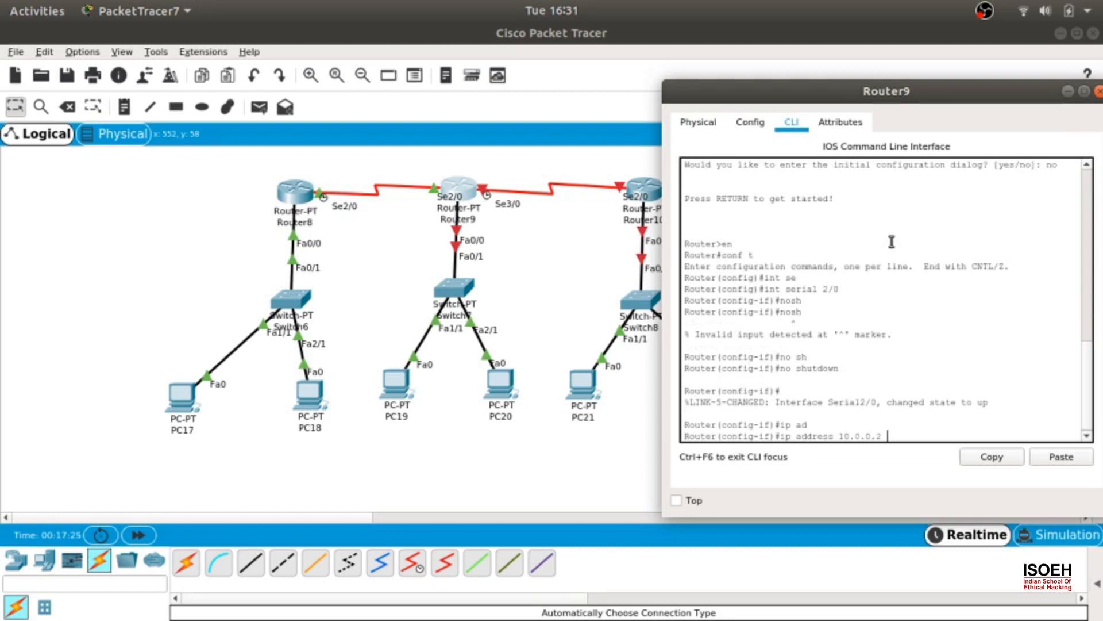
type("255.255.255.0")
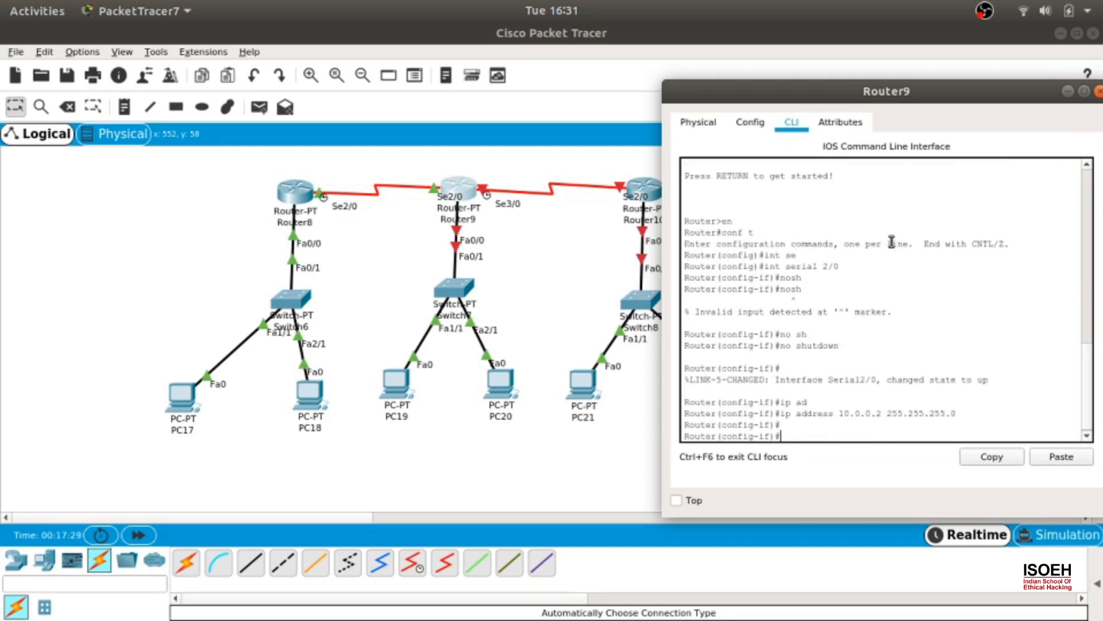
type("int f0/0")
type("no shutdown")
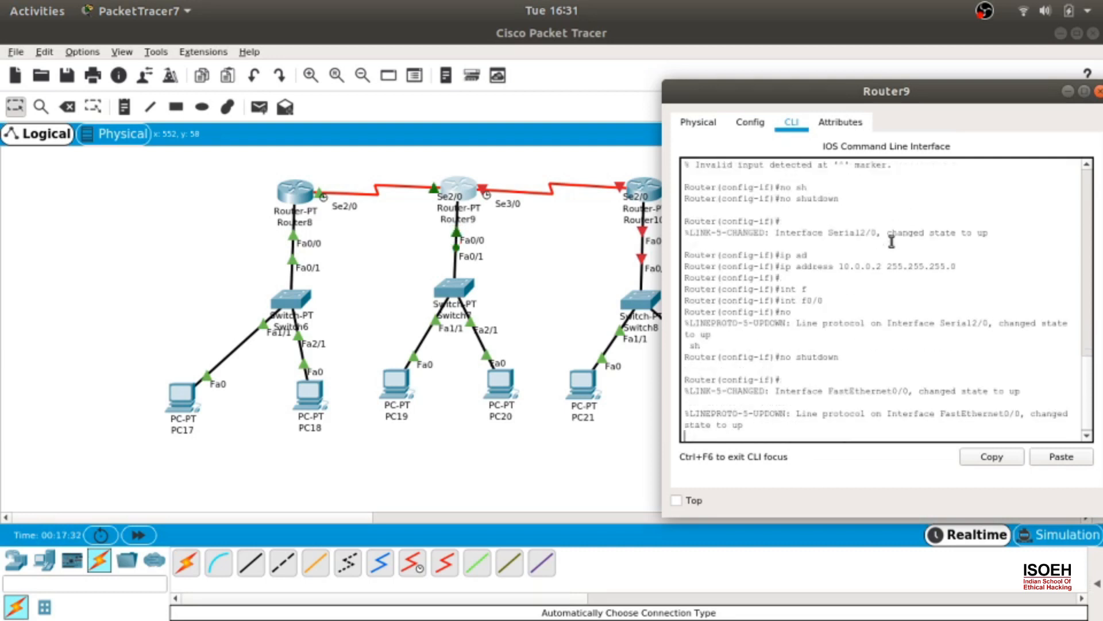
- Give Router9 Fa0/0 192.168.1.1 and a DHCP pool isoeh for network 192.168.1.0 255.255.255.0
type("ip address")
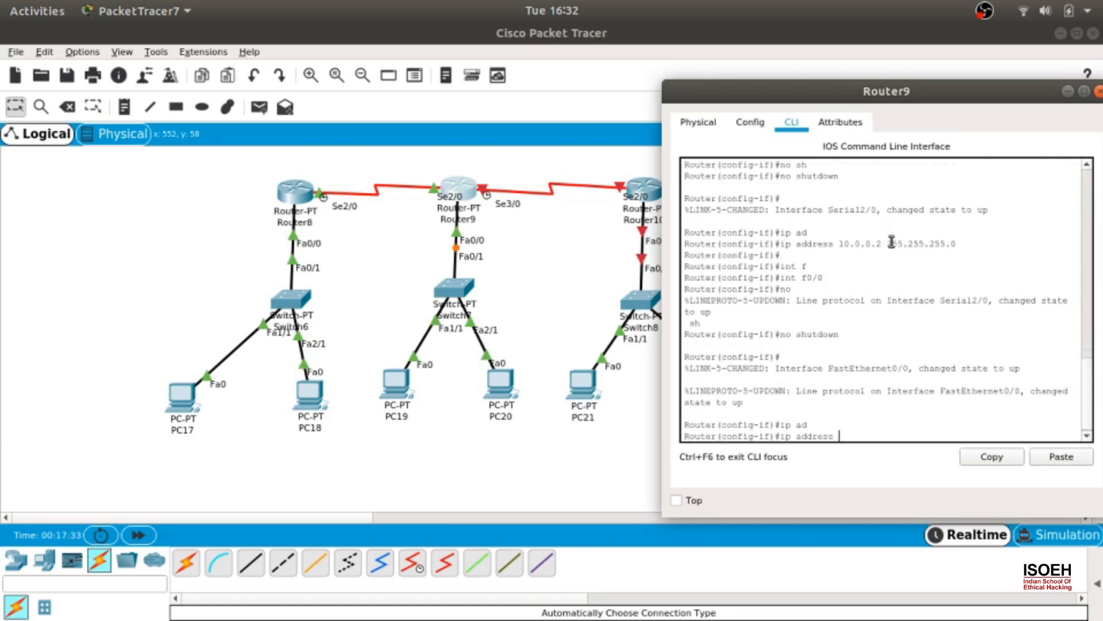
type("192.168.1.1 255.255.255.0")
type("ip dhcp pool isoeh")
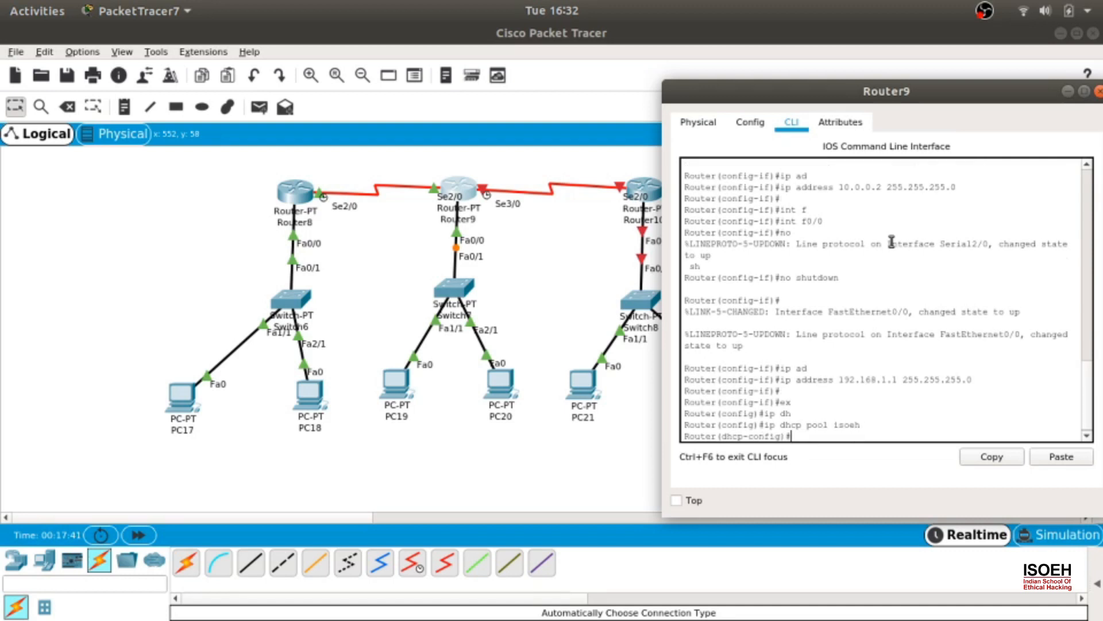
type("network 192")
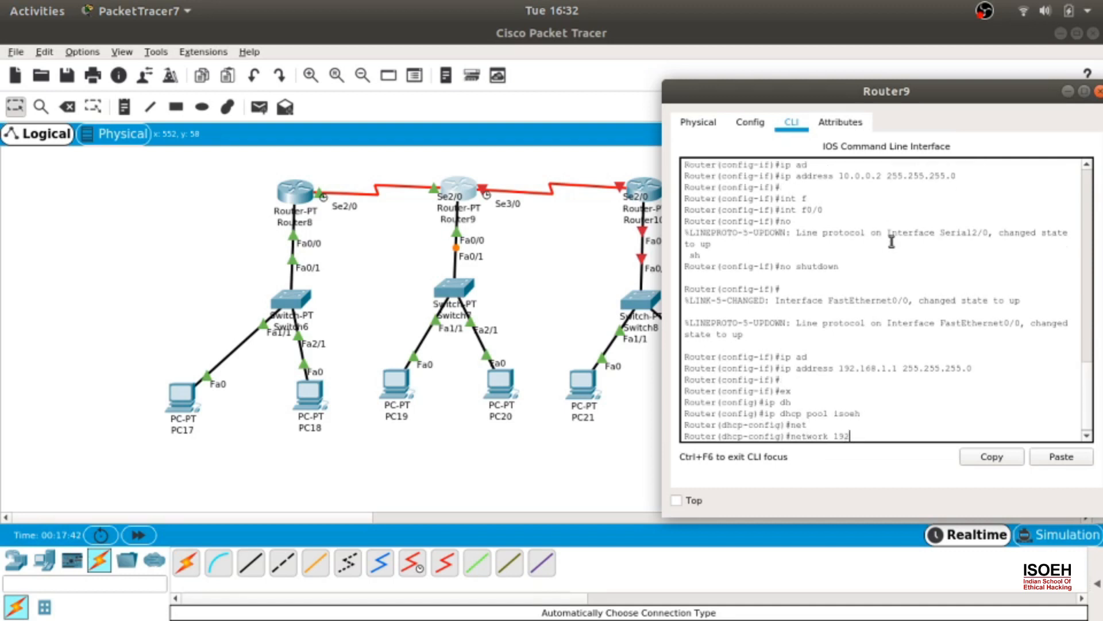
type(".168.1.0")
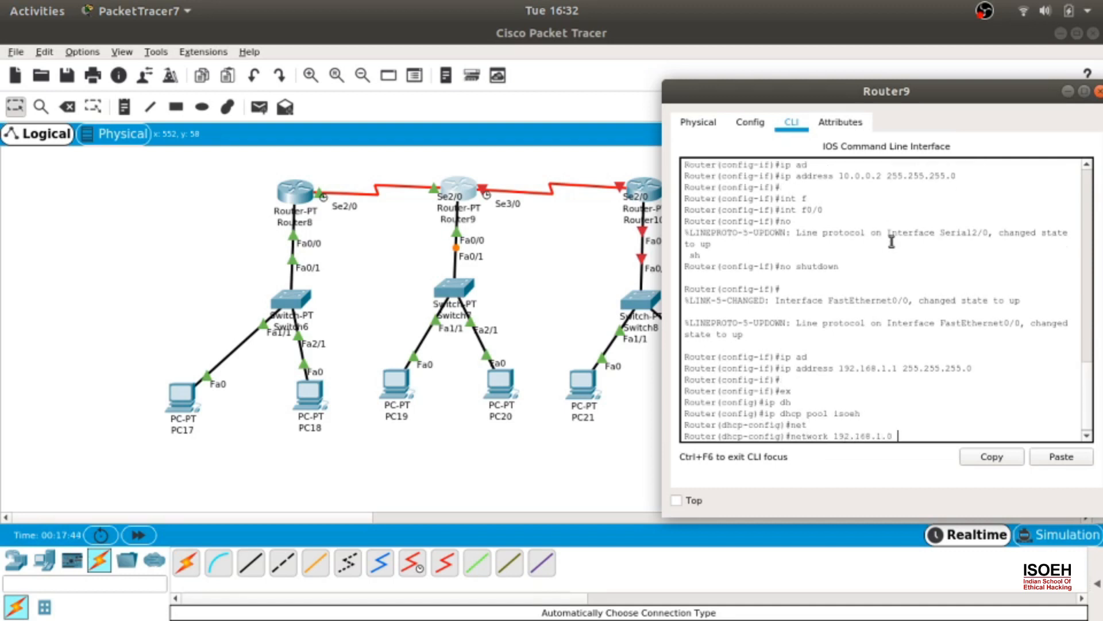
type("255.255.255.0")
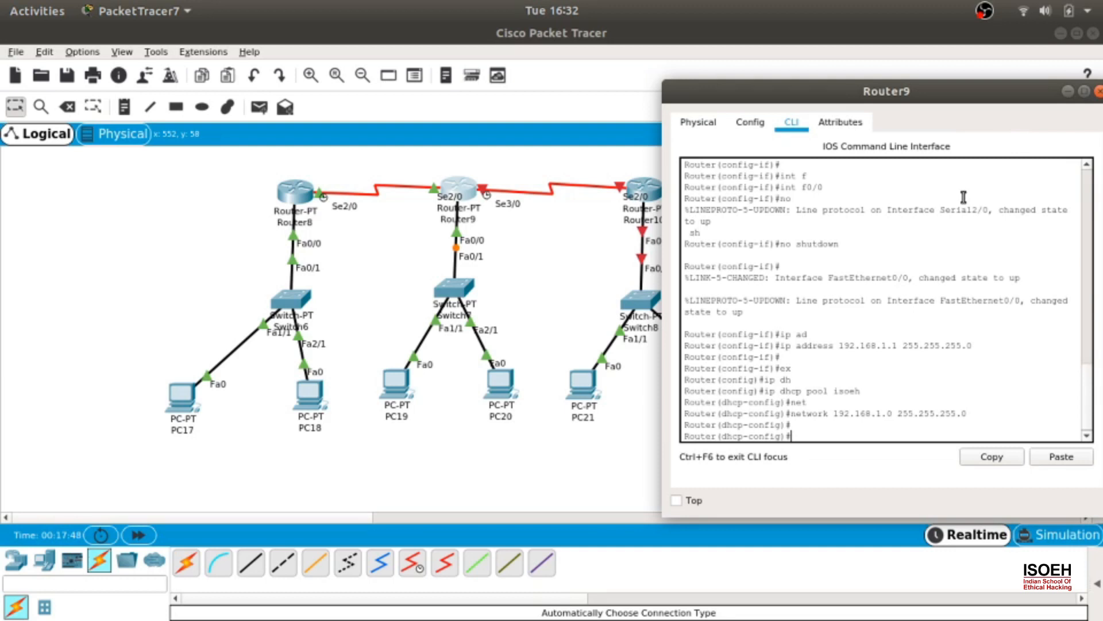
- Set Router9 Serial3/0 to 11.0.0.1 and close its configuration window
type("int")
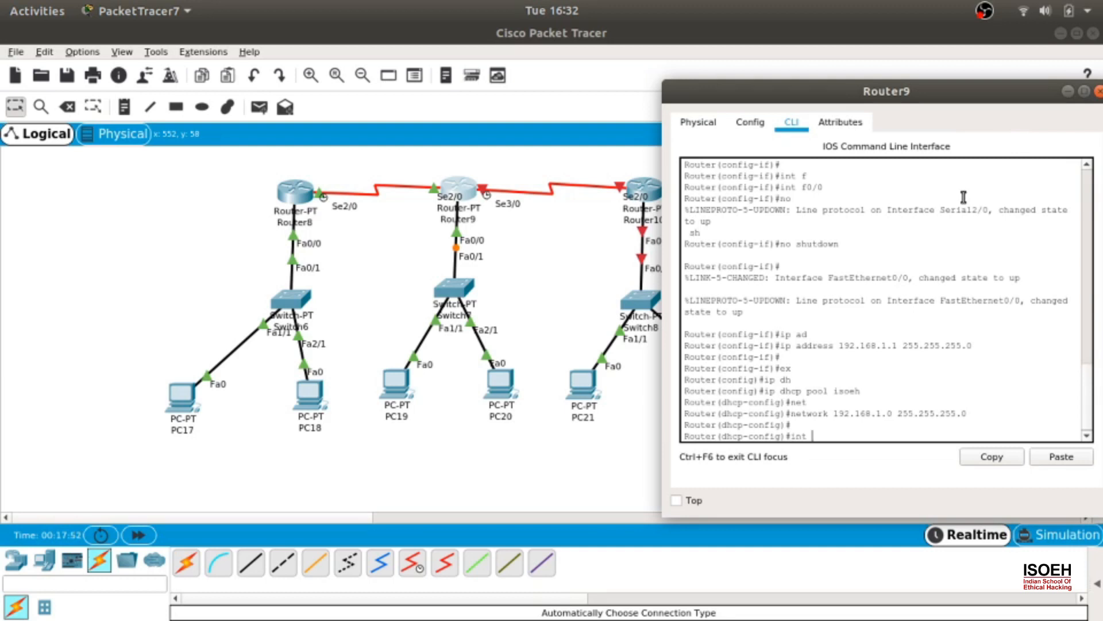
type("ex")
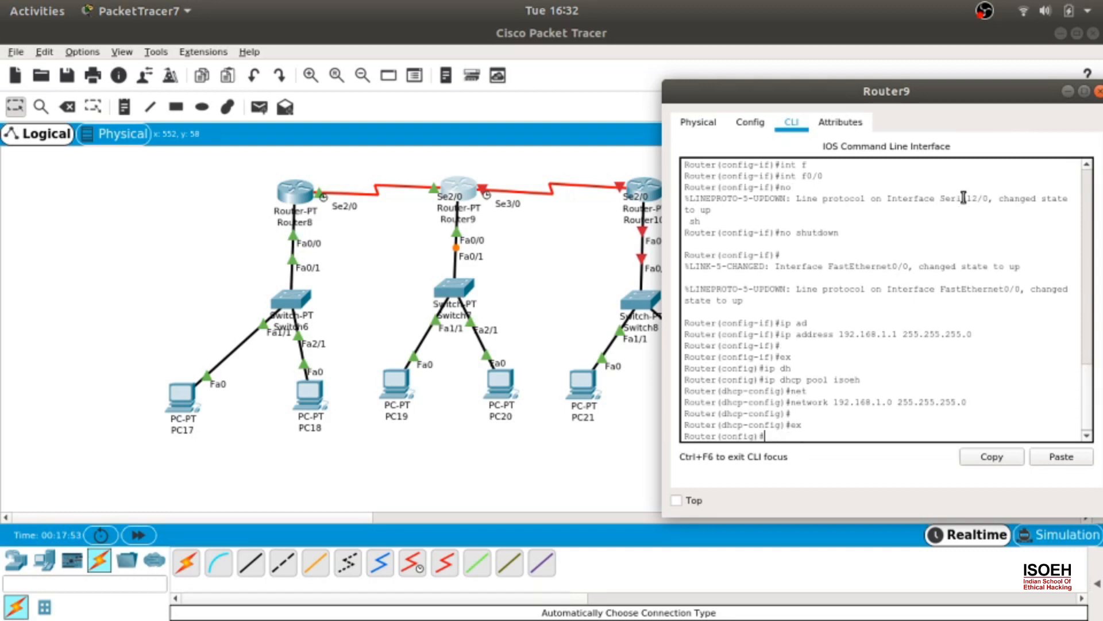
type("int se3/0")
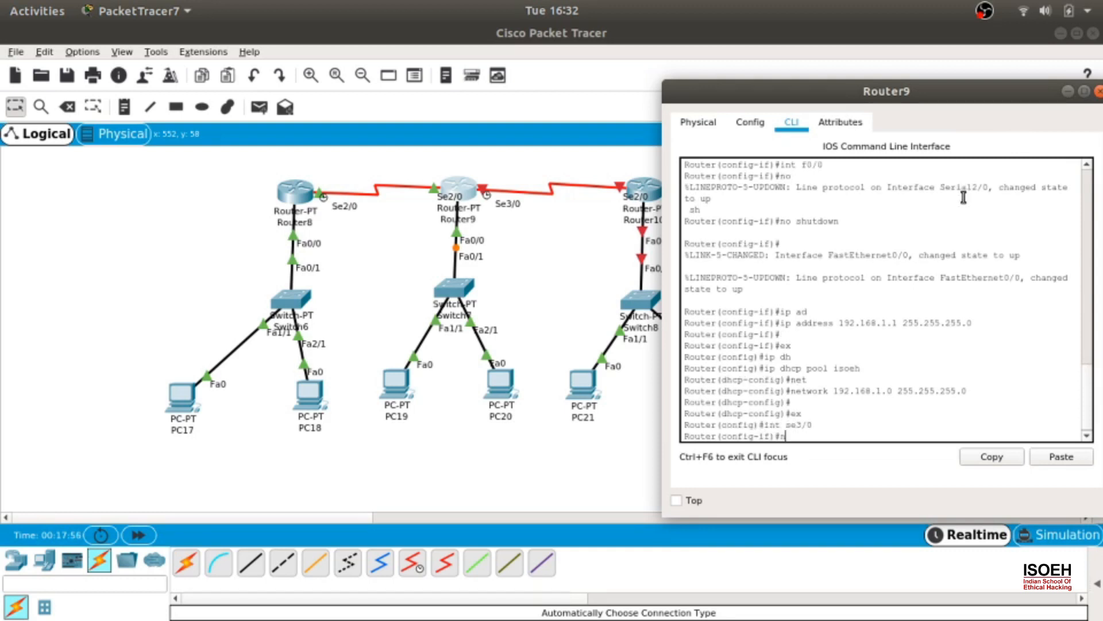
type("ip address 11.0.0.1 255.255.255.0")
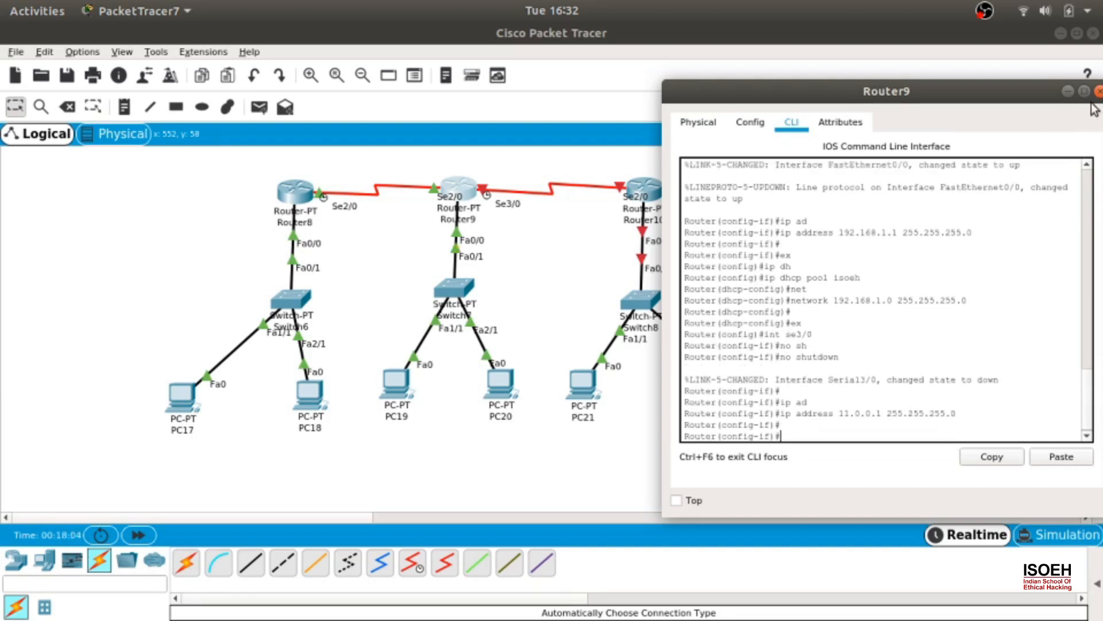
left_click(1095, 92)
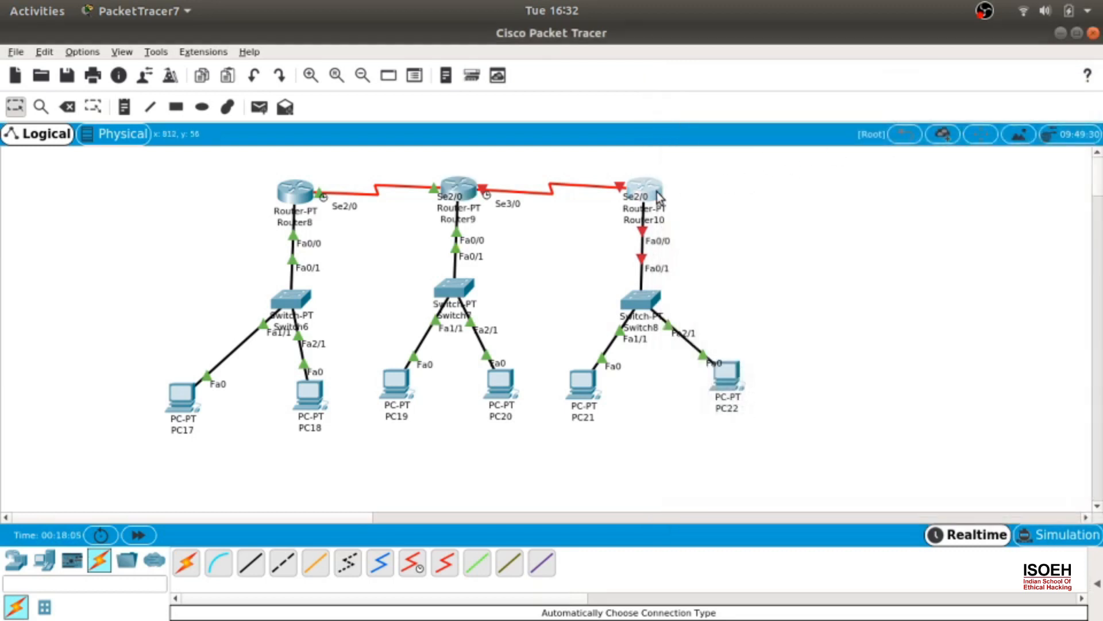
- On Router10 bring Serial2/0 up with address 11.0.0.2 255.255.255.0
double_click(641, 188)
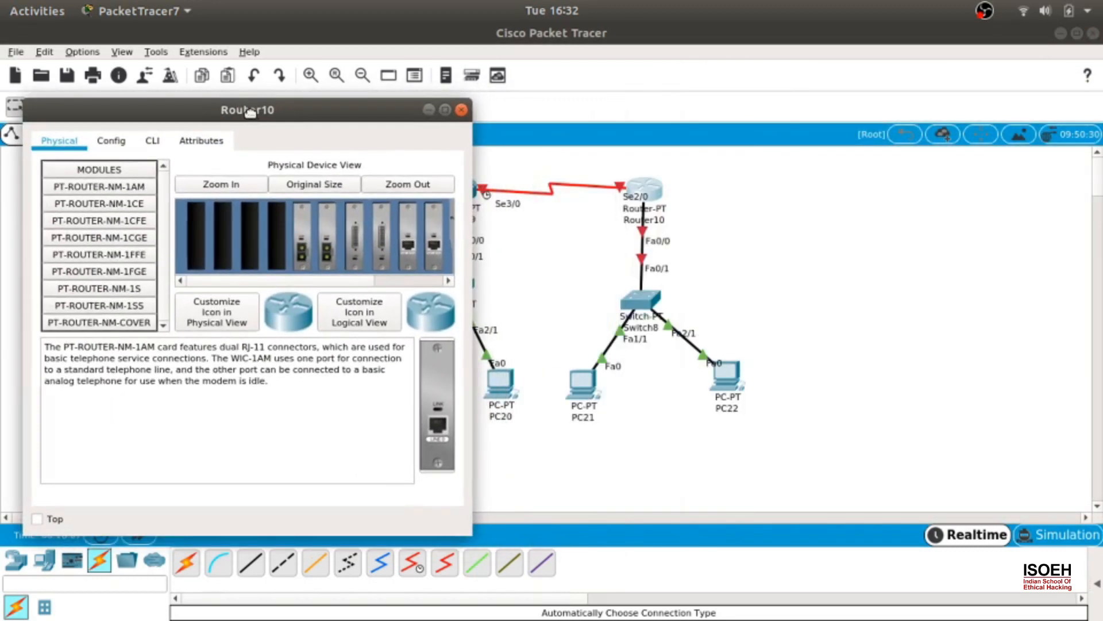
left_click(152, 141)
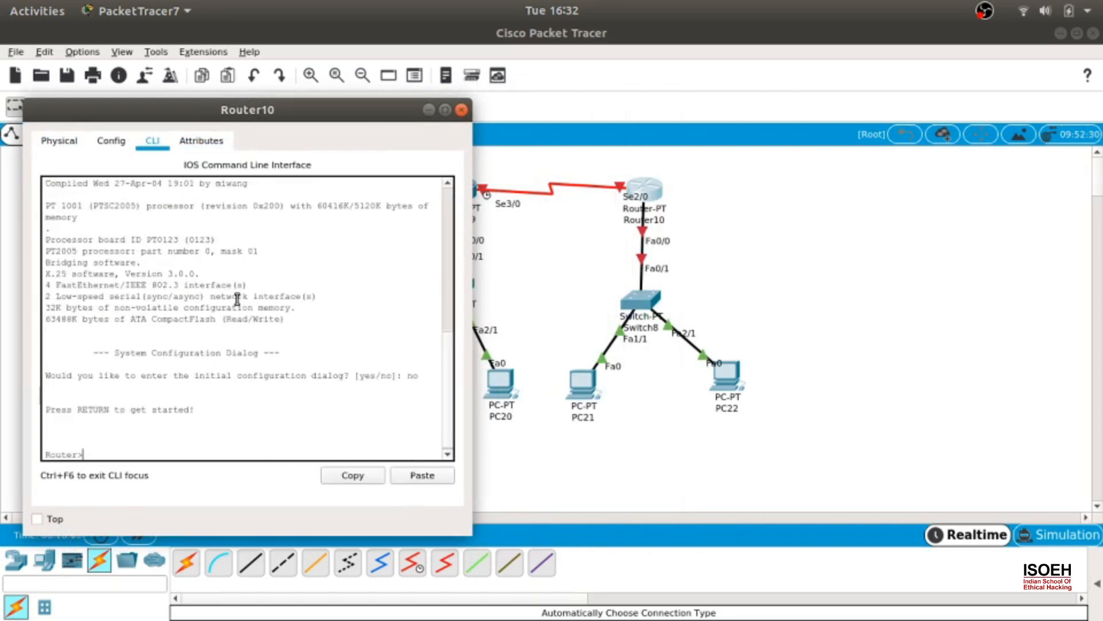
type("conf t")
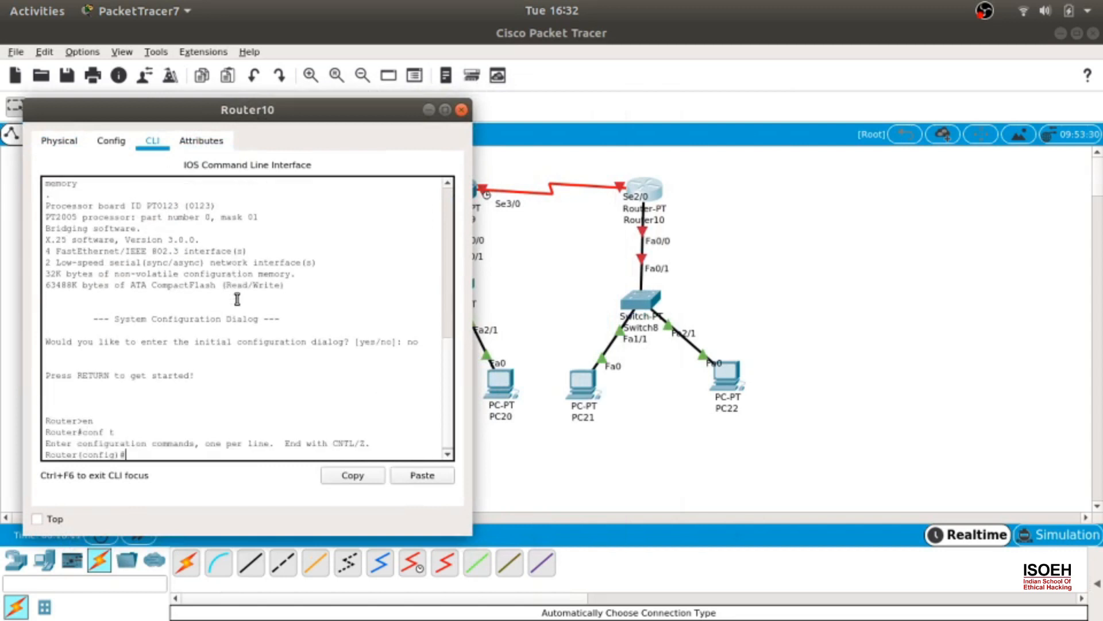
type("int se")
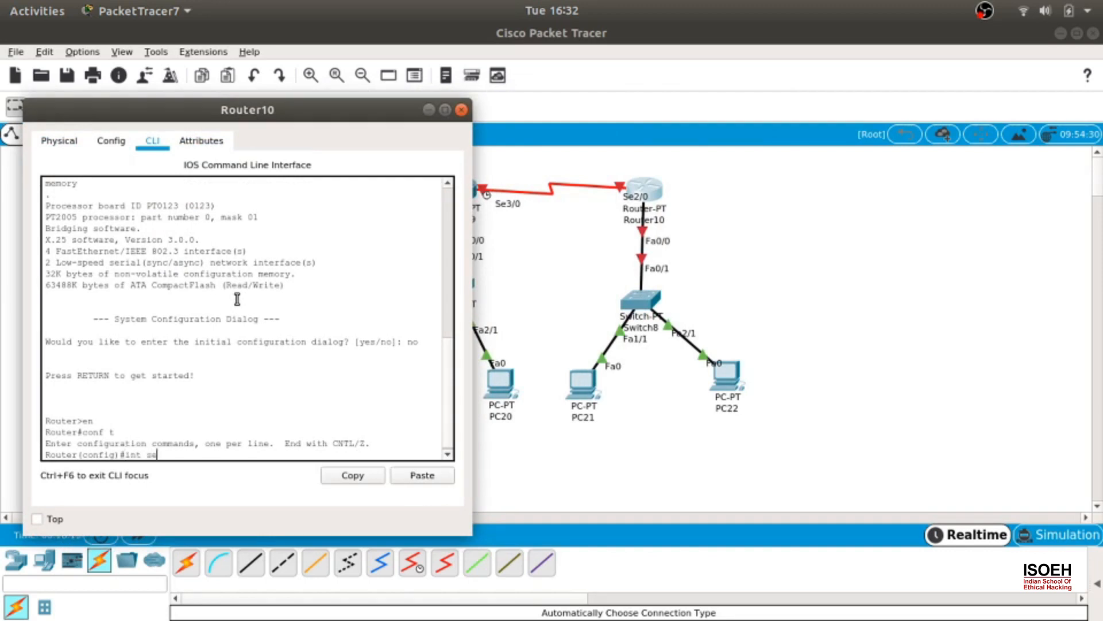
type("serial 2/0")
type("ip address 11.0.0")
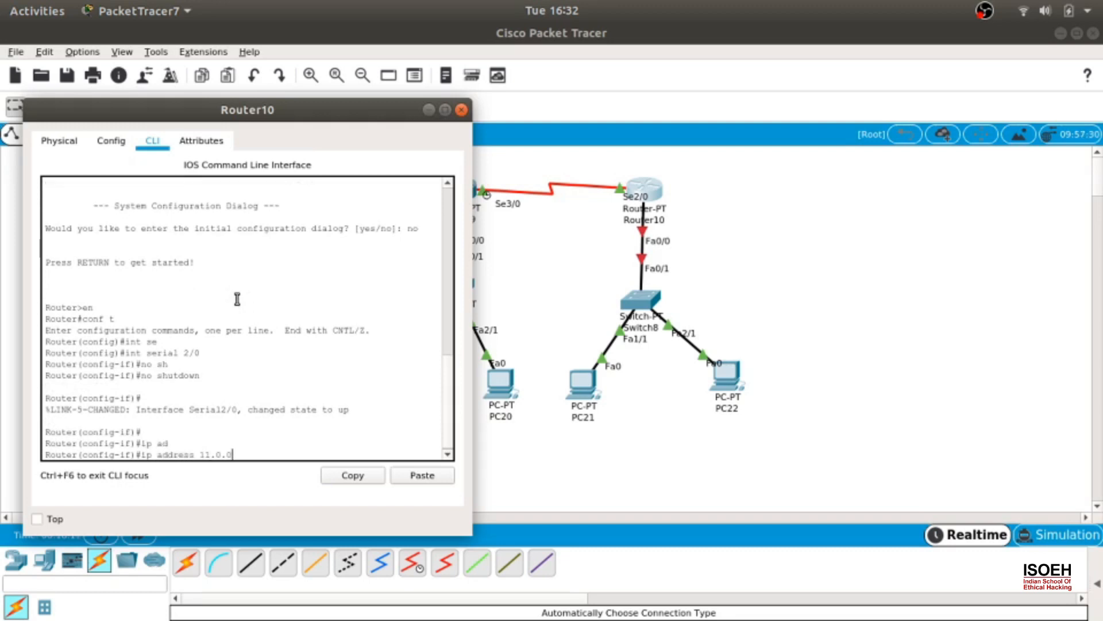
type(".2 255.255.255.0")
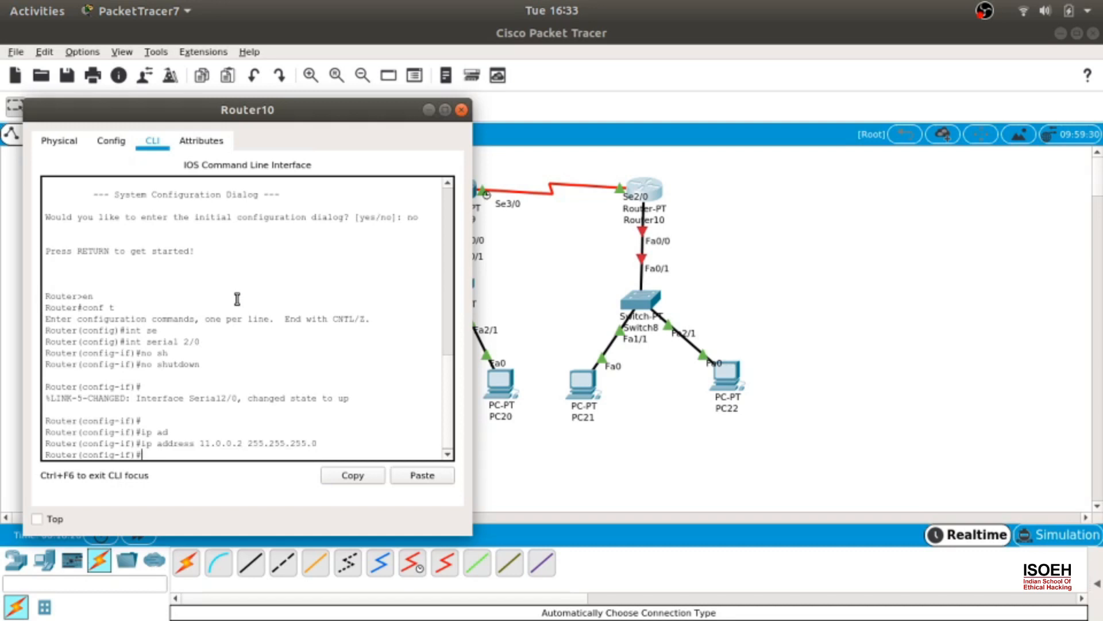
- Give Router10 Fa0/0 192.168.2.1 and a DHCP pool isoeh serving 192.168.2.0 255.255.255.0
type("int fa0/0")
type("no s")
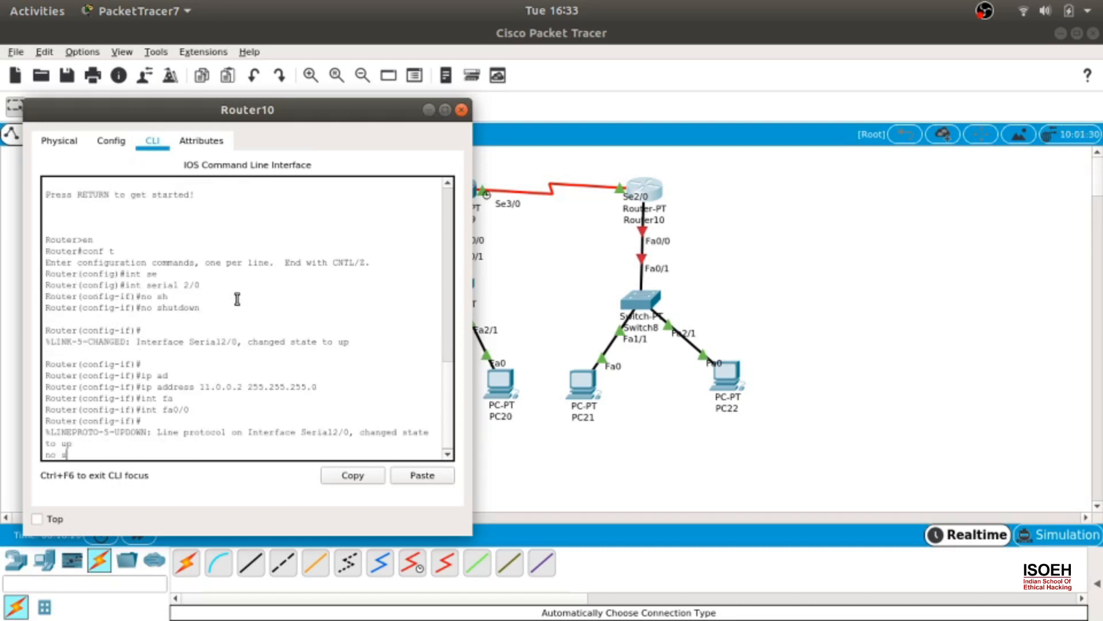
type("ip address")
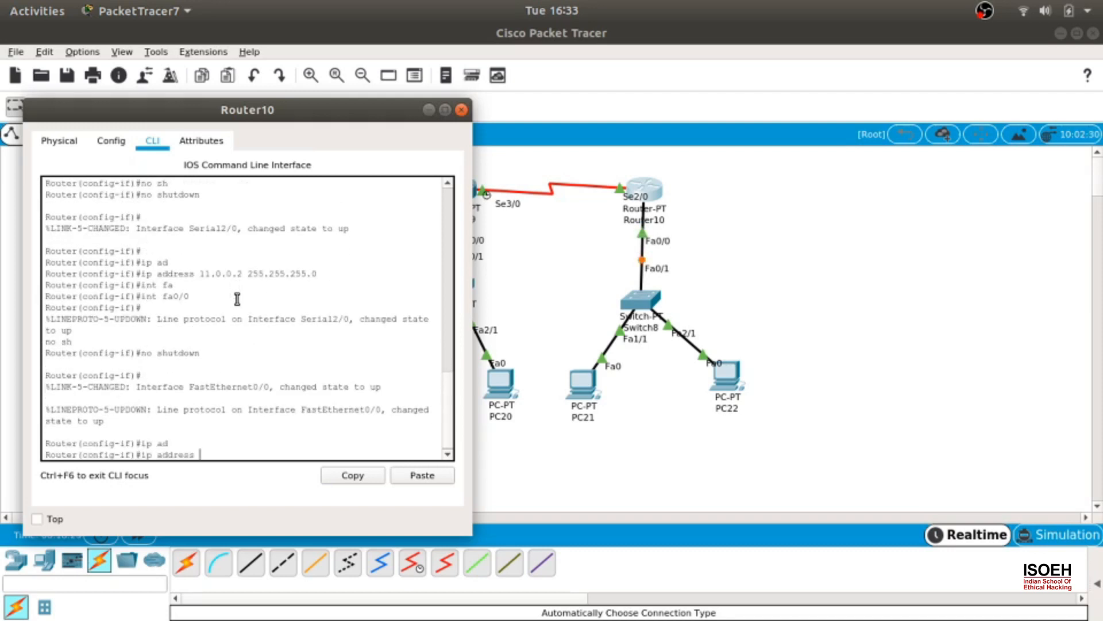
type("192.26")
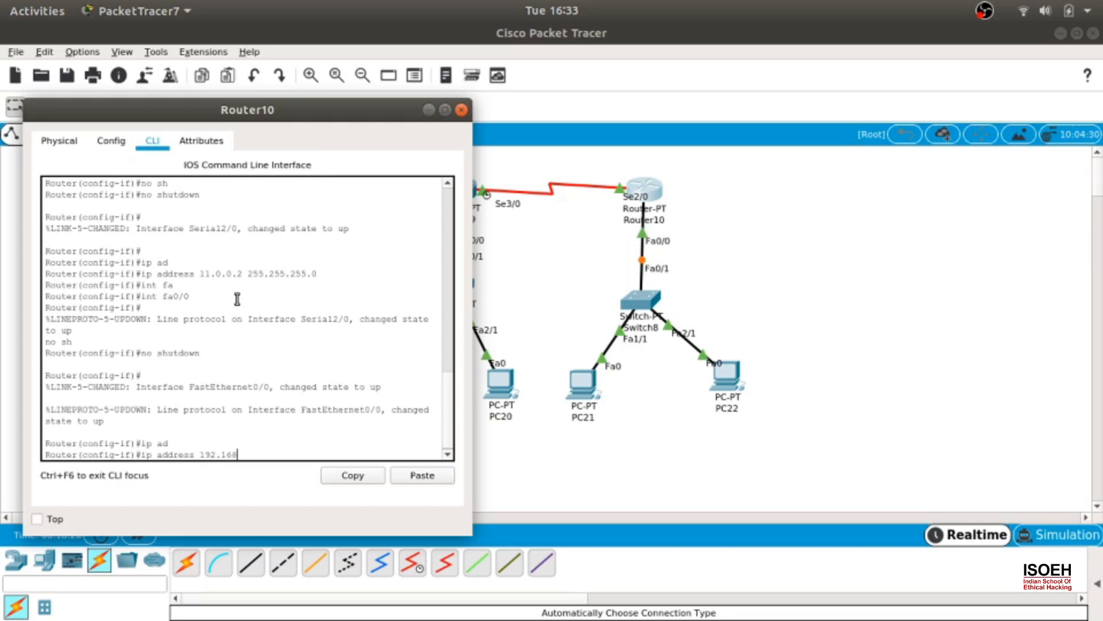
type(".")
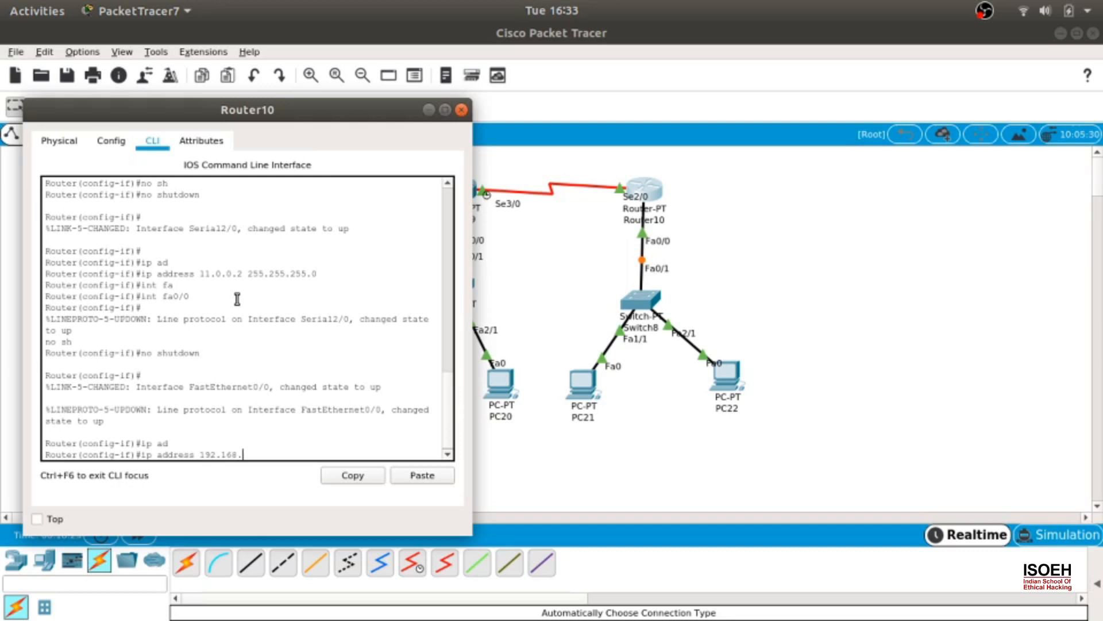
type("2.1 255.255.255.0")
type("ex")
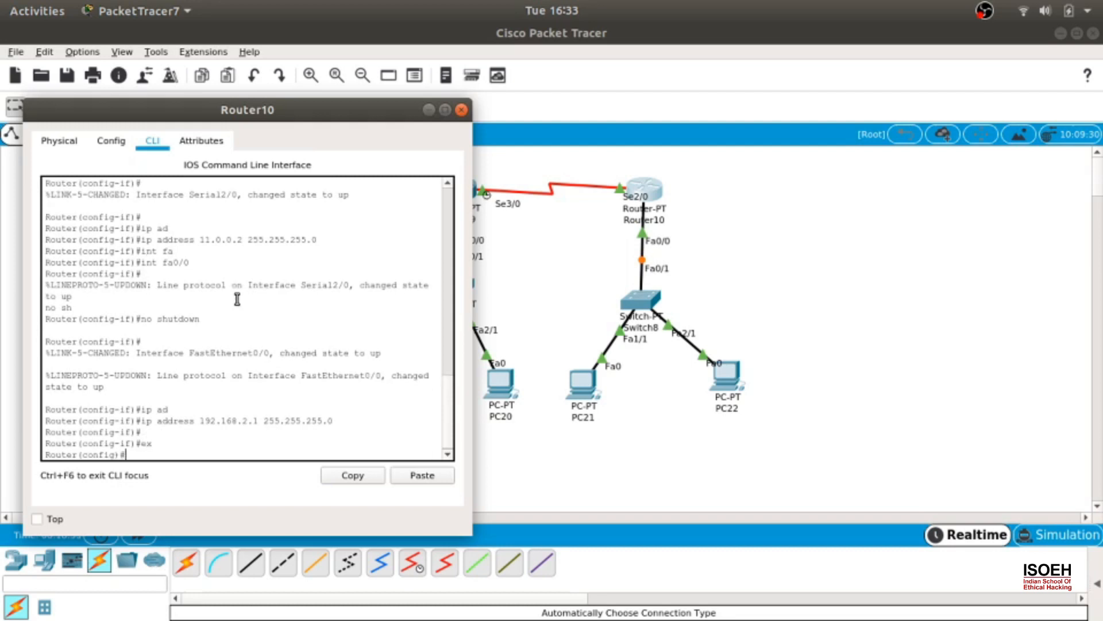
type("ip dhcp pool isoeh")
type("network")
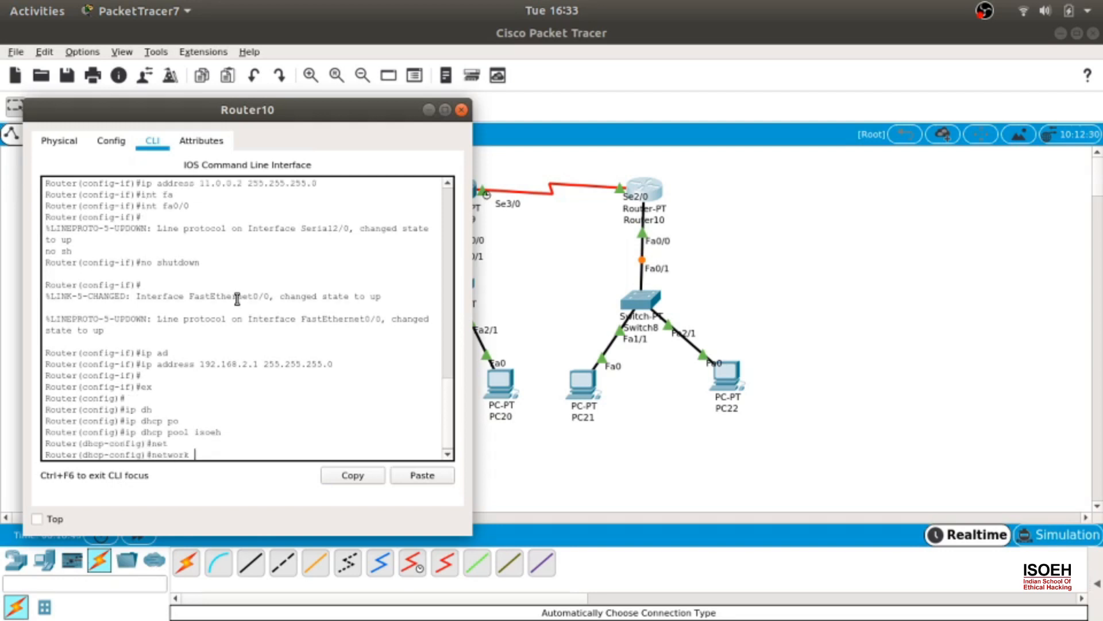
type("192.168.2.0 2")
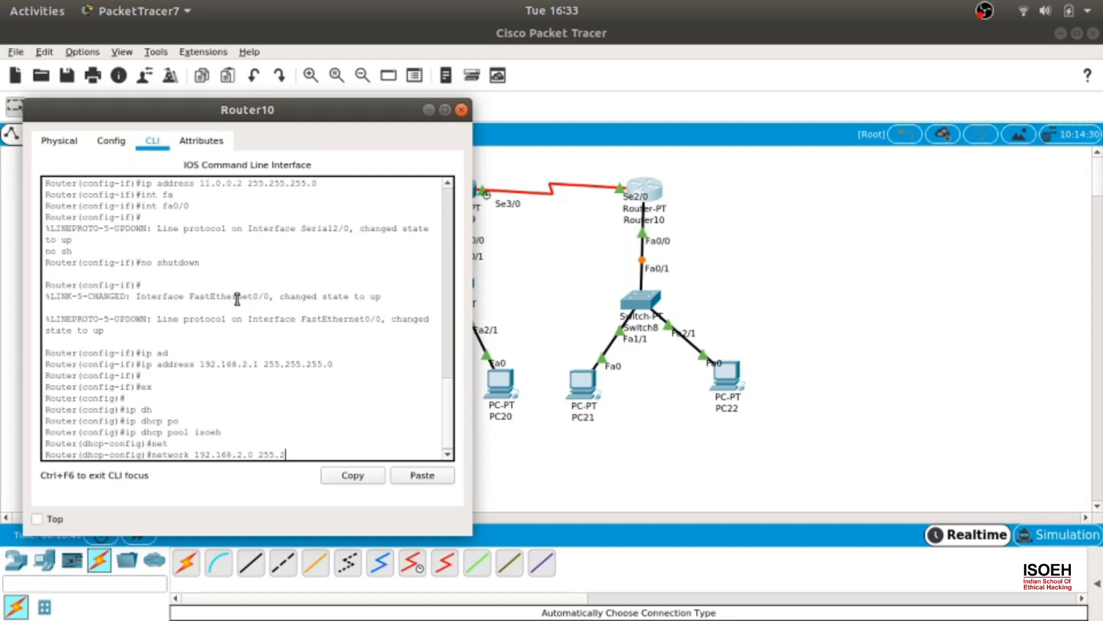
type("55.255.0")
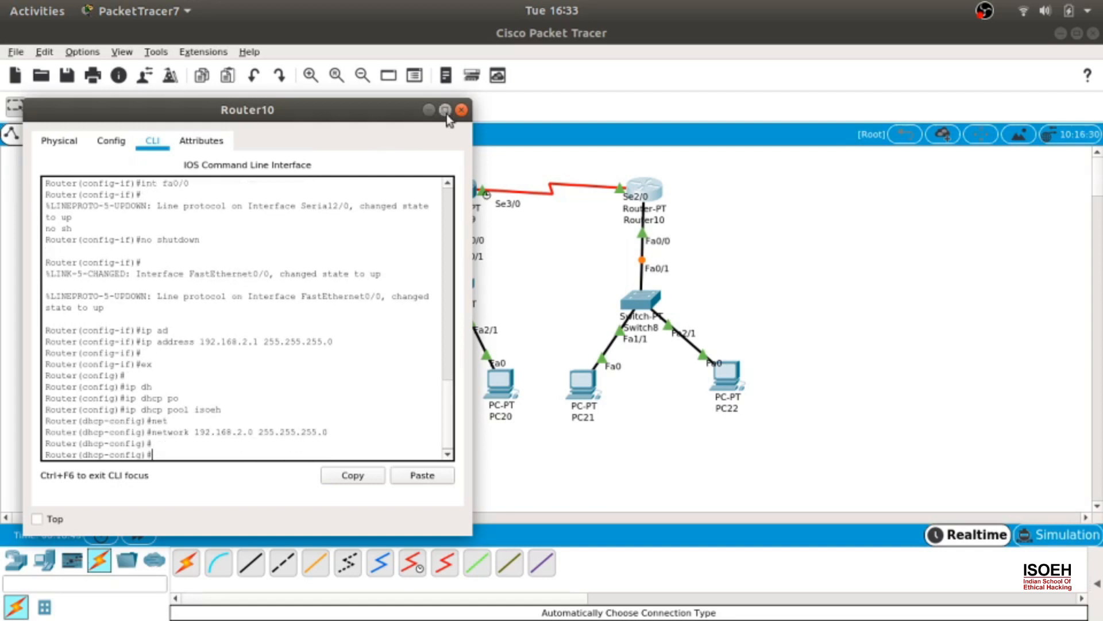
- Close Router10 and set PC17 to DHCP, receiving 192.168.0.2
left_click(462, 110)
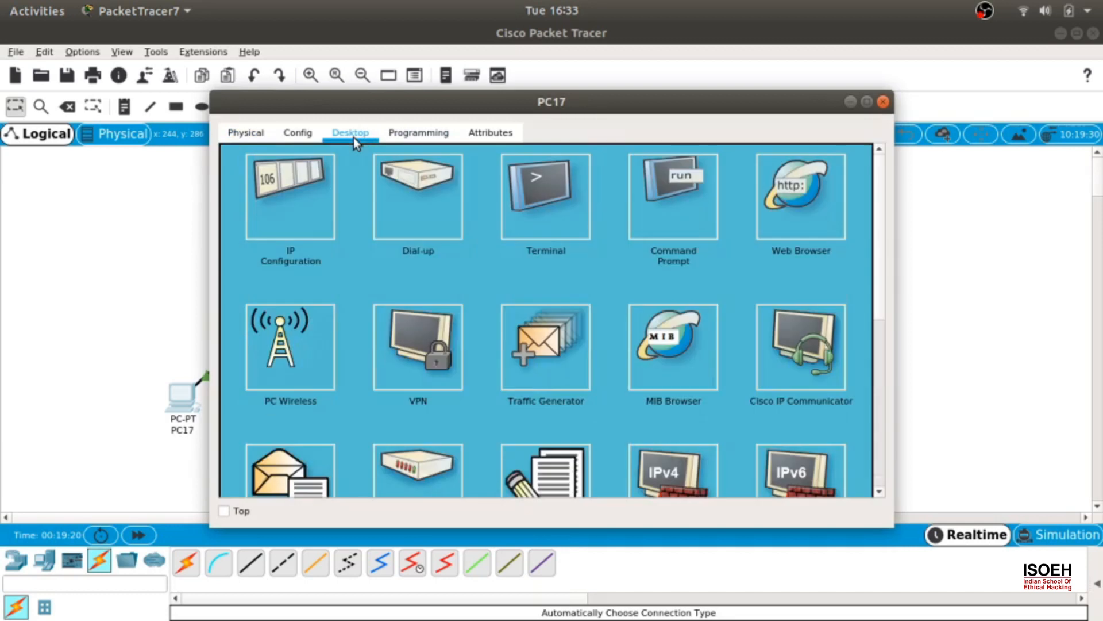
left_click(290, 196)
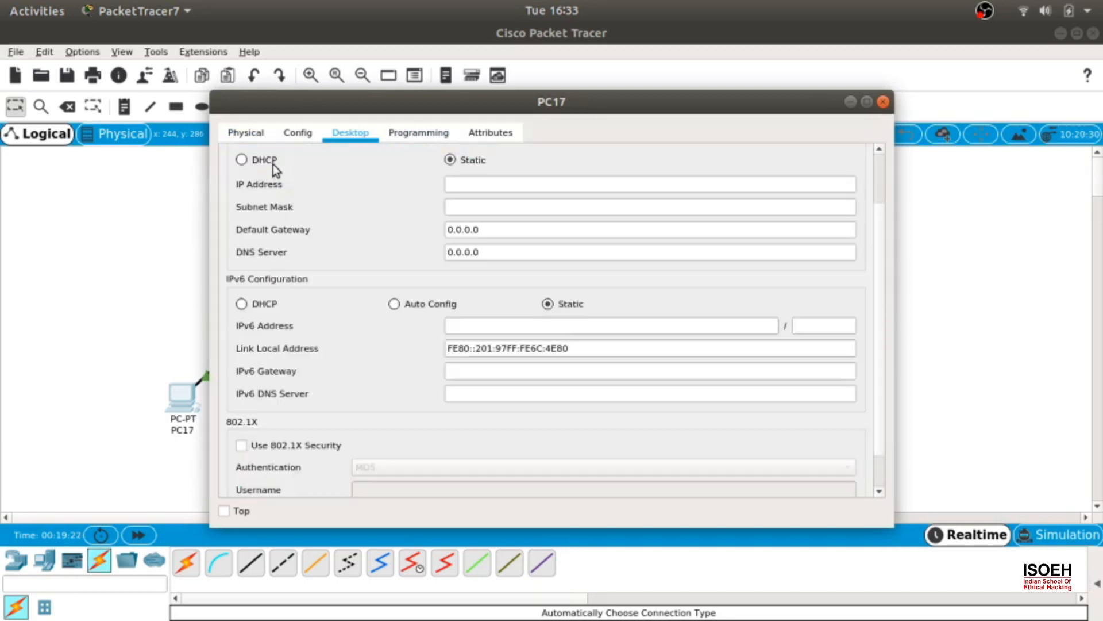
left_click(242, 160)
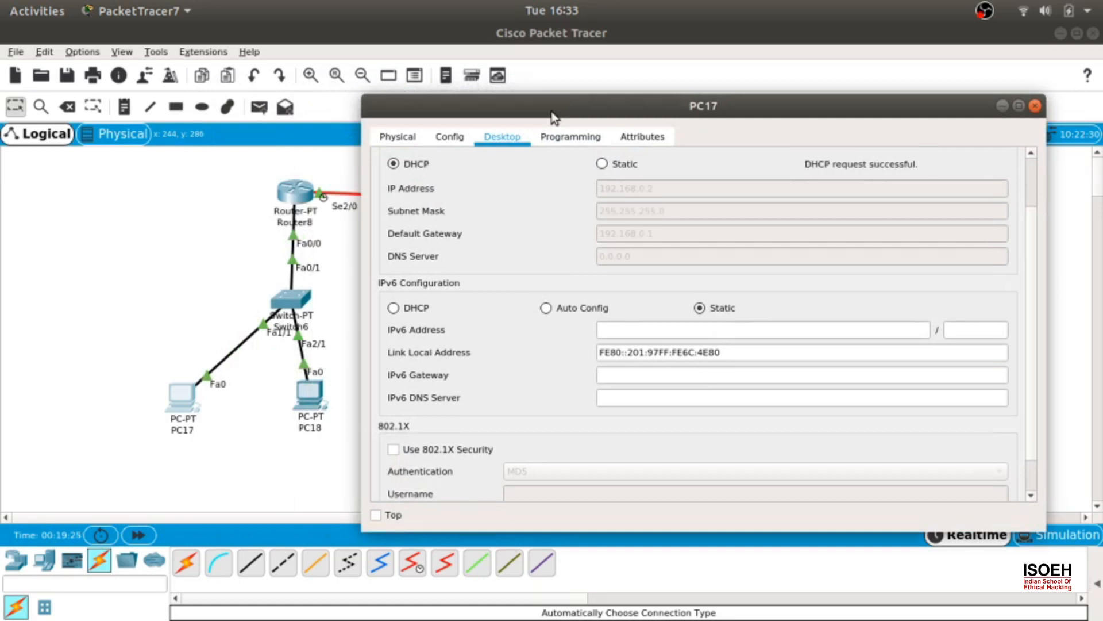
left_click(1035, 106)
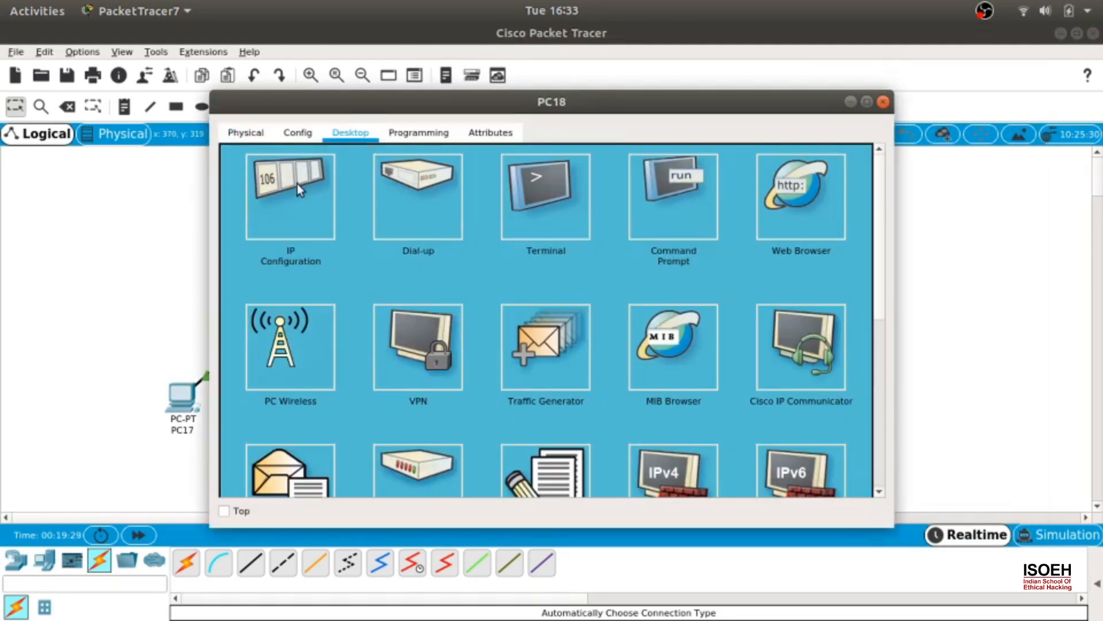
- Set PC19 to DHCP, receiving 192.168.1.2, and return to the topology
left_click(290, 195)
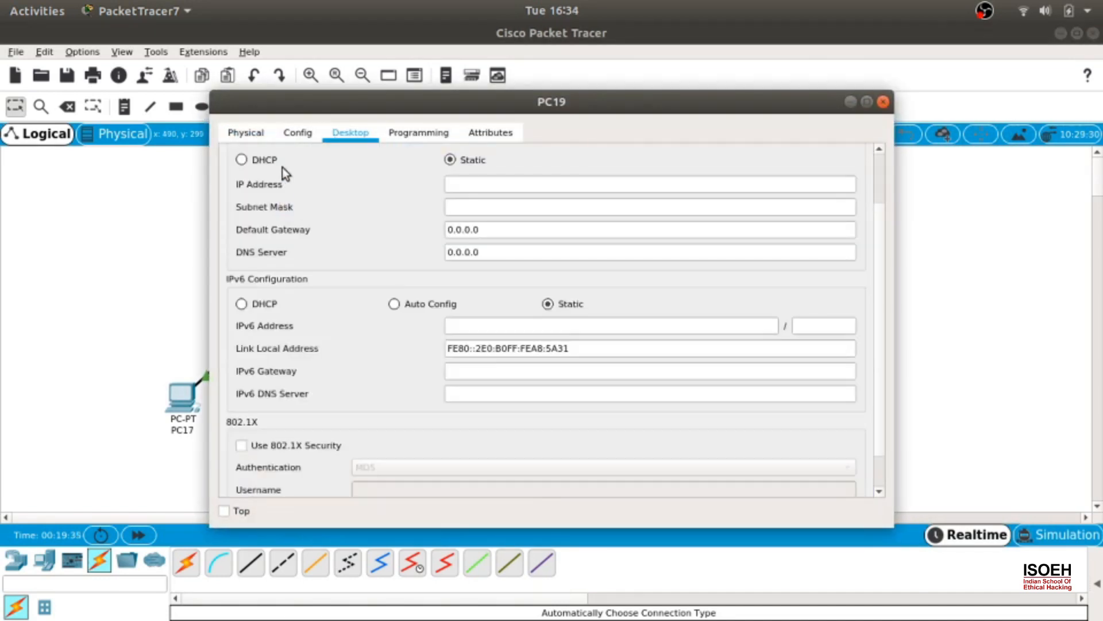
left_click(241, 160)
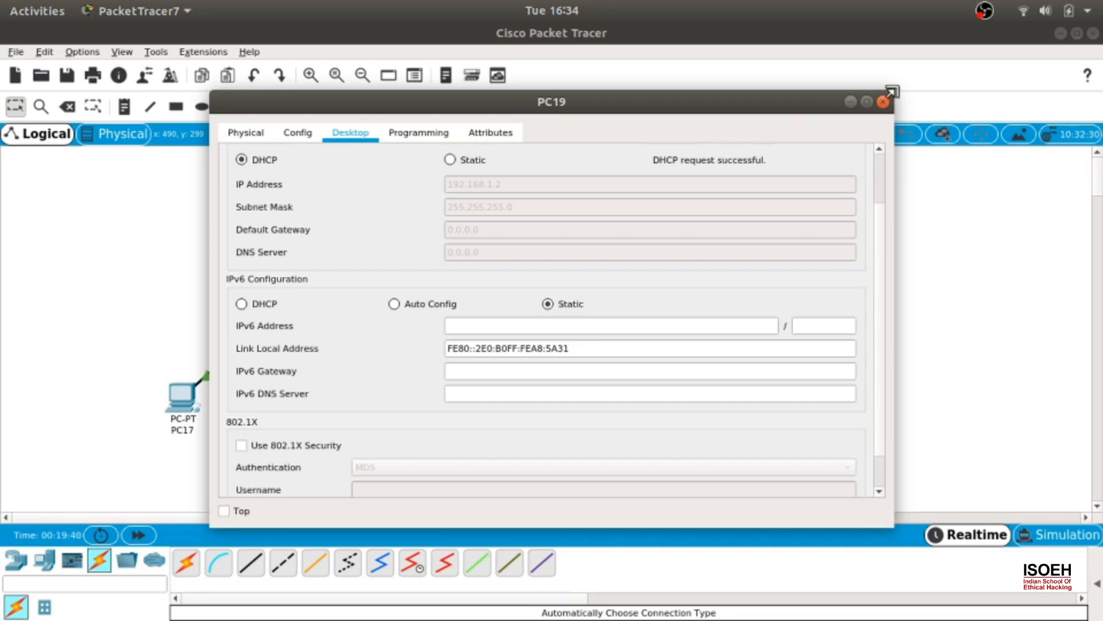
left_click(885, 101)
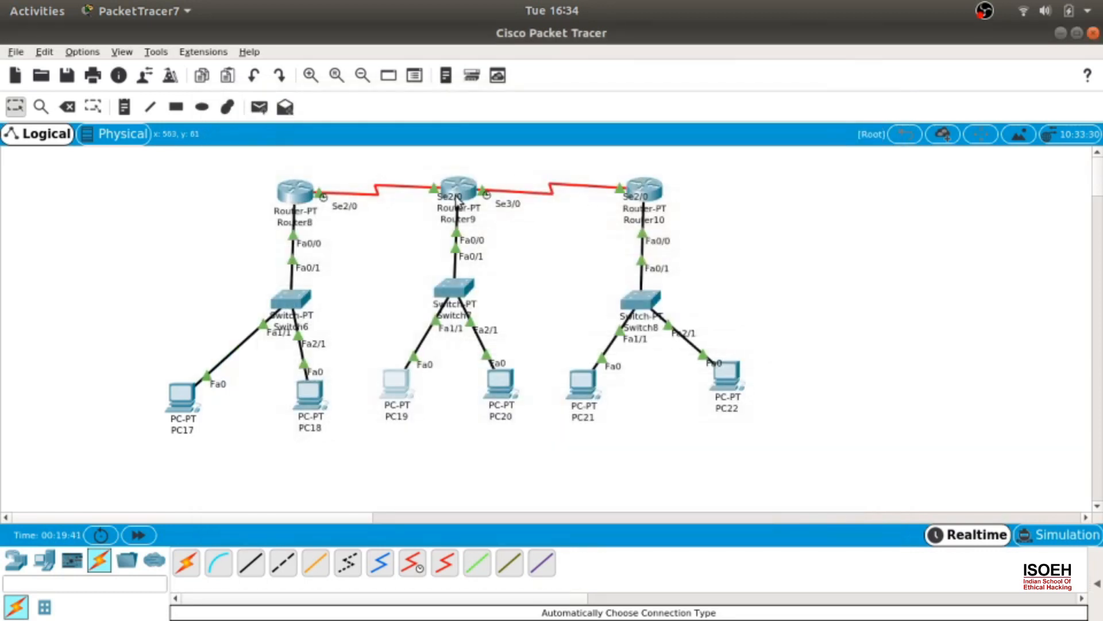
- Add default-router 192.168.1.1 to Router9's DHCP pool isoeh and close the window
left_click(457, 195)
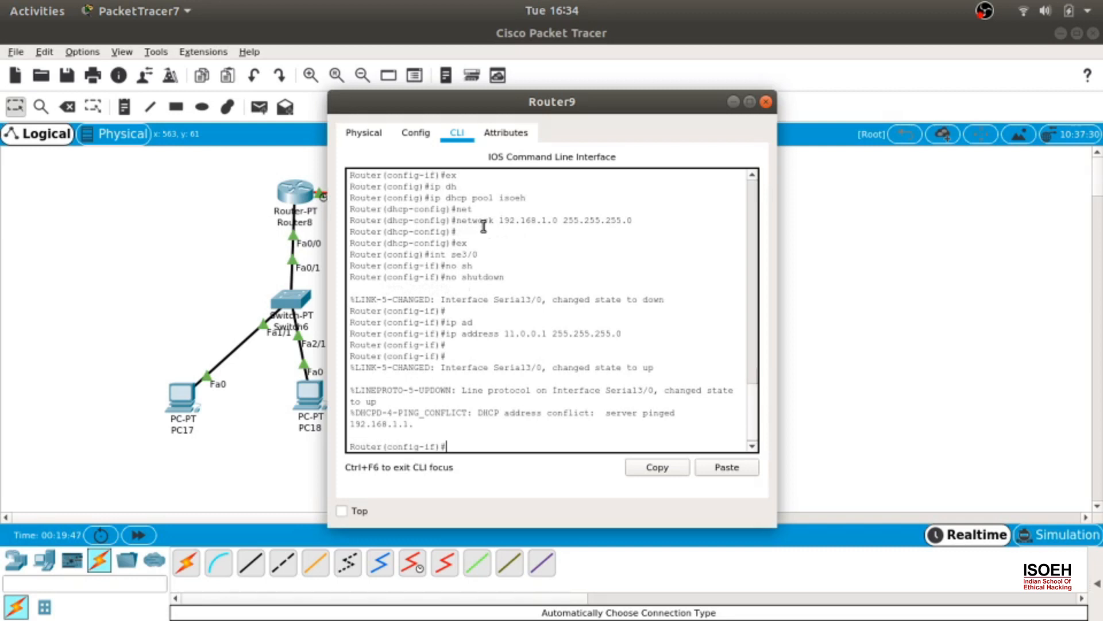
type("ip dhcp pool isoeh")
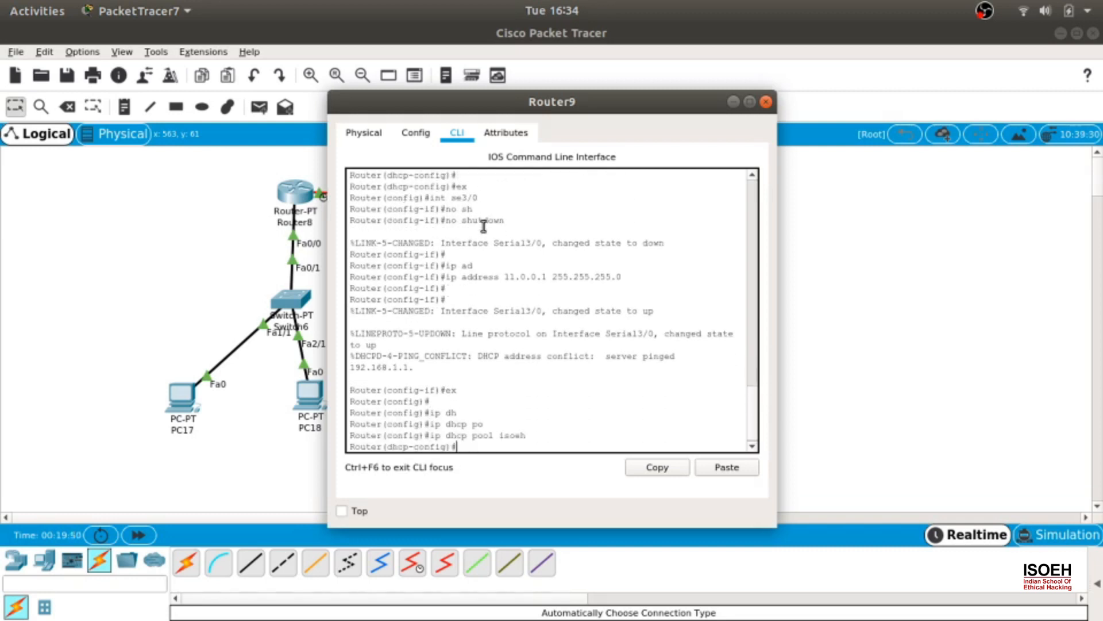
type("default-router 1")
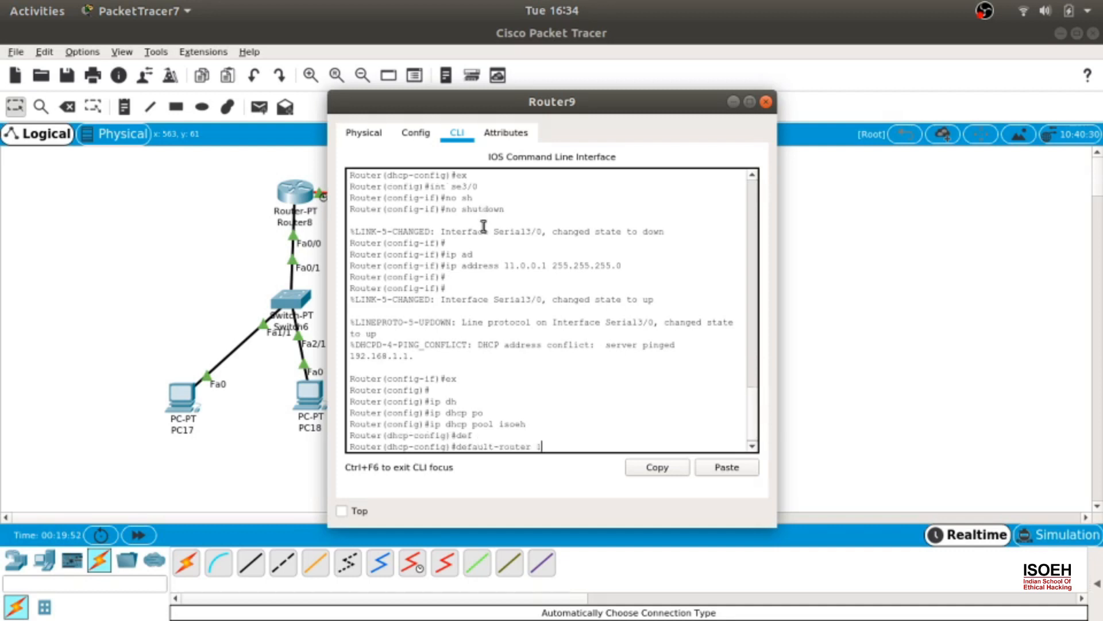
type("192.168.1.1")
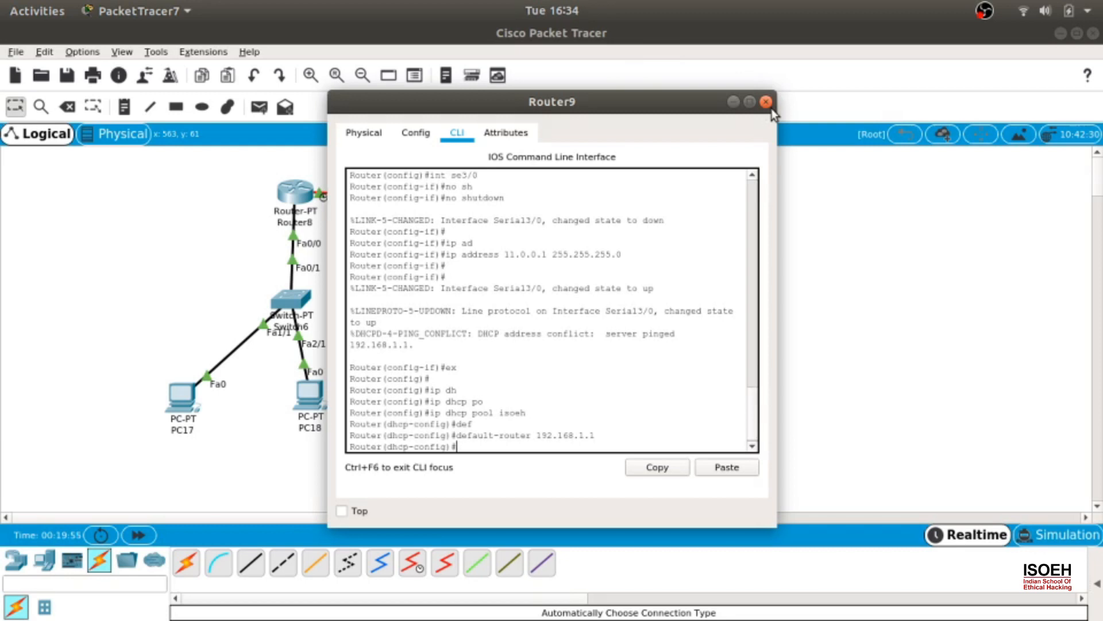
left_click(767, 102)
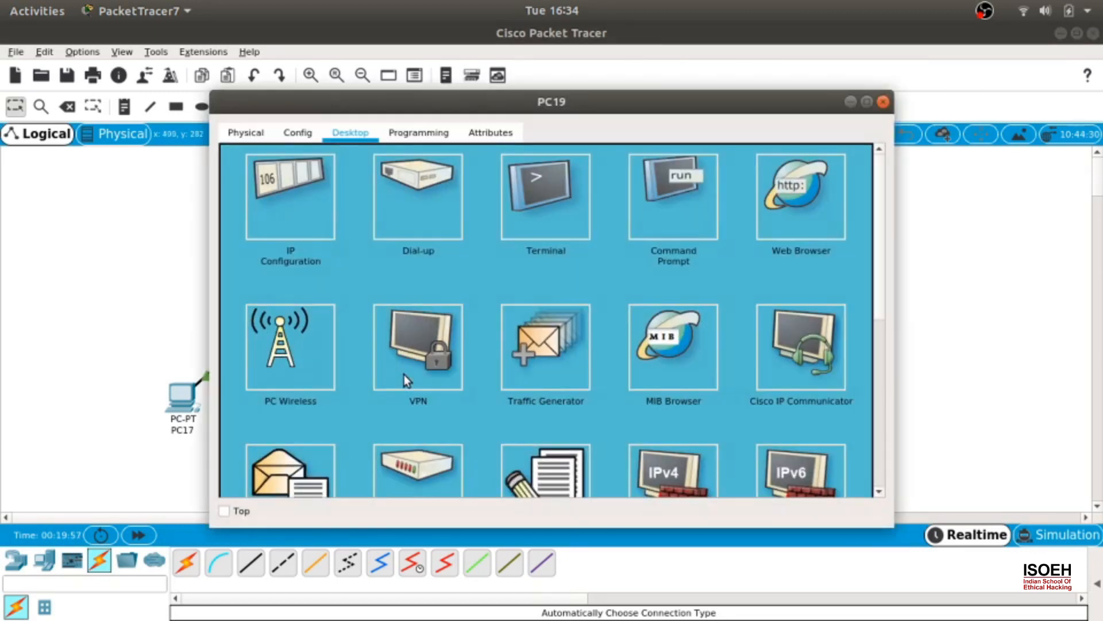
- Re-request DHCP on PC19 for gateway 192.168.1.1 and give PC20 a DHCP address 192.168.1.3
left_click(290, 196)
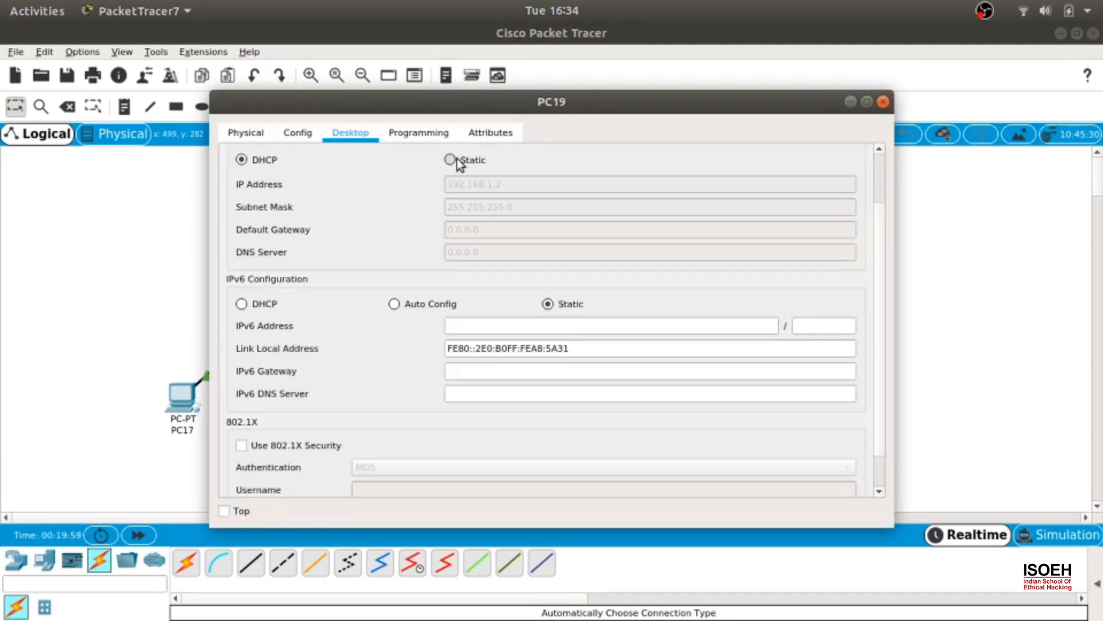
left_click(241, 160)
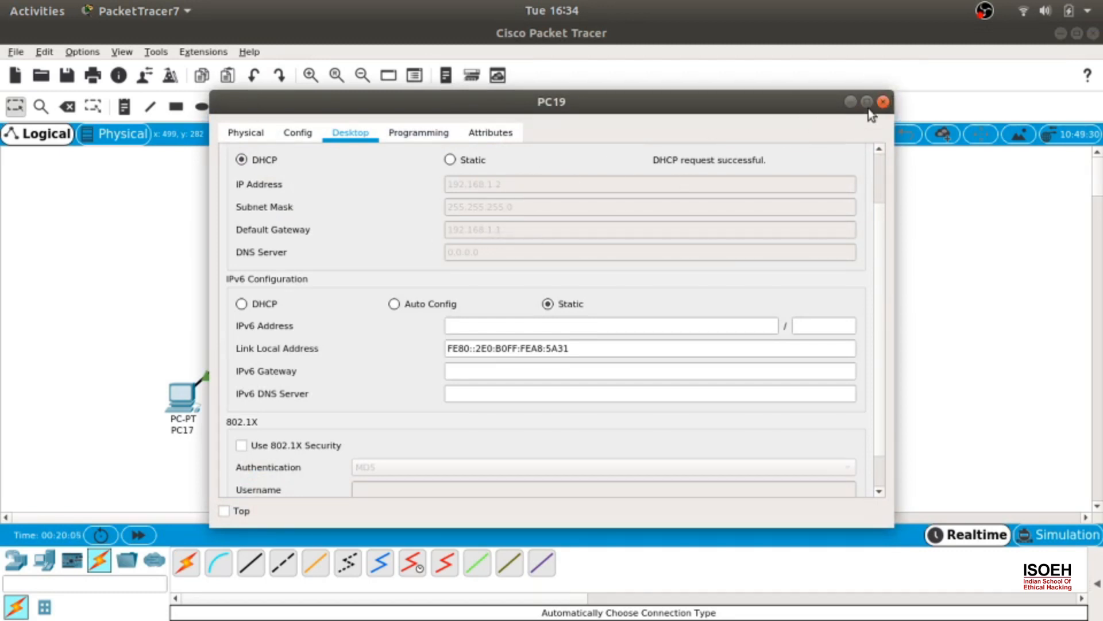
left_click(885, 101)
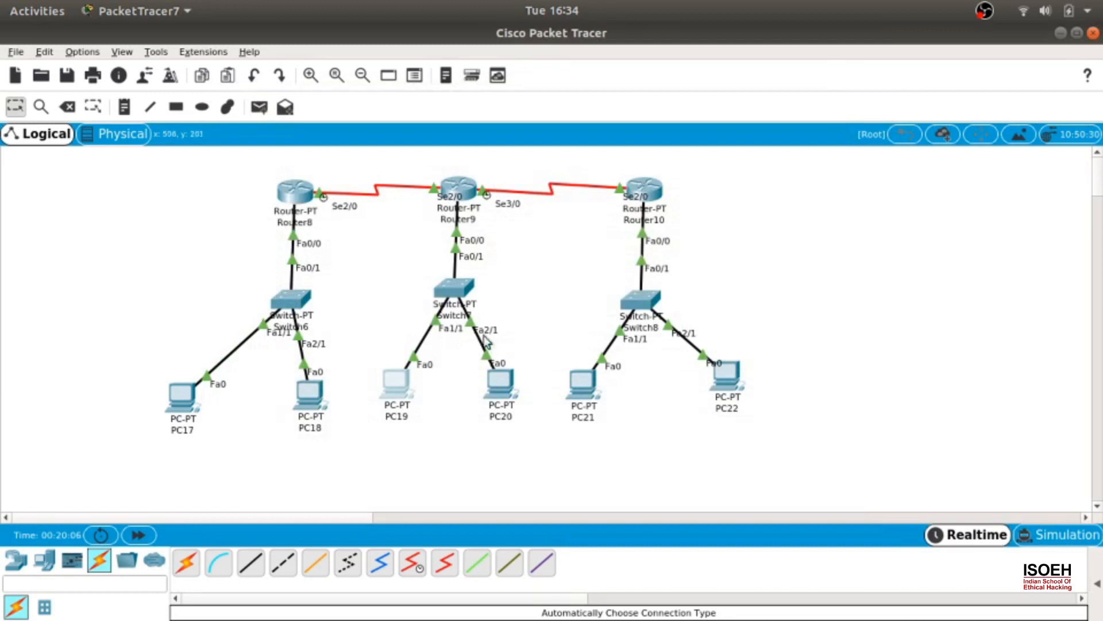
double_click(501, 387)
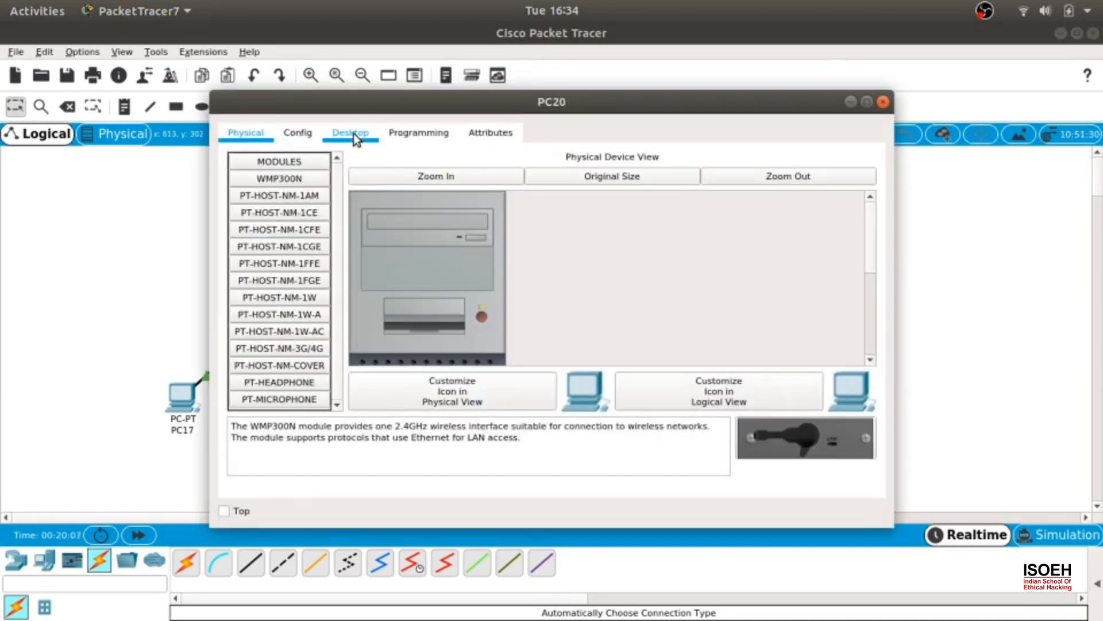
left_click(350, 133)
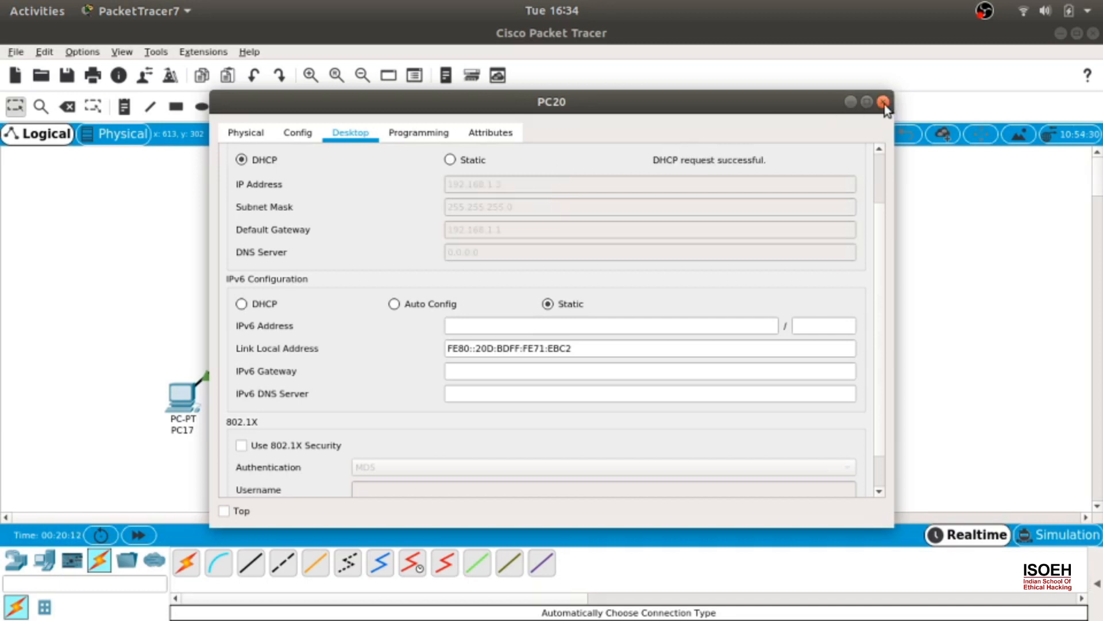
left_click(885, 102)
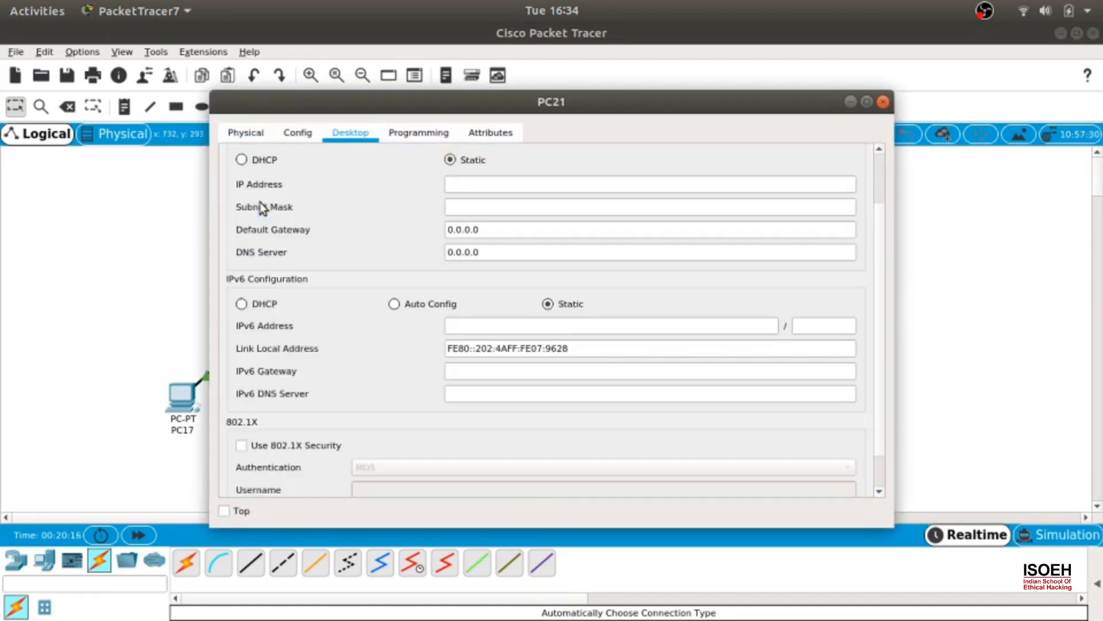
- Set PC21 to DHCP, receiving 192.168.2.2, and close its window
left_click(241, 160)
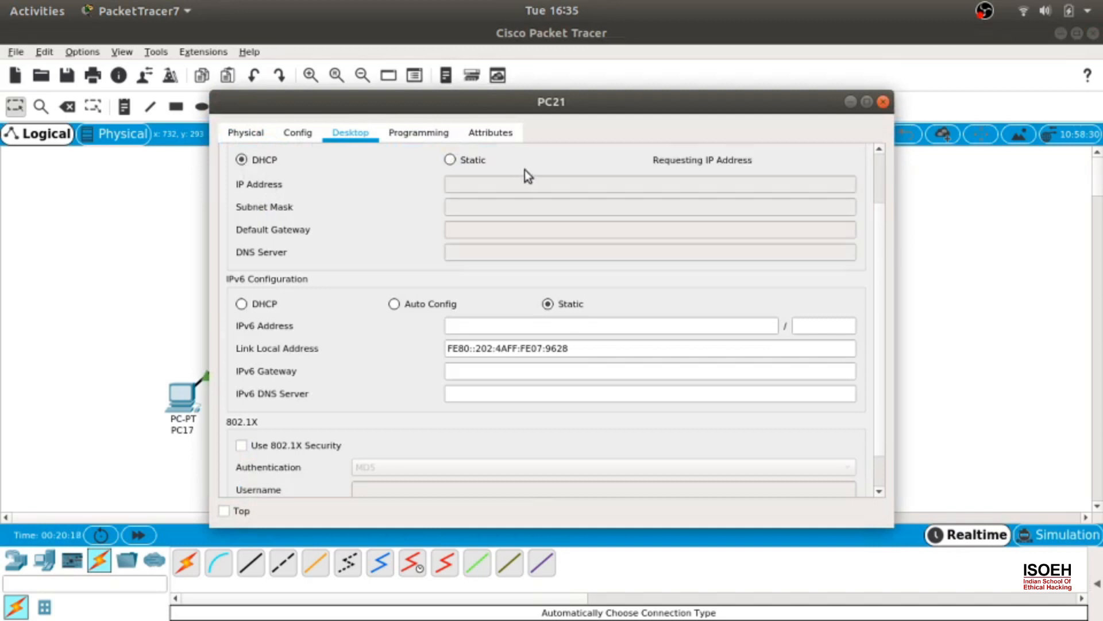
mouse_move(713, 146)
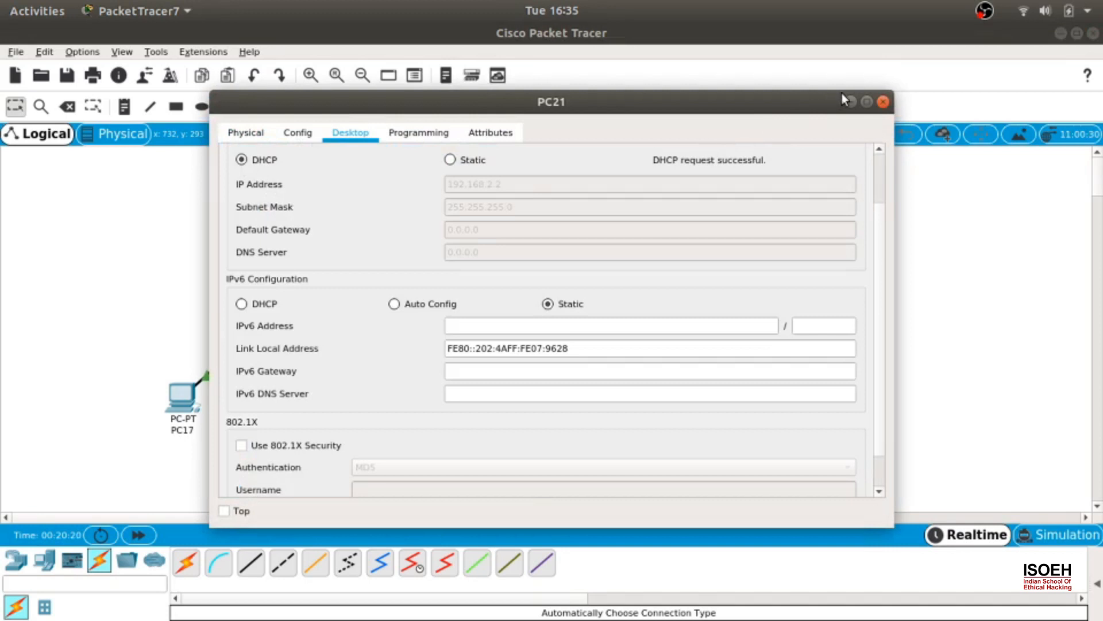
left_click(884, 101)
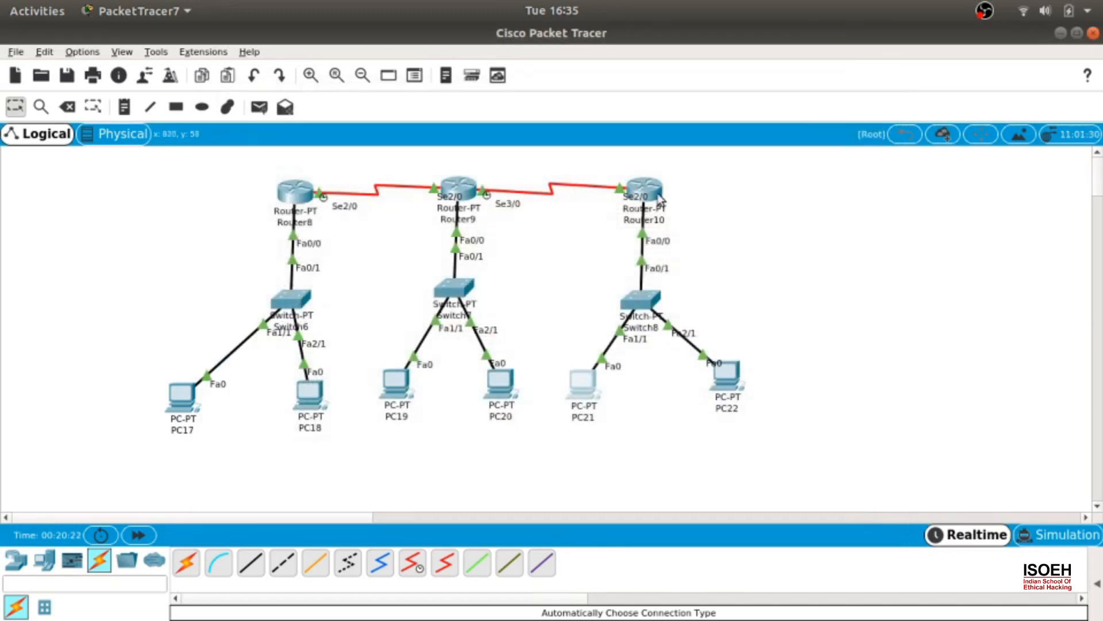
- Add default-router 192.168.2.1 to Router10's DHCP pool isoeh and close the window
left_click(641, 190)
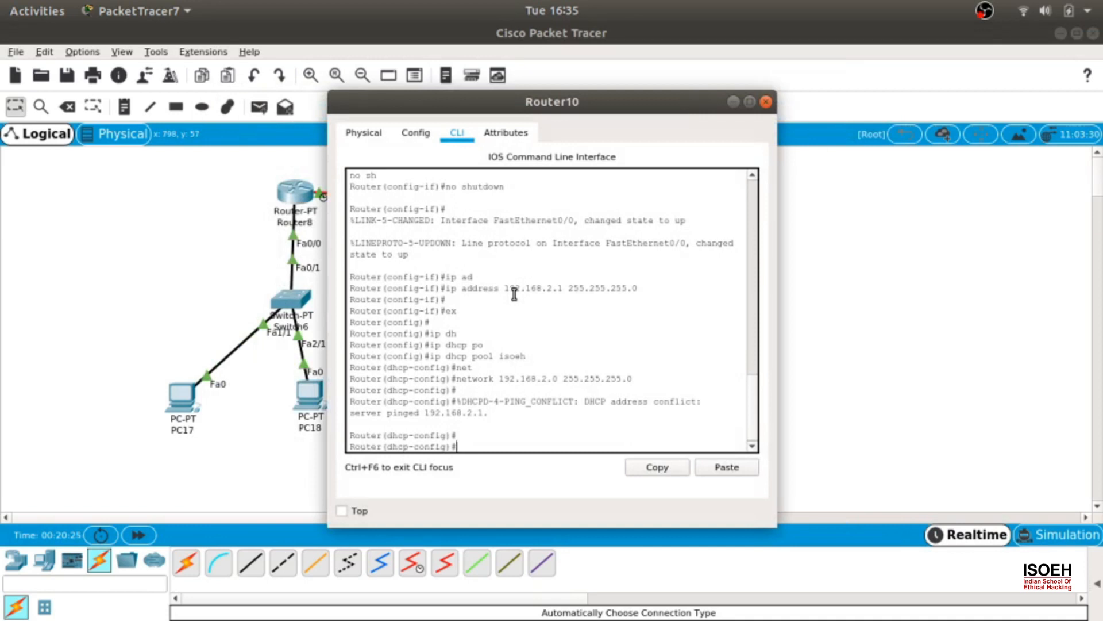
type("default-router 192.168.2.1")
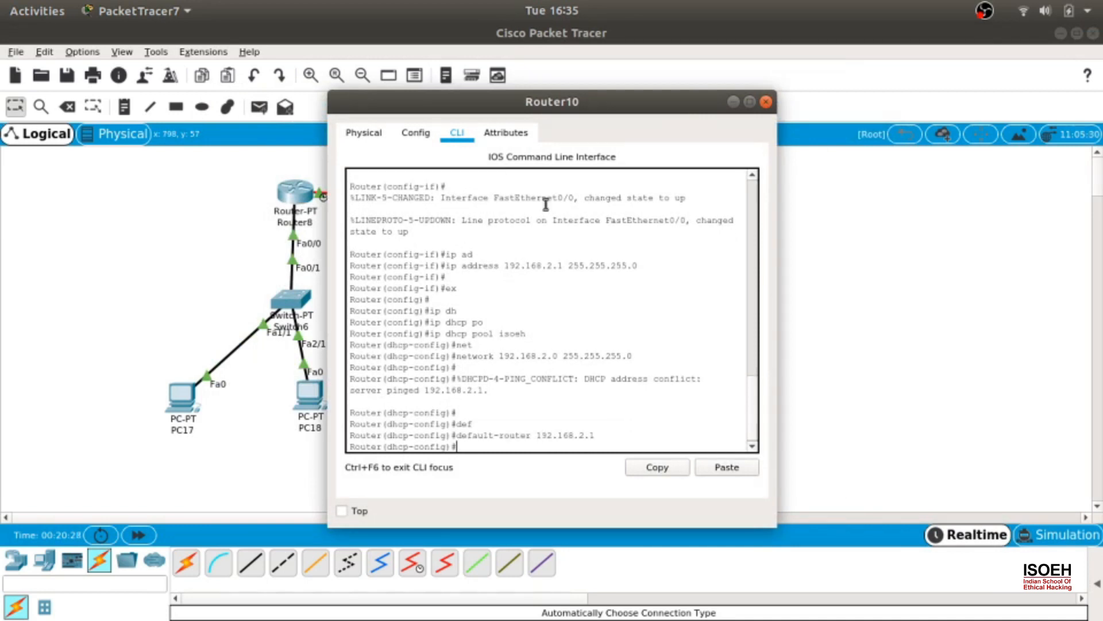
left_click(767, 102)
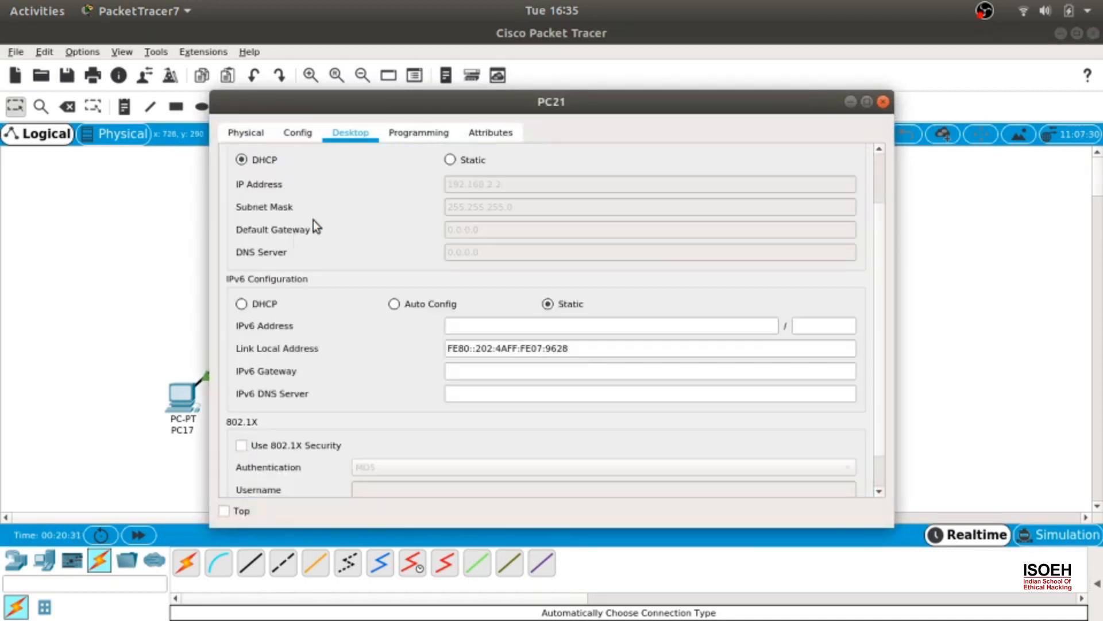
- Refresh PC21's DHCP lease so it takes 192.168.2.2 with gateway 192.168.2.1
left_click(451, 160)
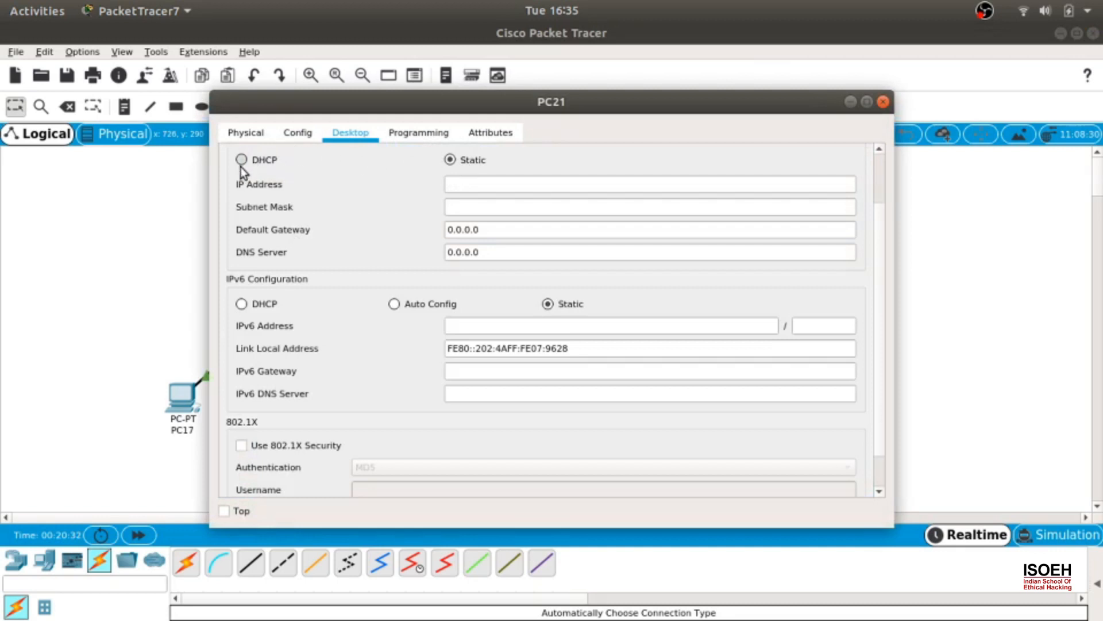
left_click(241, 160)
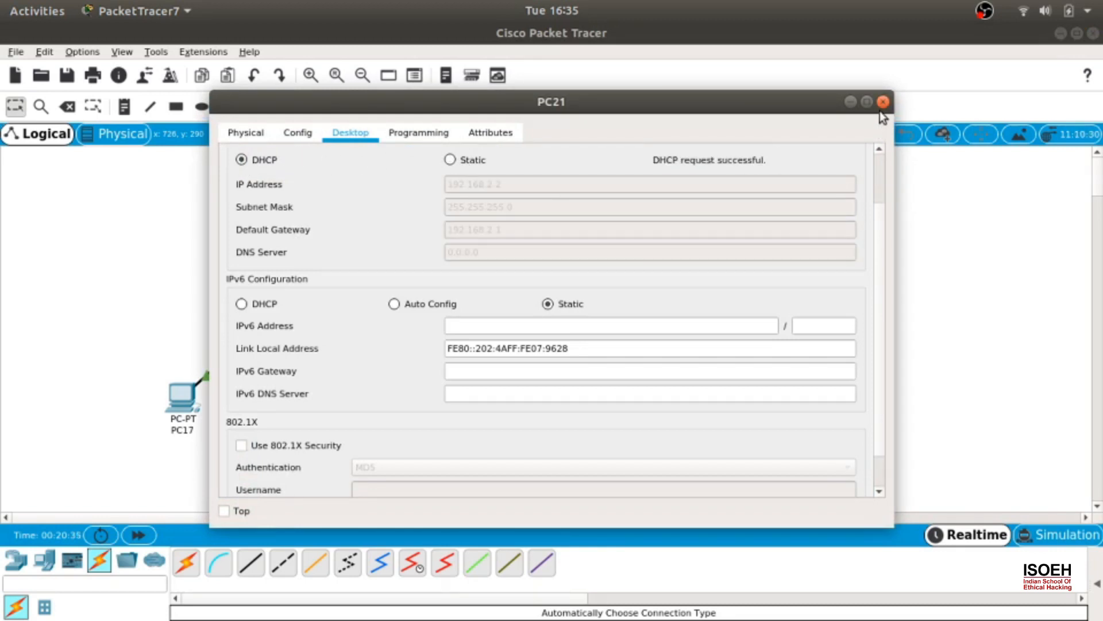
left_click(884, 101)
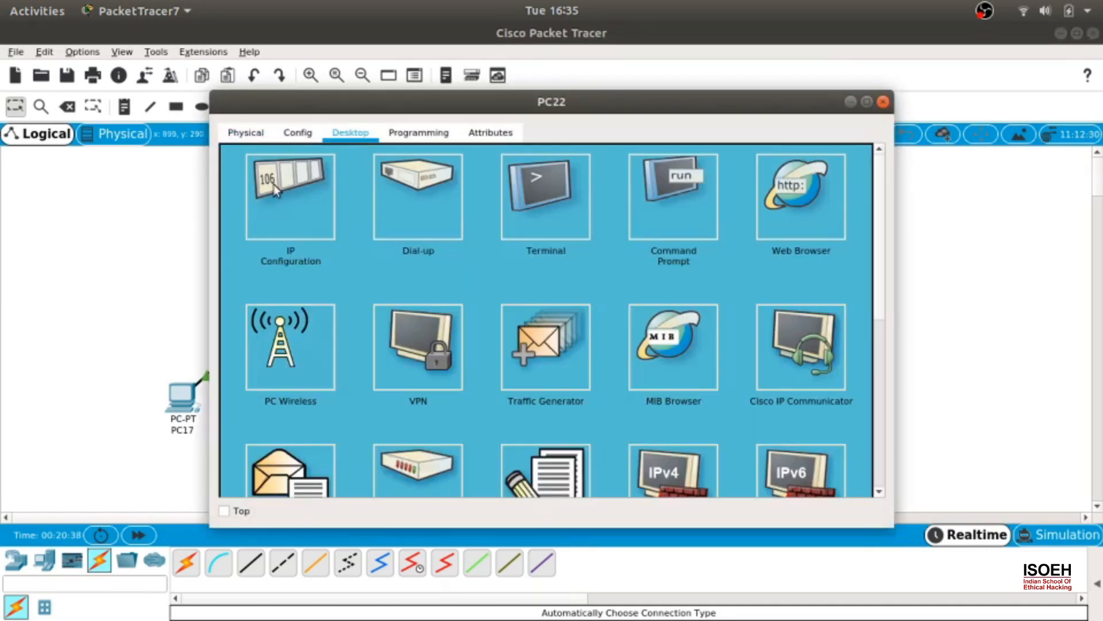
- Set PC22 to DHCP, obtaining 192.168.2.3 with gateway 192.168.2.1
left_click(290, 195)
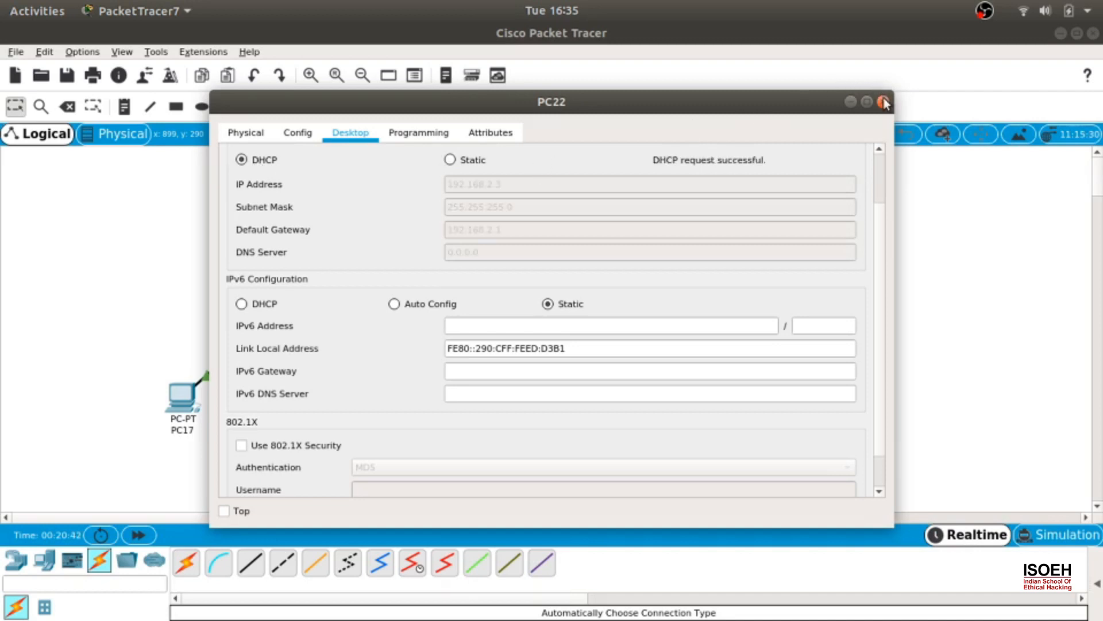
left_click(884, 102)
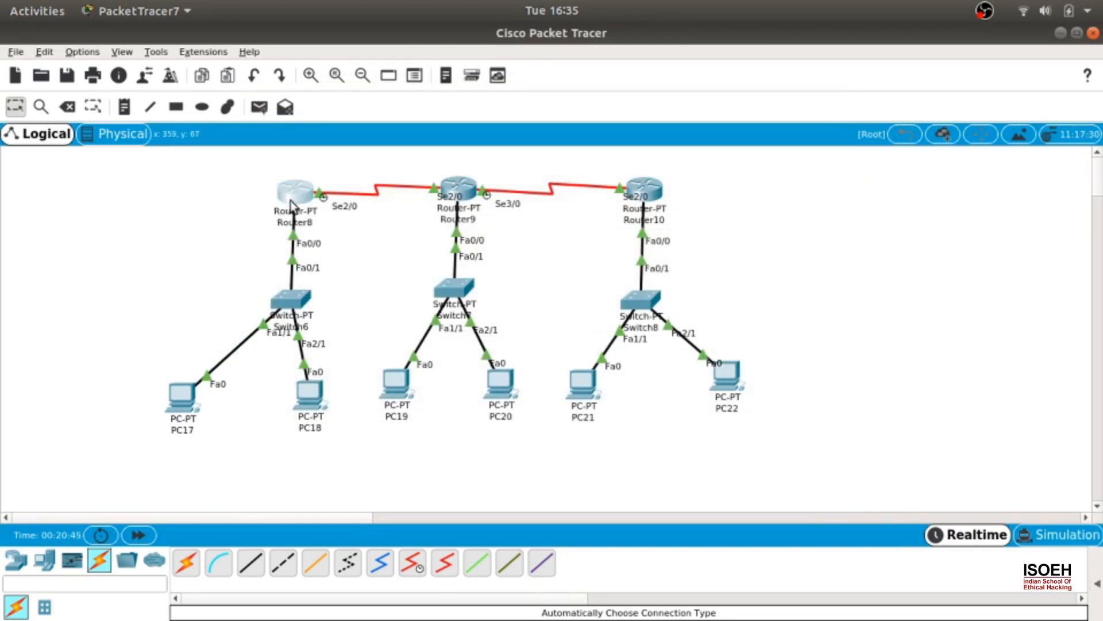
- Start OSPF process 1 on Router8 via 'router ospf 1' and begin a network statement
left_click(293, 189)
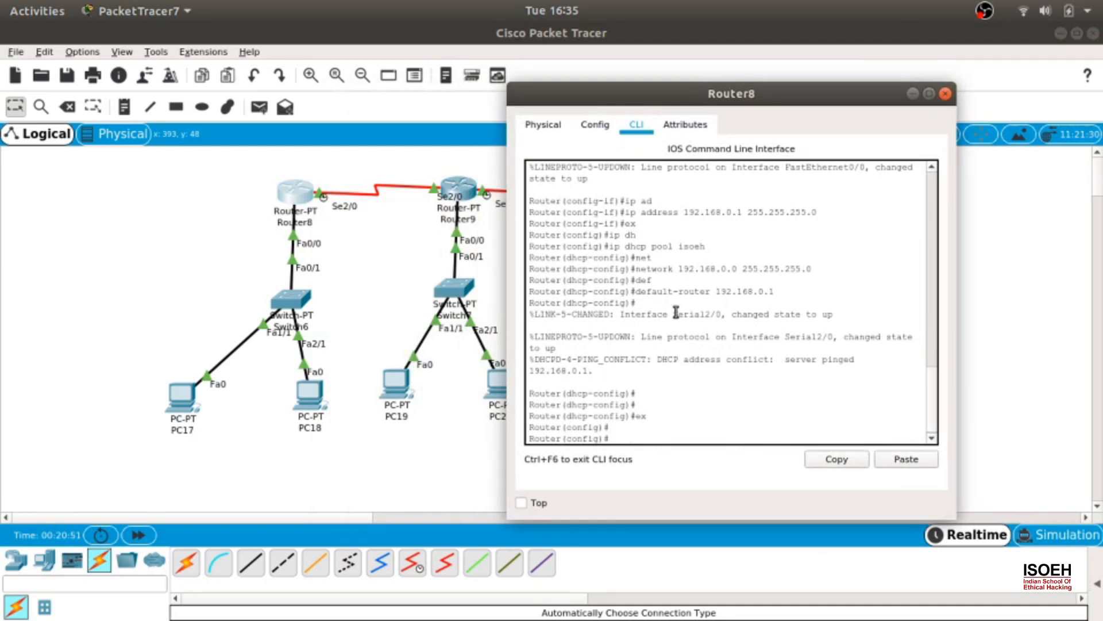
type("ip")
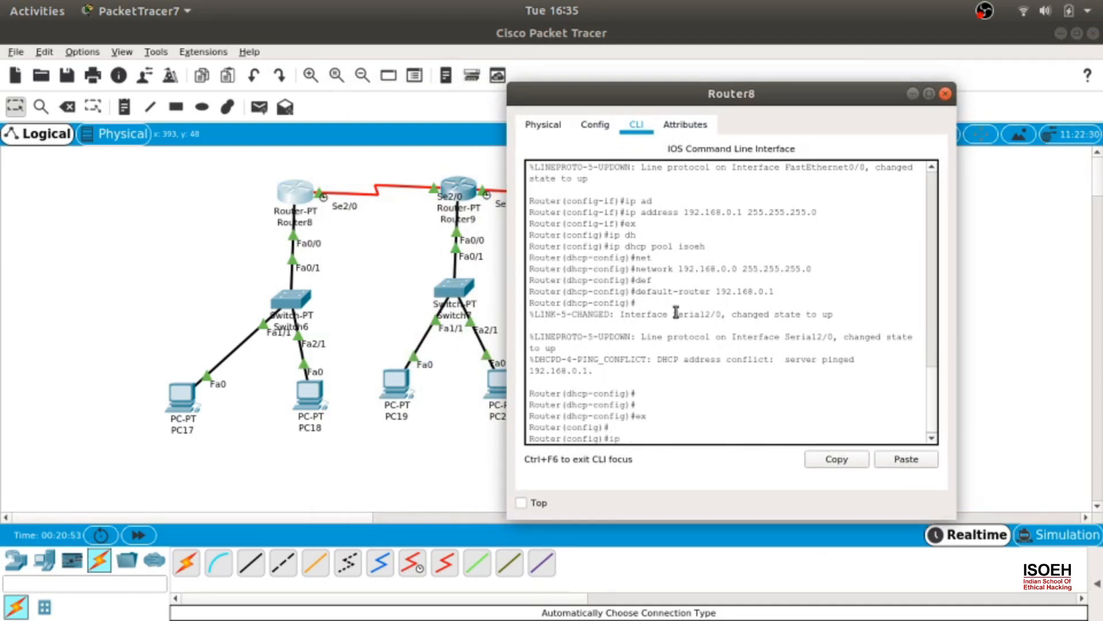
type("router ospf")
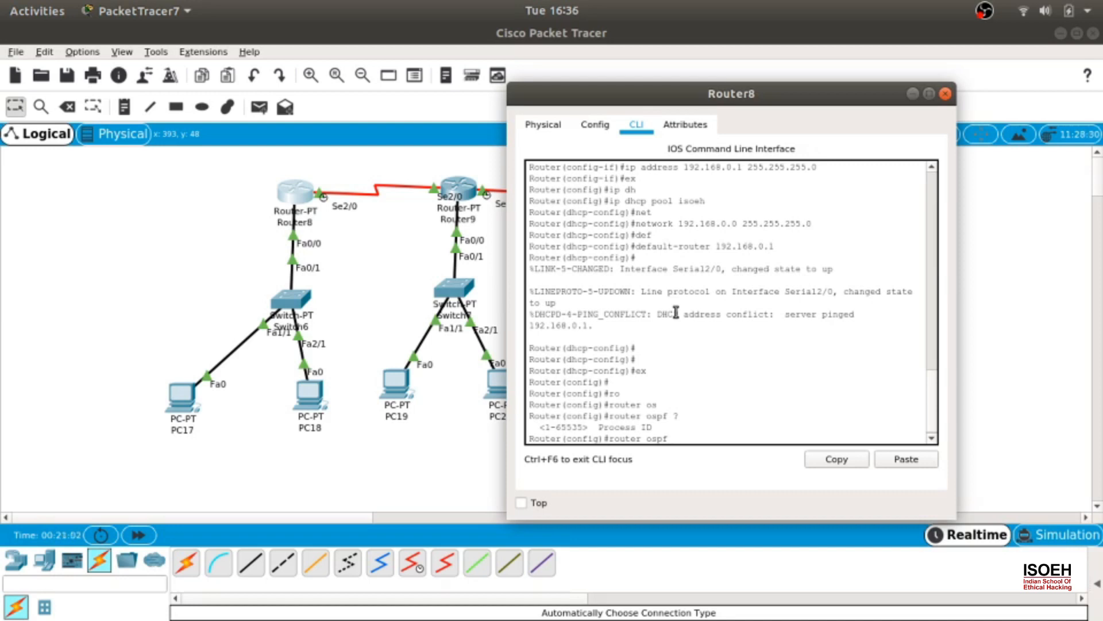
type("1")
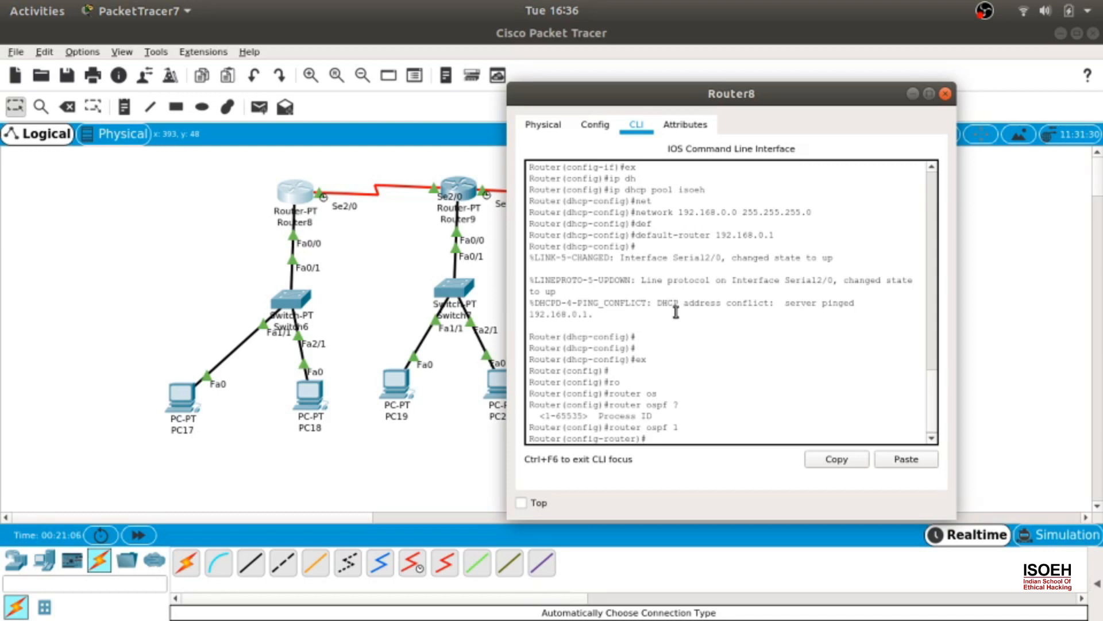
type("network")
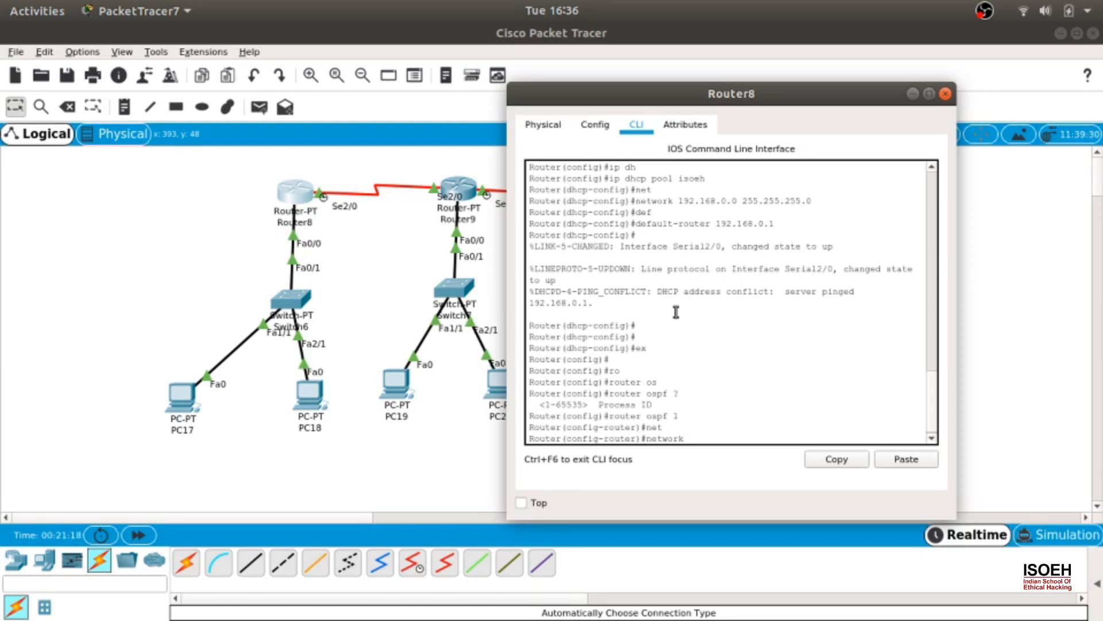
- Advertise network 10.0.0.0 0.0.0.255 in area 0 on Router8
type("10.0.0.")
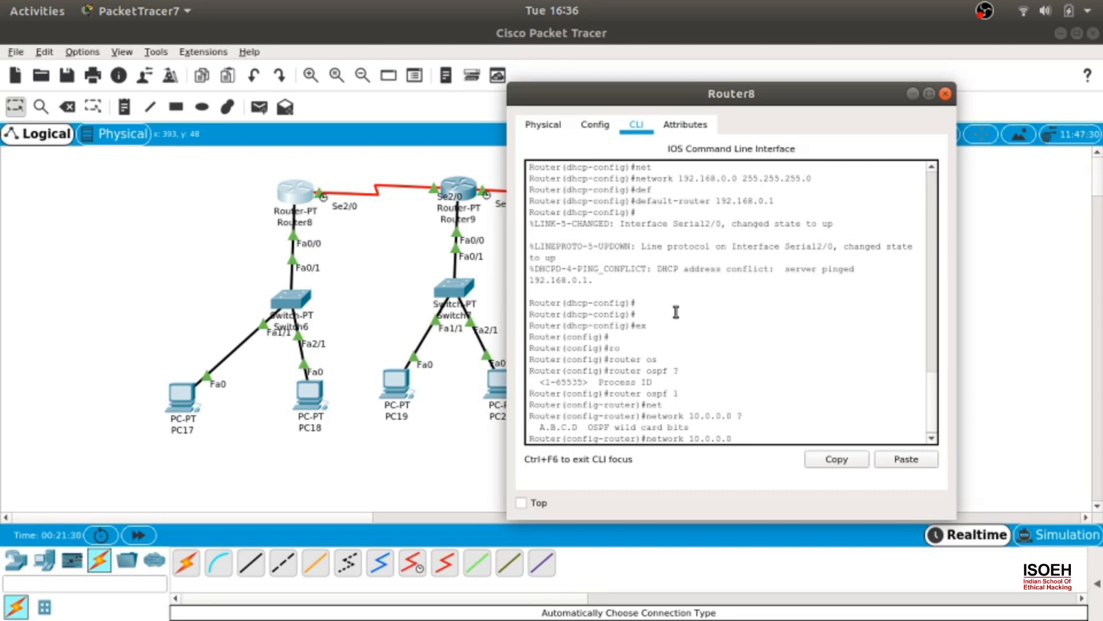
type("0.0.0.255")
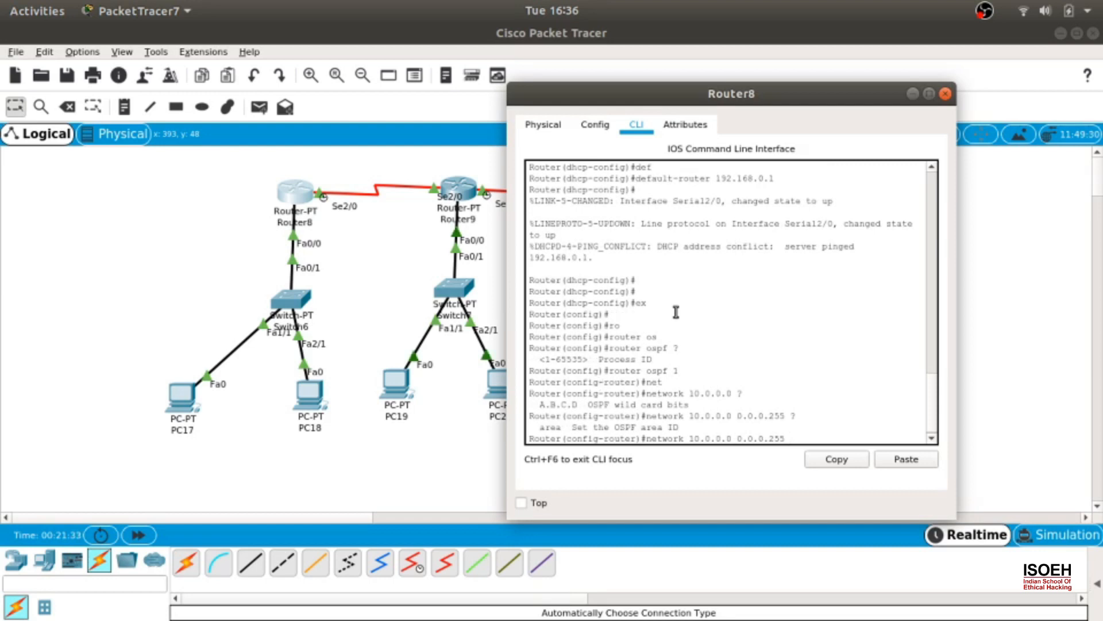
type("area")
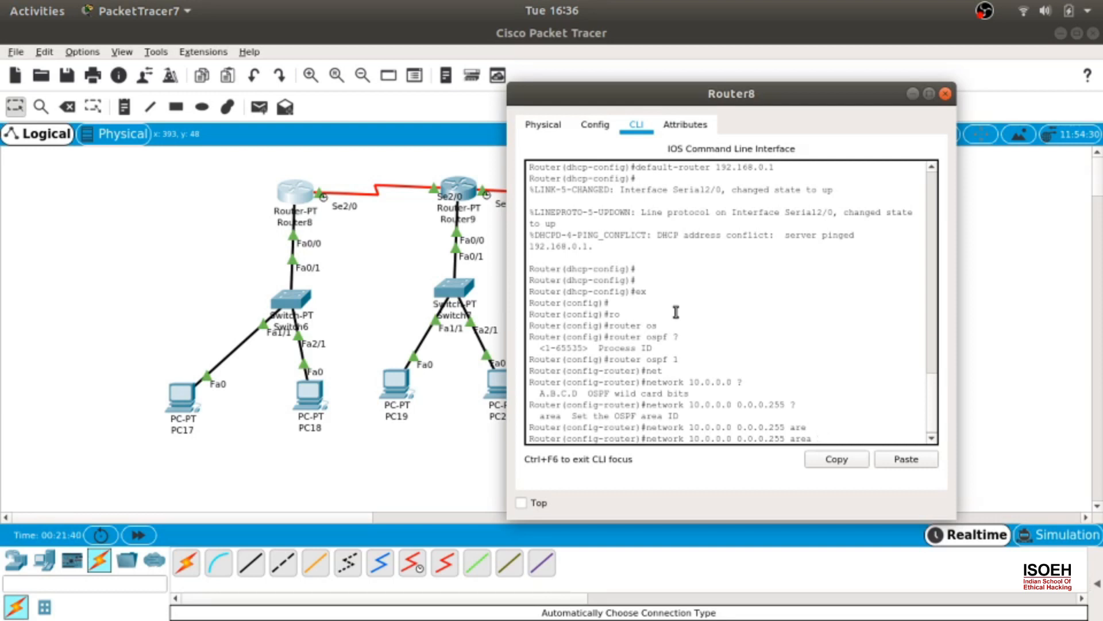
type("0")
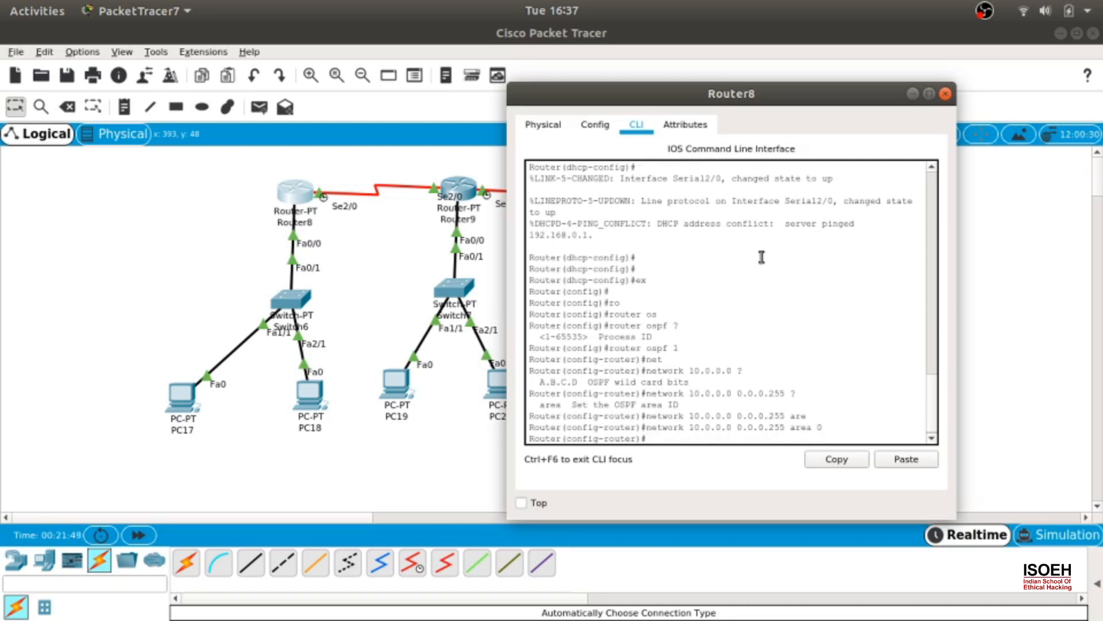
- Advertise network 192.168.0.0 0.0.0.255 in area 0 on Router8
type("network")
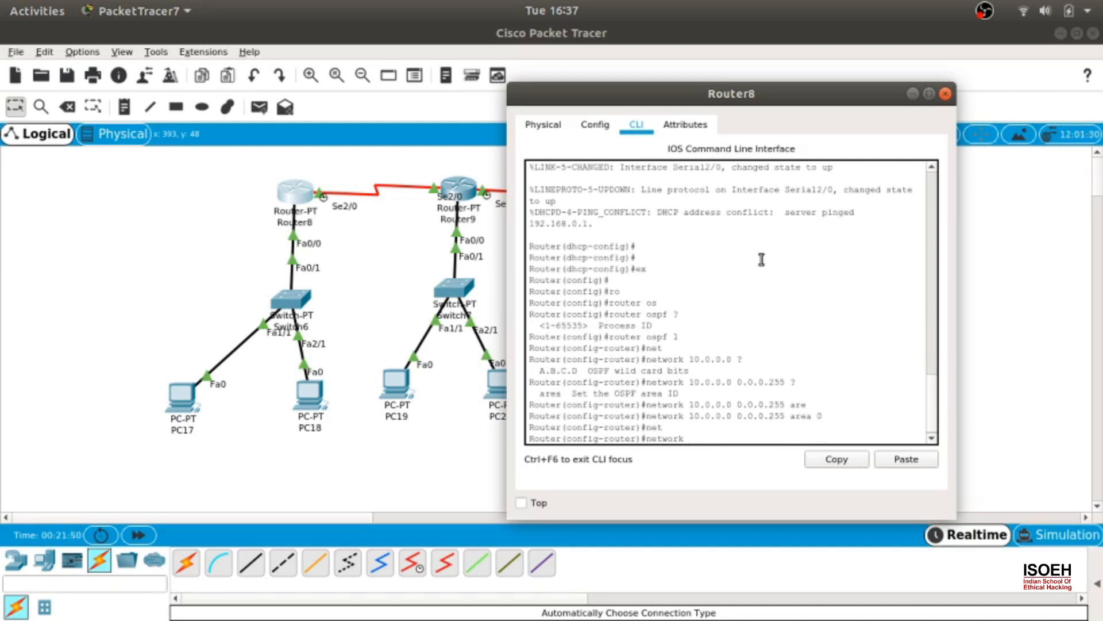
type("192.168.0.0")
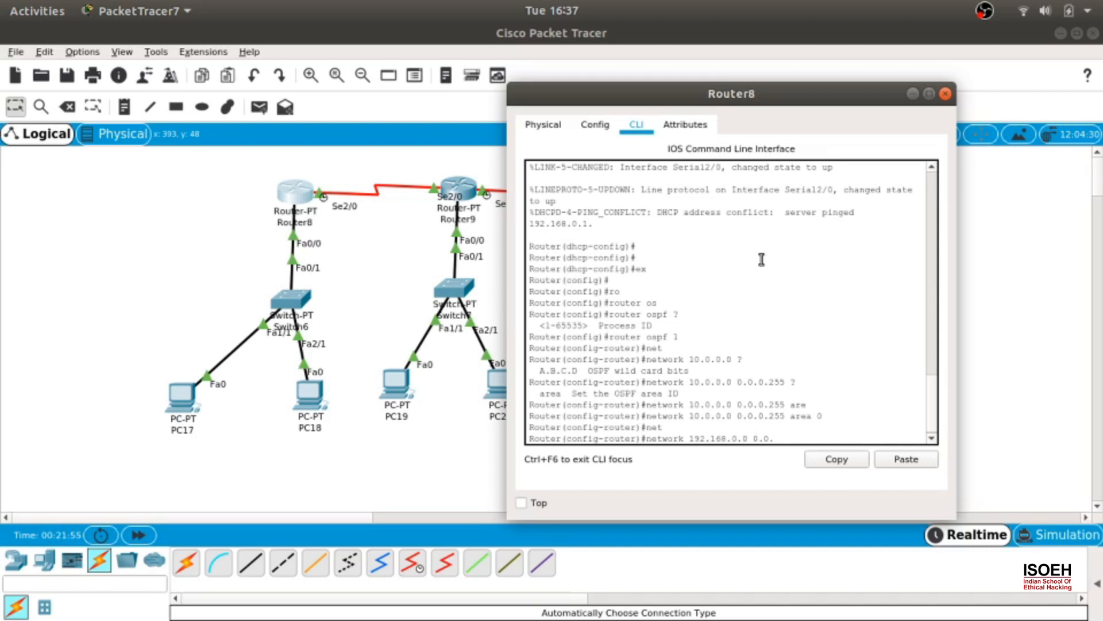
type("0.0.0.255 area 0")
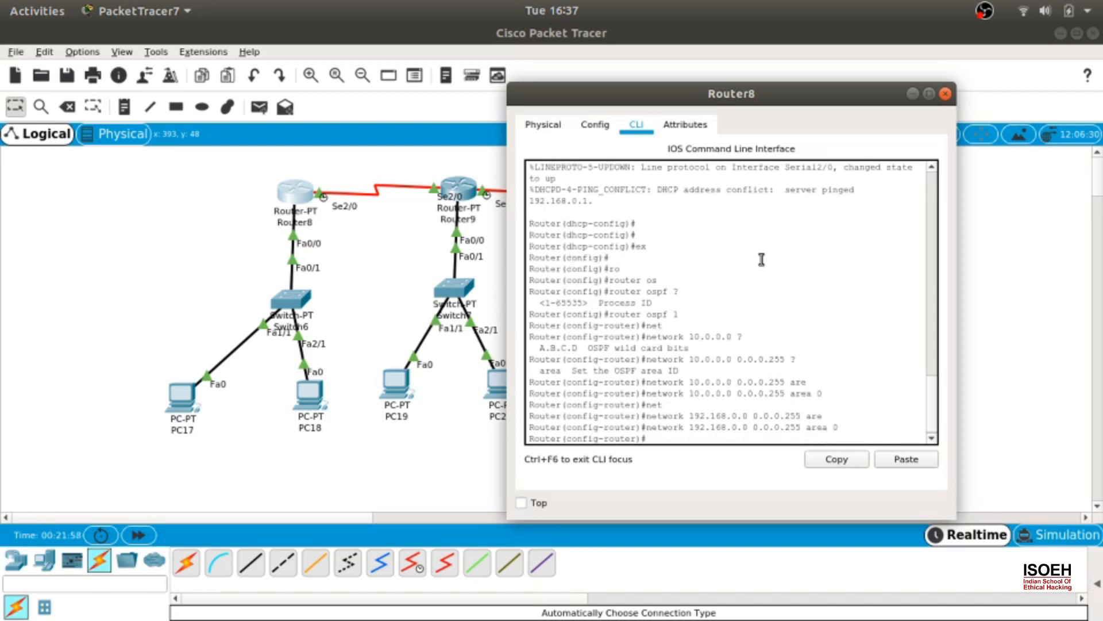
mouse_move(842, 202)
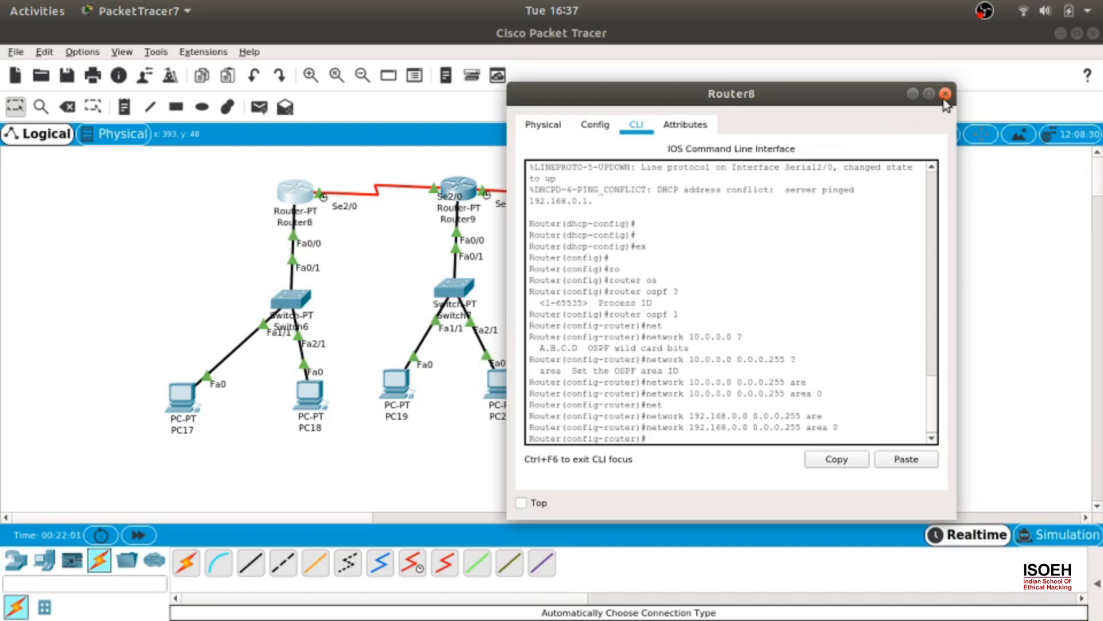
- Move to Router9's CLI and start OSPF process 1
left_click(946, 93)
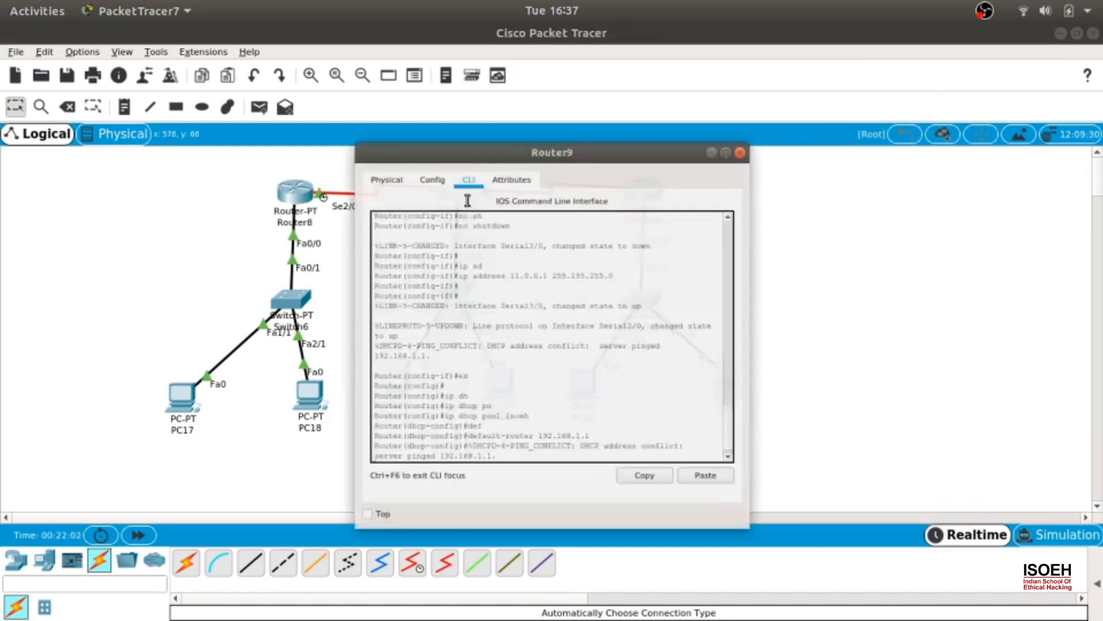
left_click_drag(553, 152, 853, 99)
type("ex")
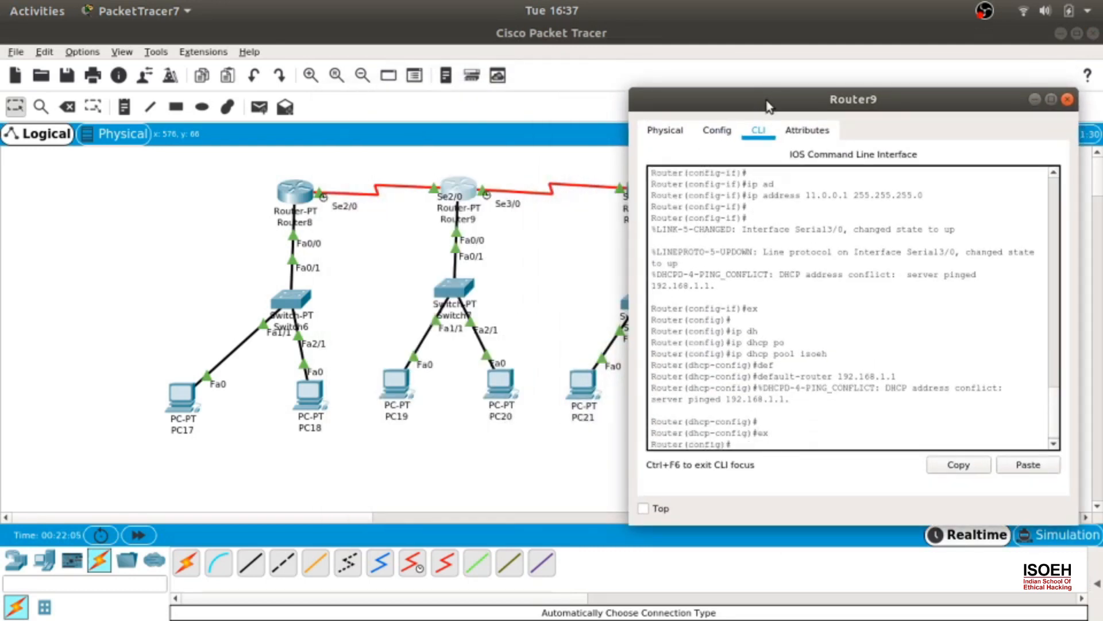
type("router ospf 1")
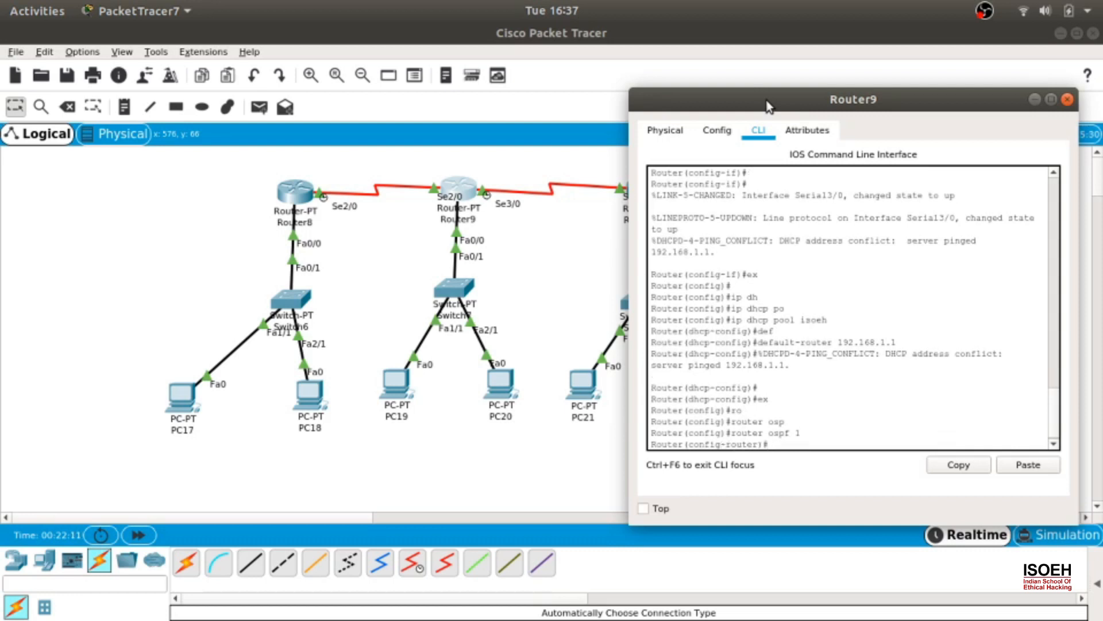
type("ns")
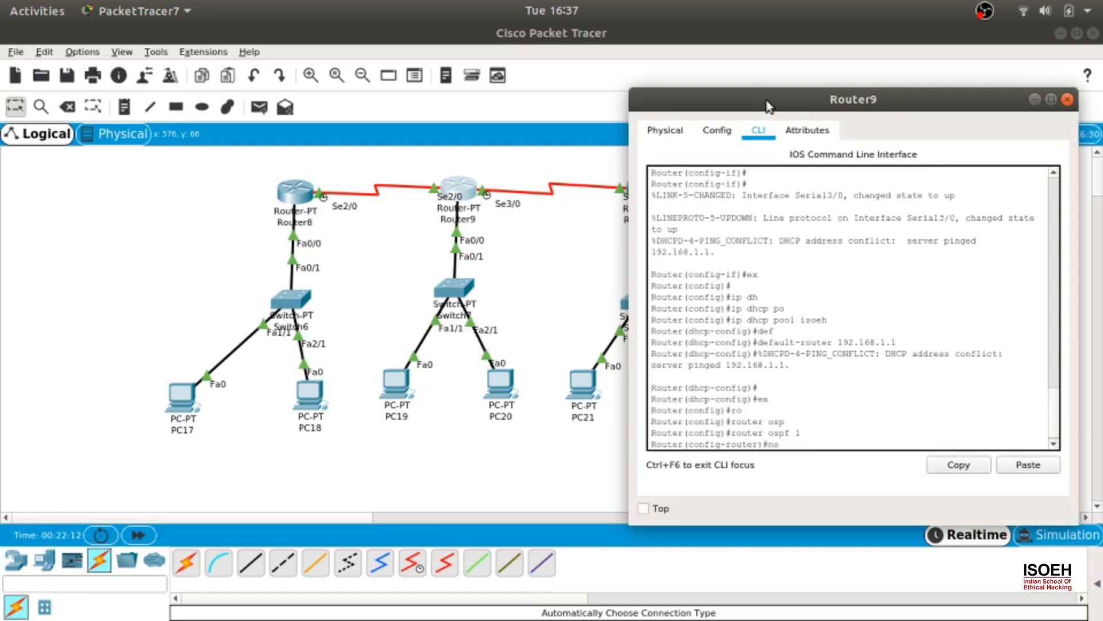
- Advertise networks 10.0.0.0 and 192.168.1.0 with wildcard 0.0.0.255 in area 0 on Router9
type("network")
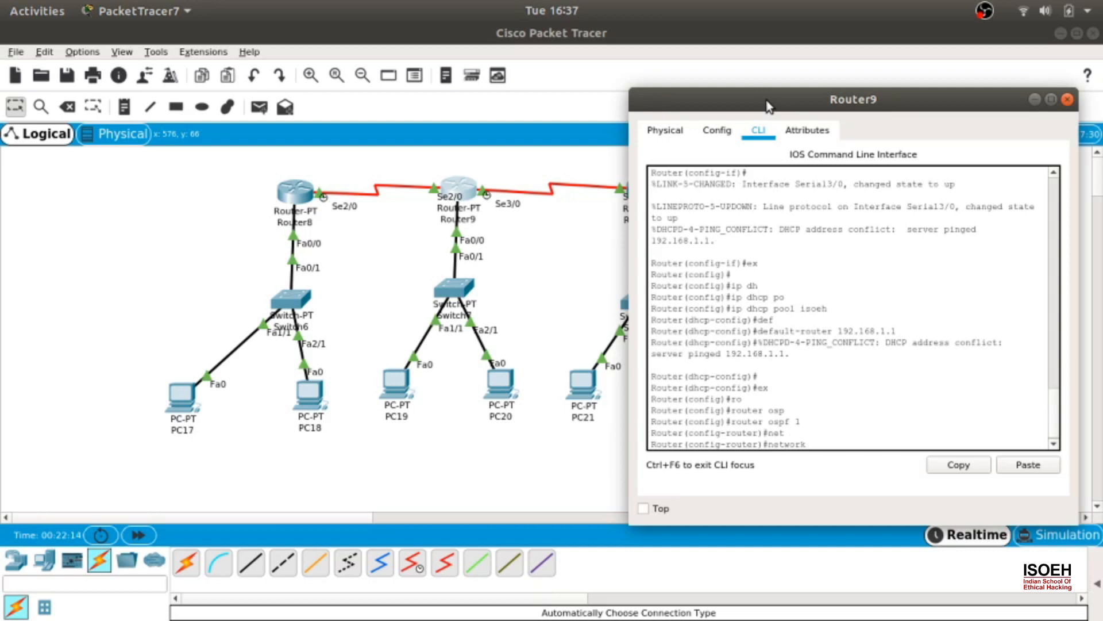
type("10.0.0.")
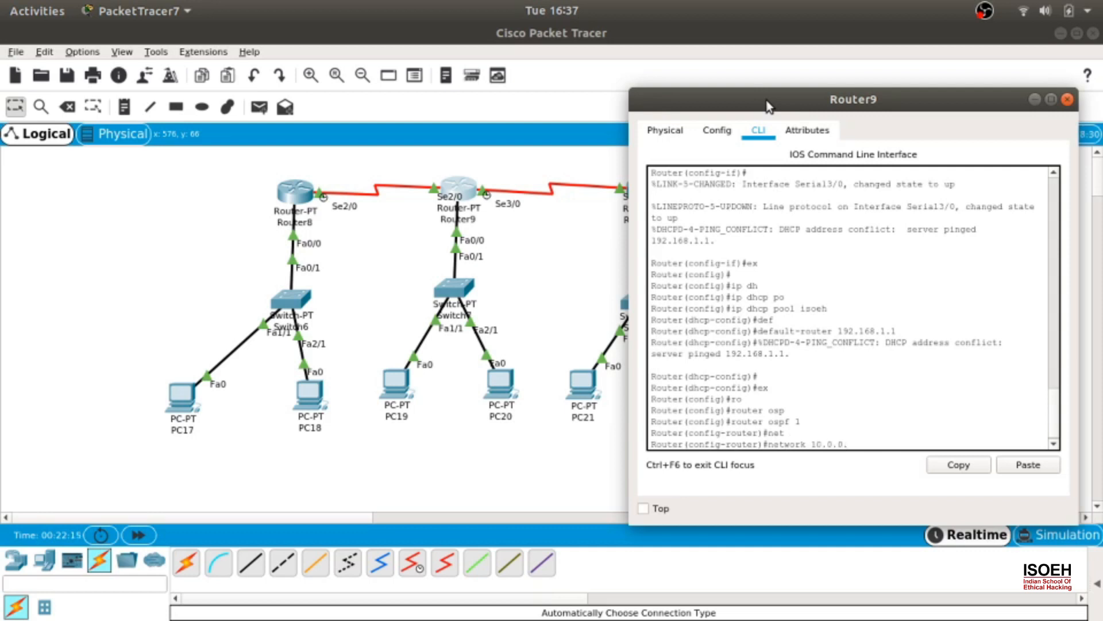
type("0")
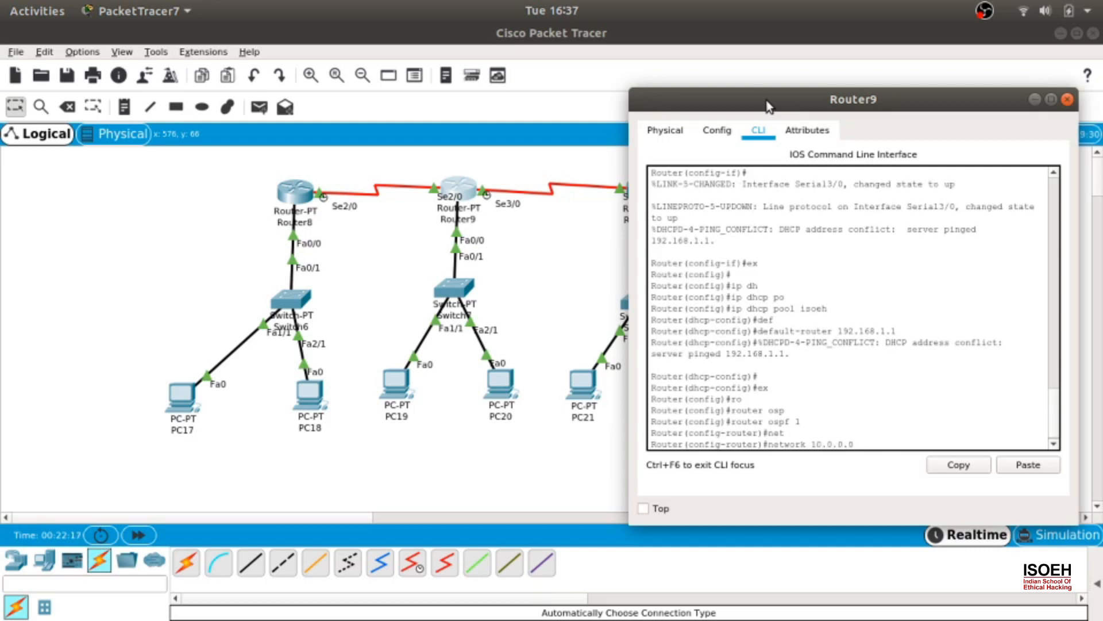
type("0.0.0.255 are")
type("network")
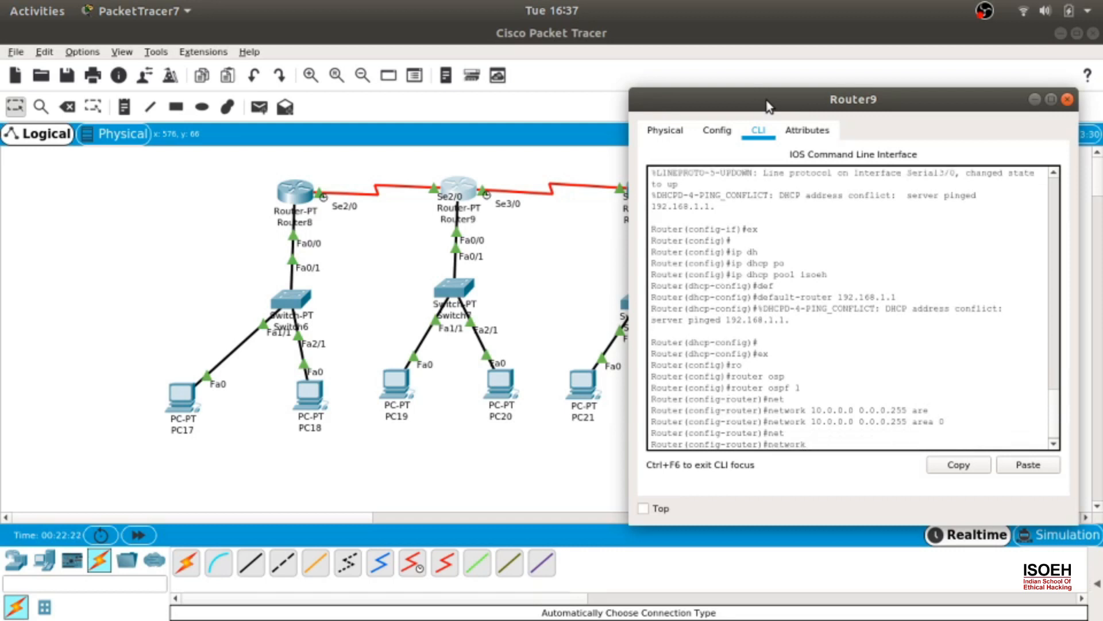
type("192.168.1.0")
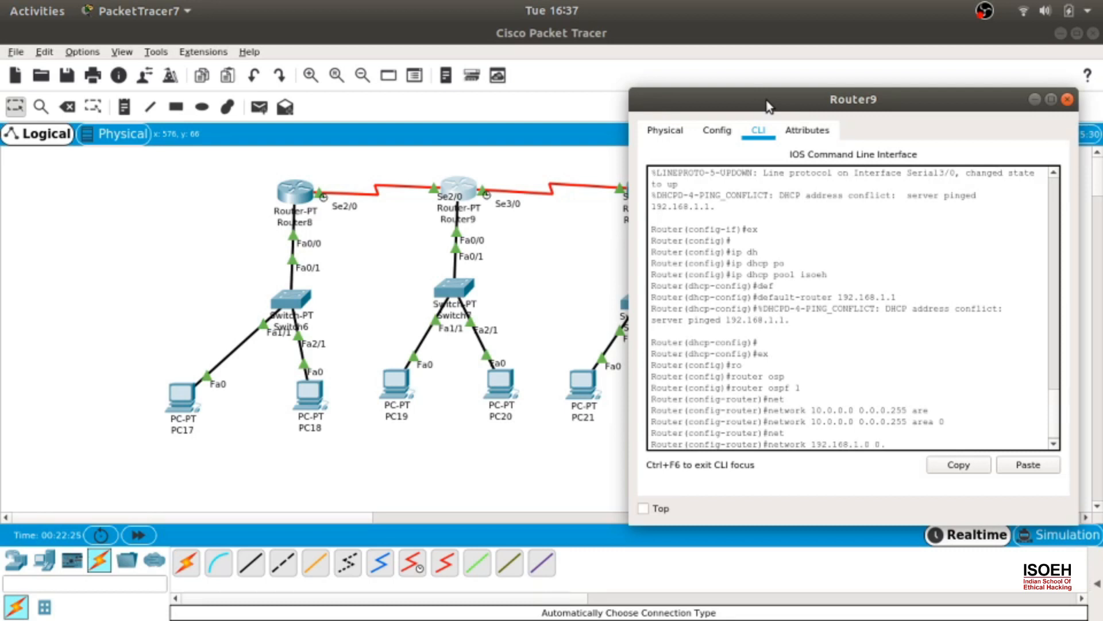
type("0.0.255 area 0")
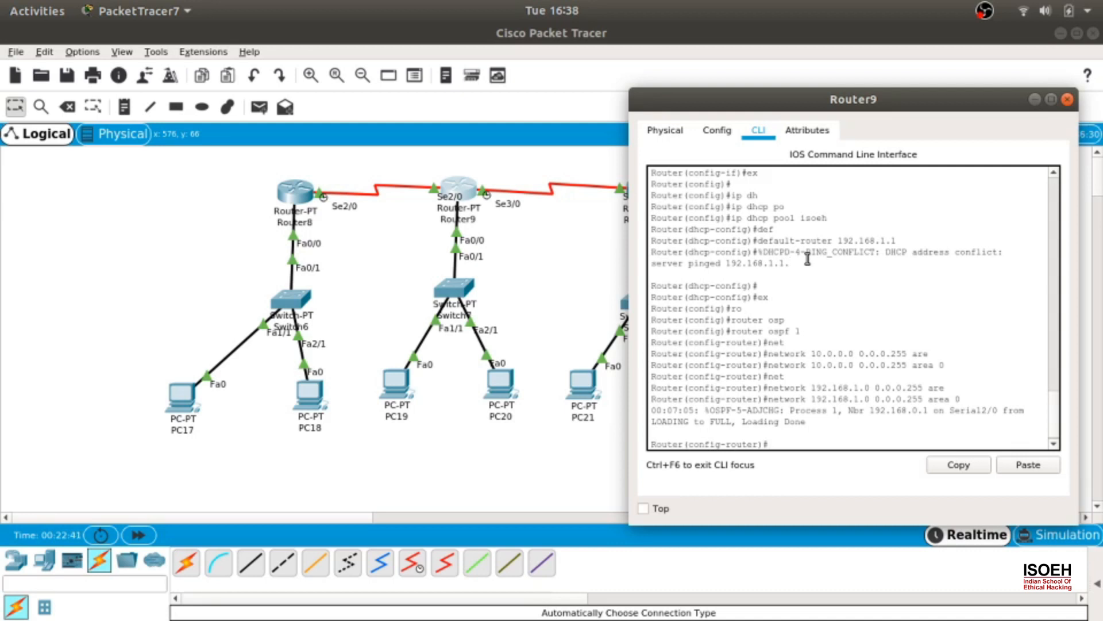
mouse_move(857, 371)
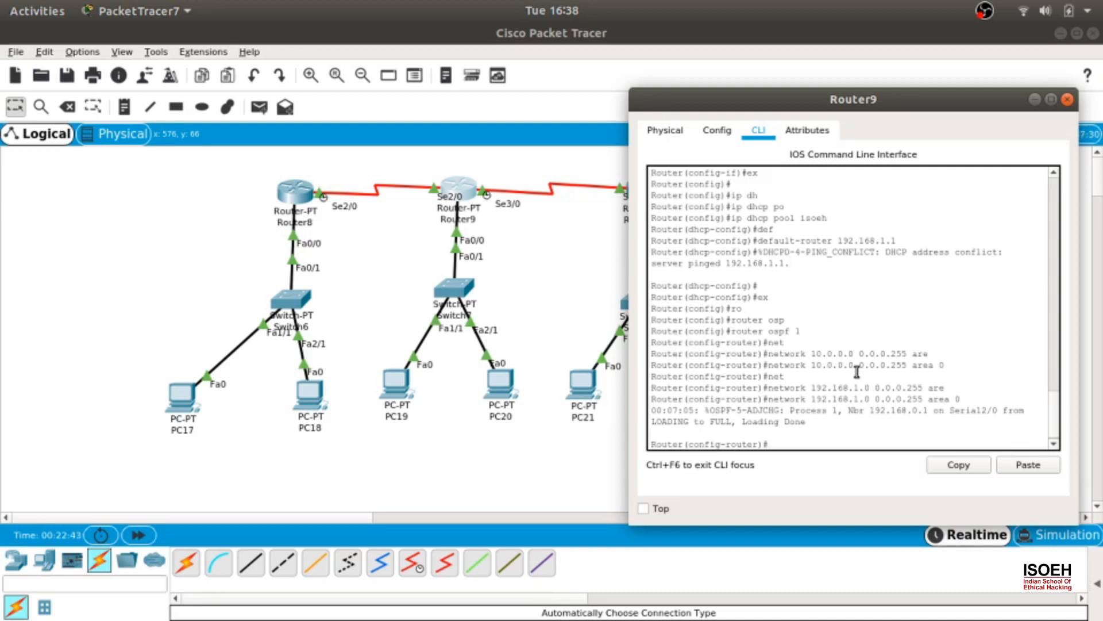
- Add network 11.0.0.0 0.0.0.255 area 0 to Router9's OSPF process
type("network")
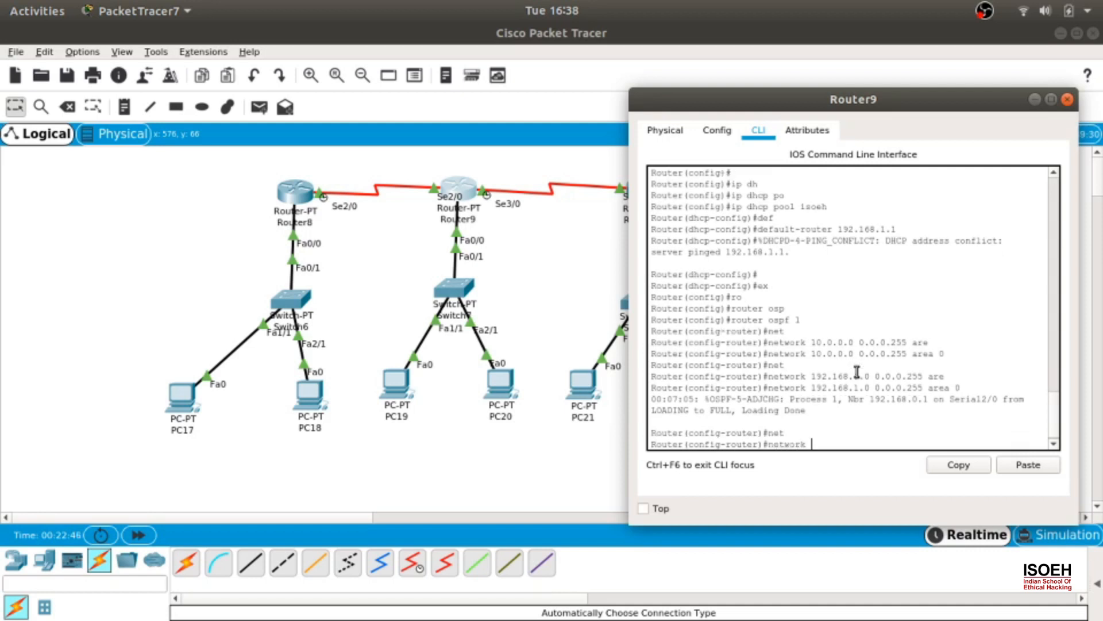
type("11.0.0.0 0.0.0.255")
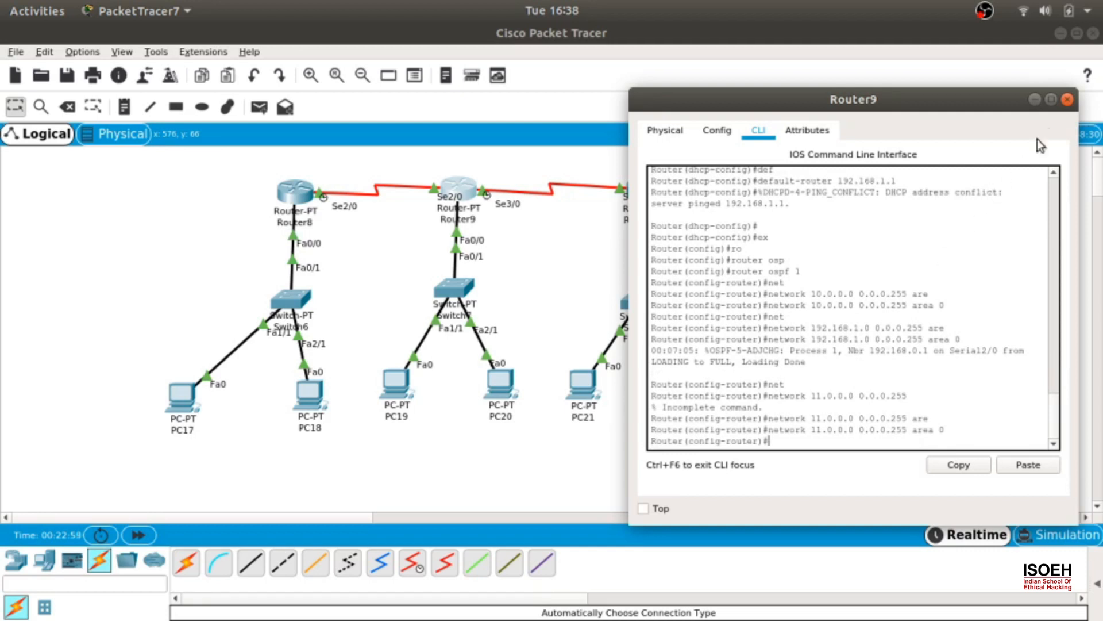
- Switch to Router10's CLI, leave dhcp-config and start OSPF process 1
left_click(1067, 99)
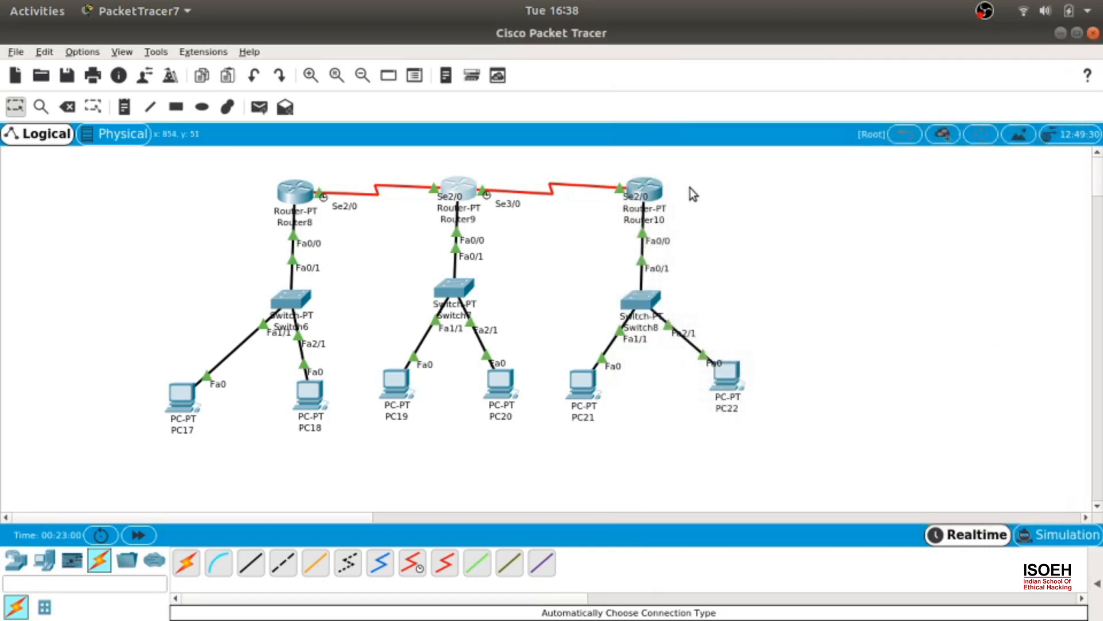
double_click(641, 189)
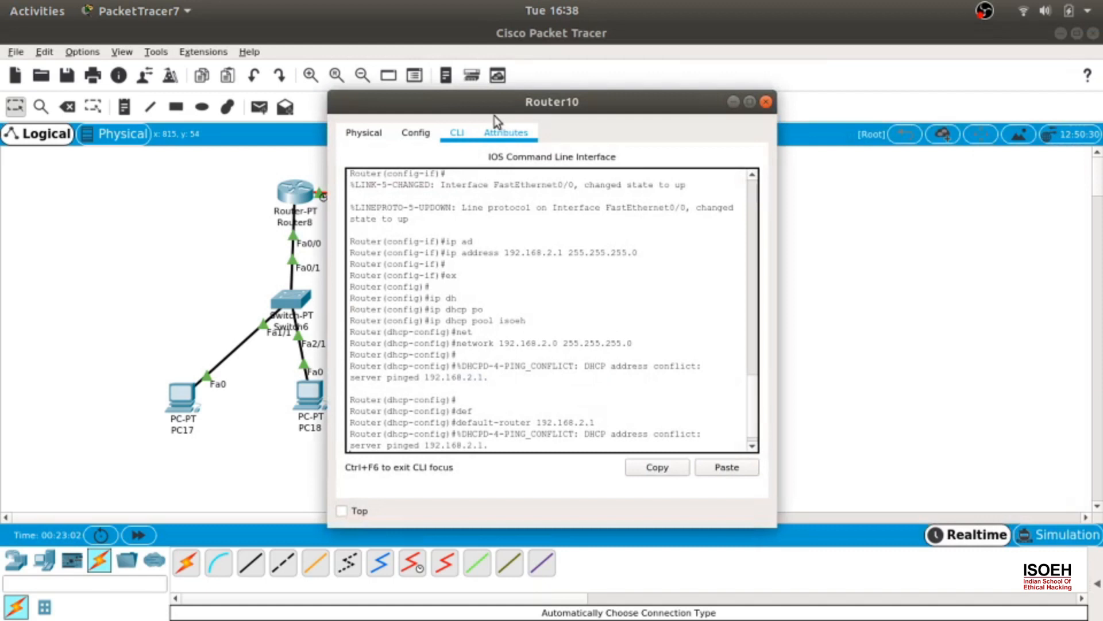
left_click_drag(552, 101, 917, 112)
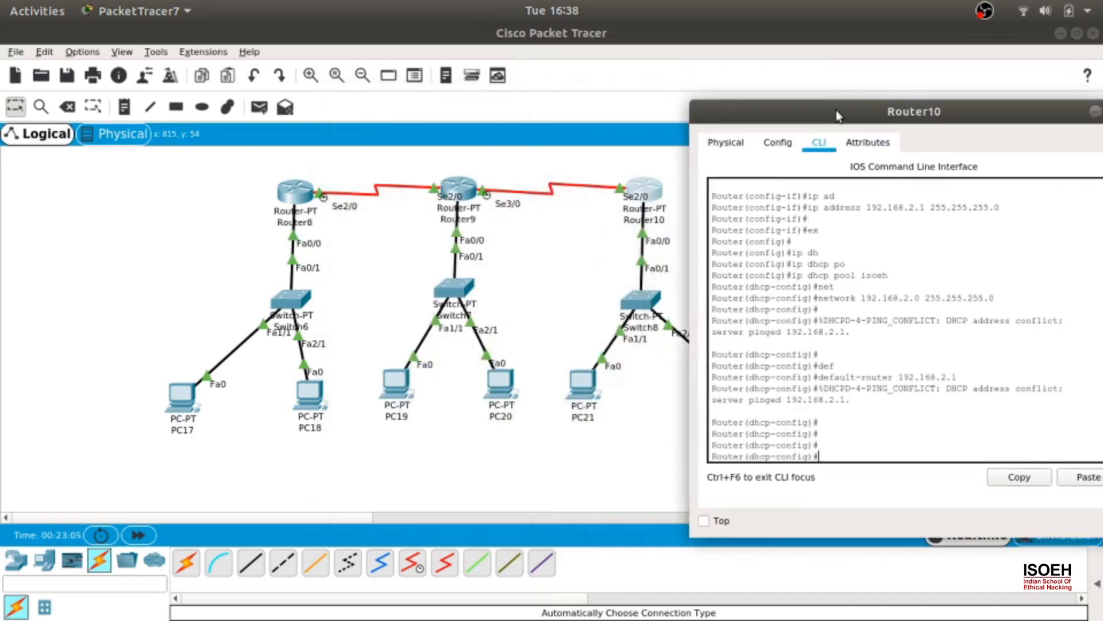
type("ex")
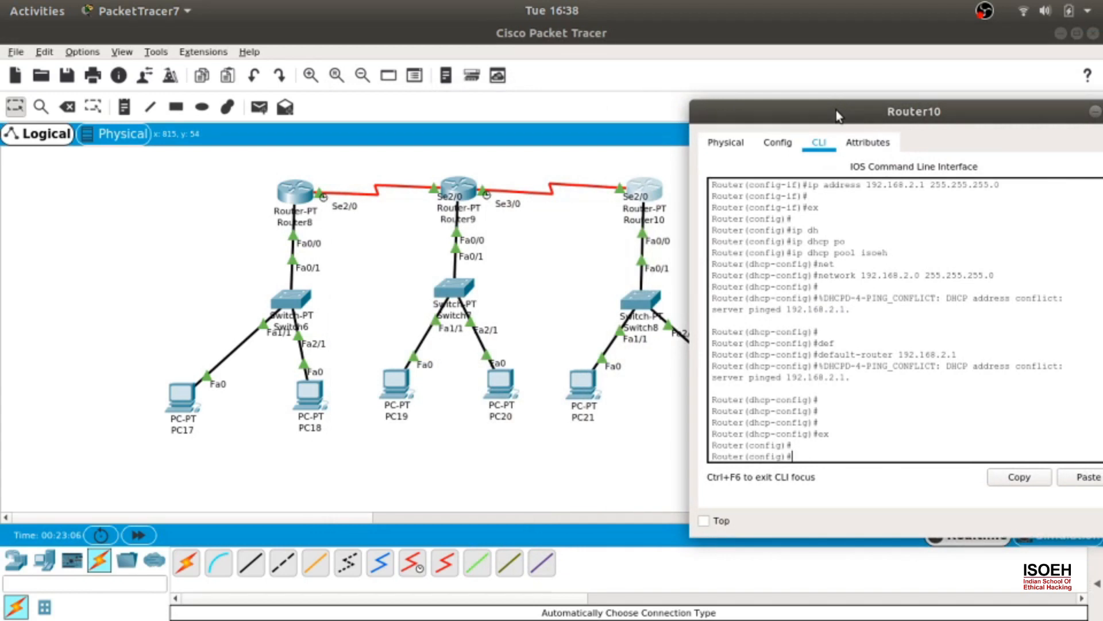
type("router ospf")
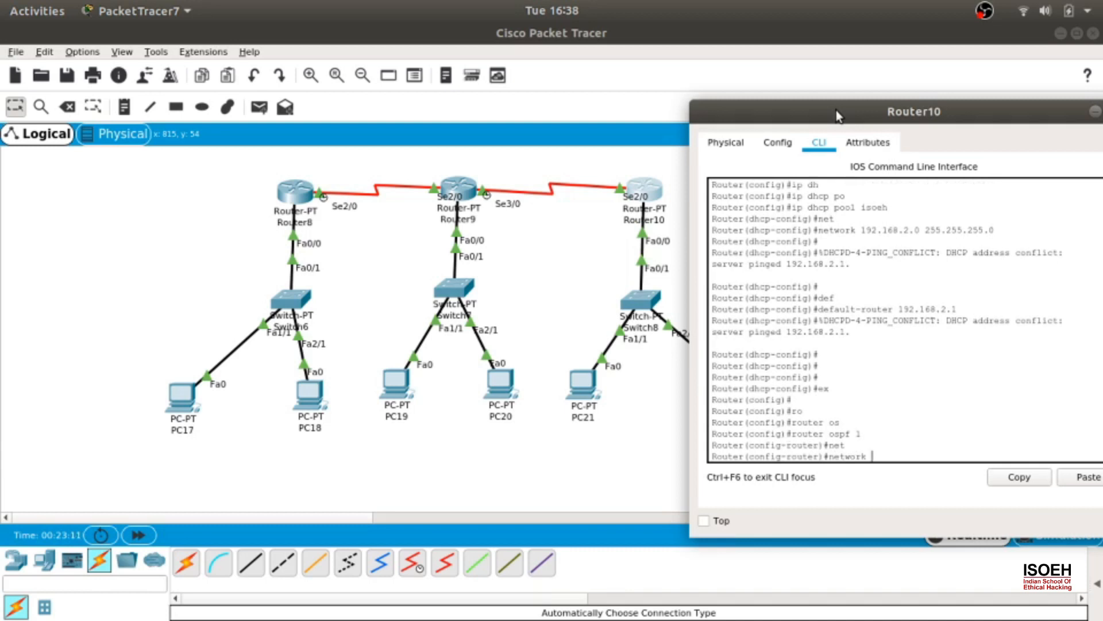
- Advertise 11.0.0.0 0.0.0.255 and 192.168.2.0 255.255.255.0 in area 0 on Router10
type("11.0.0.0 0.0.0.255 area 0")
type("network 192.168.2.0 ")
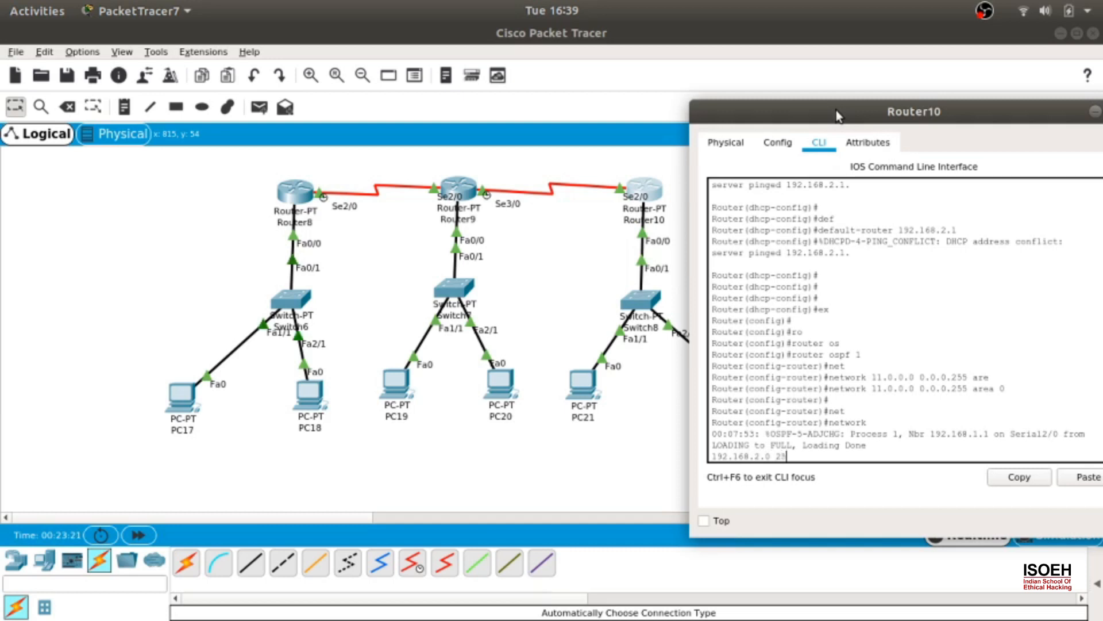
type("255.255.255.0")
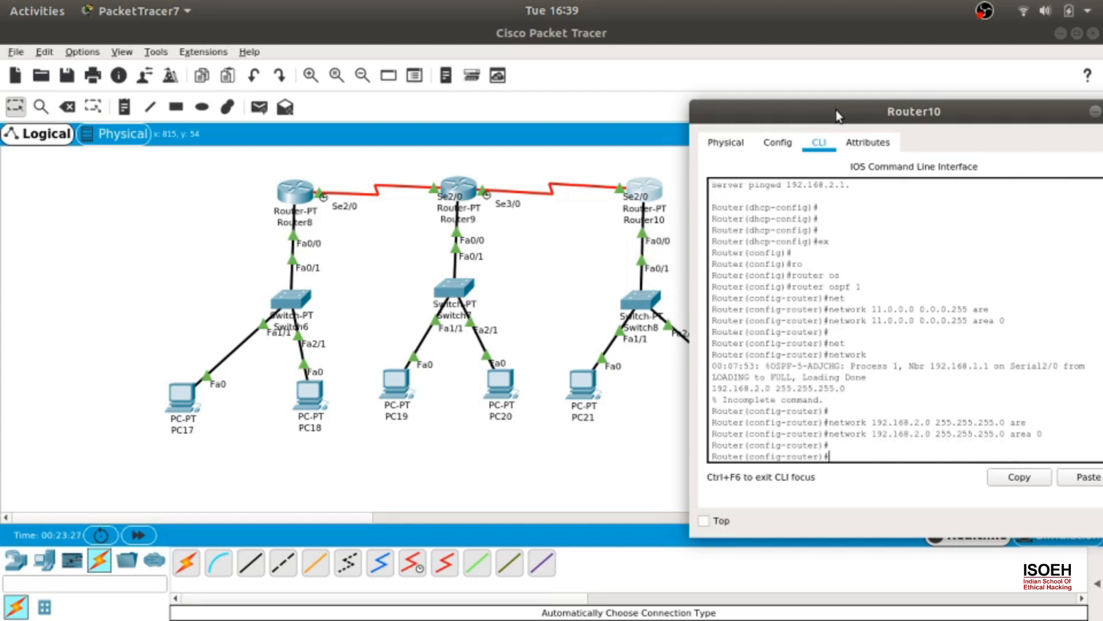
left_click_drag(913, 112, 695, 87)
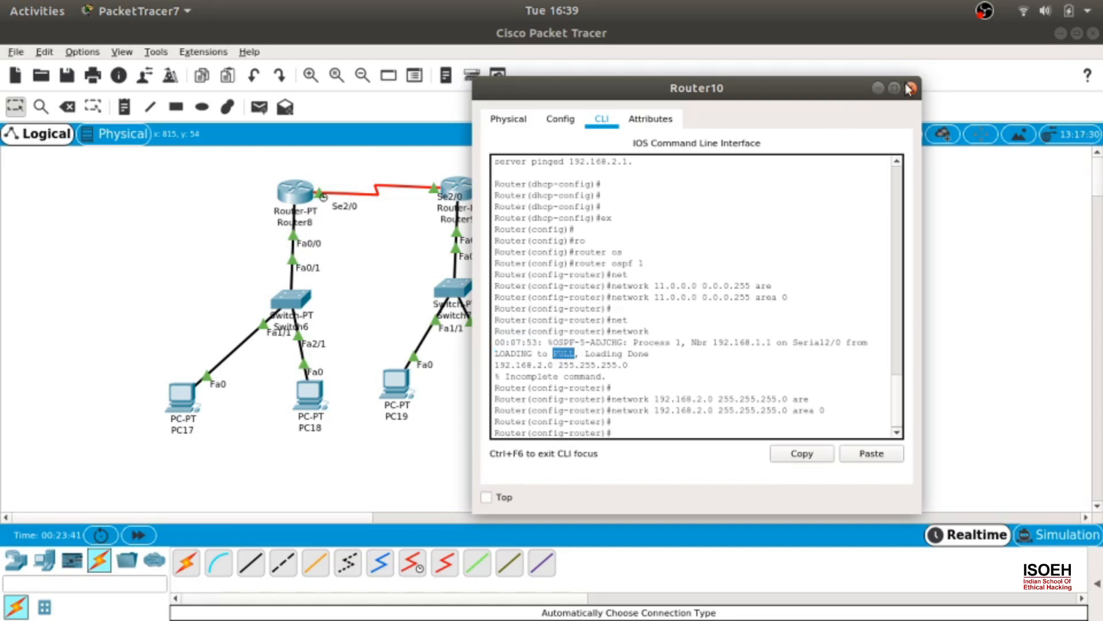
- Run 'do sh ip route' on Router8 to see OSPF routes to 11.0.0.0, 192.168.1.0 and 192.168.2.0
left_click(908, 89)
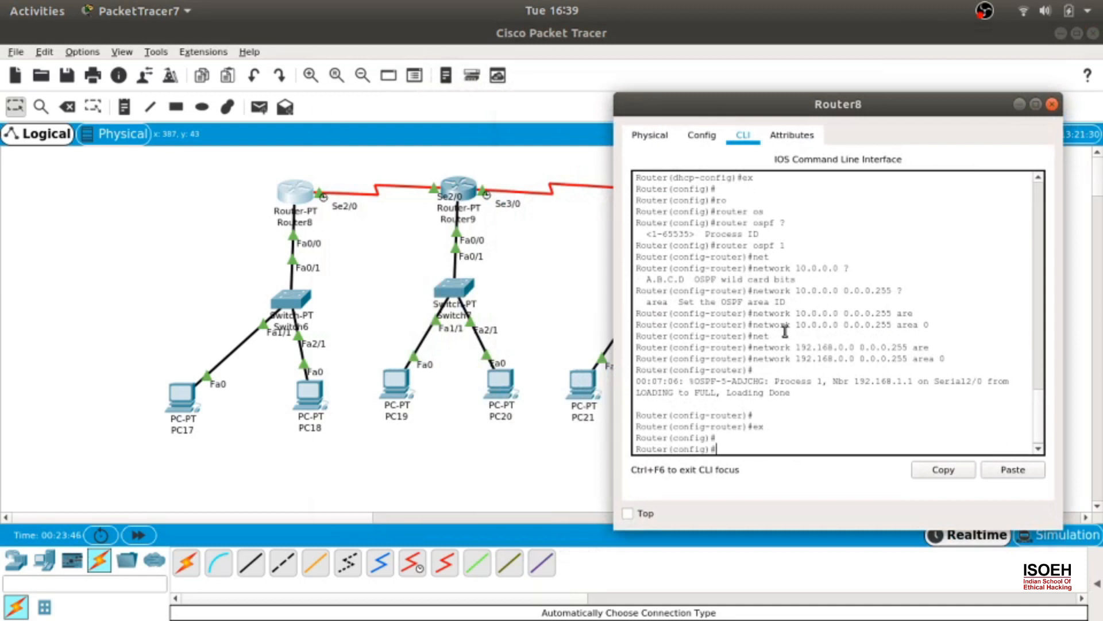
type("do sh ip route")
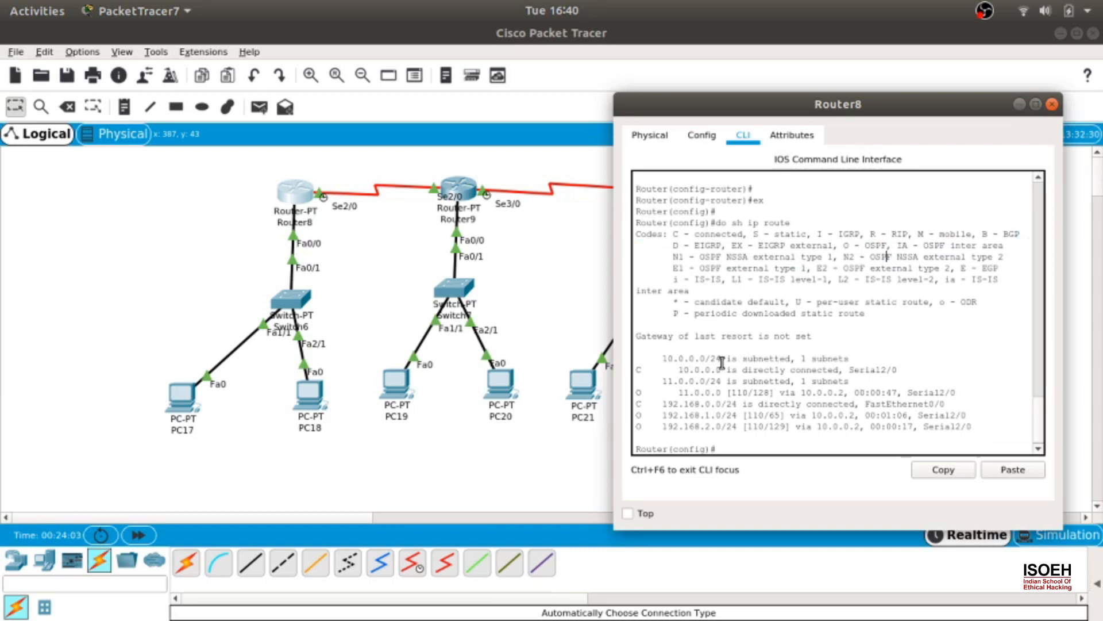
mouse_move(663, 391)
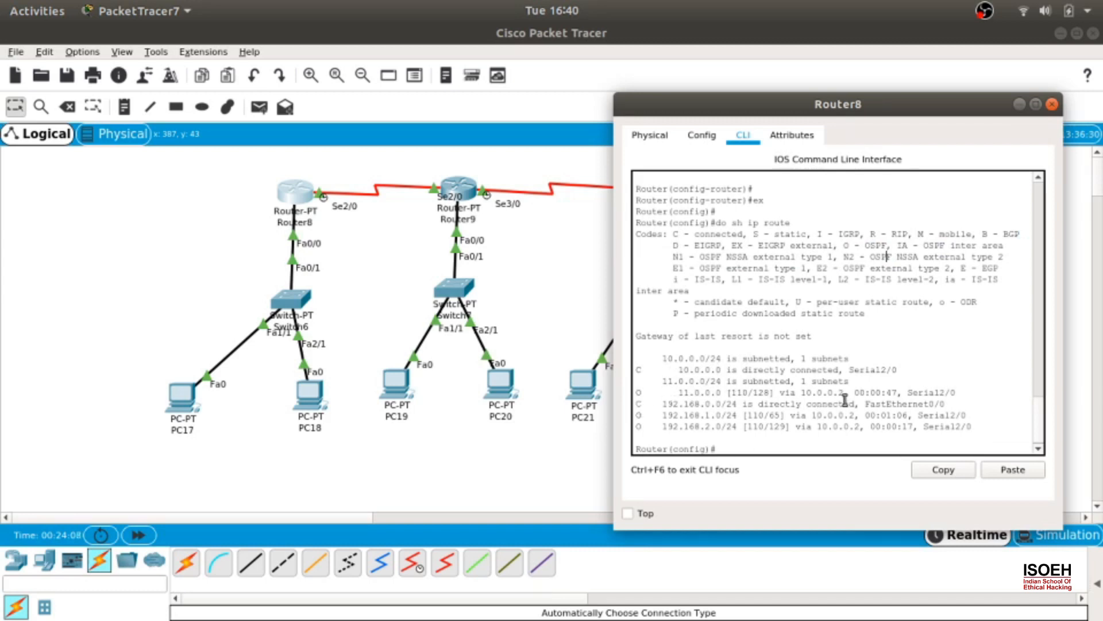
mouse_move(710, 415)
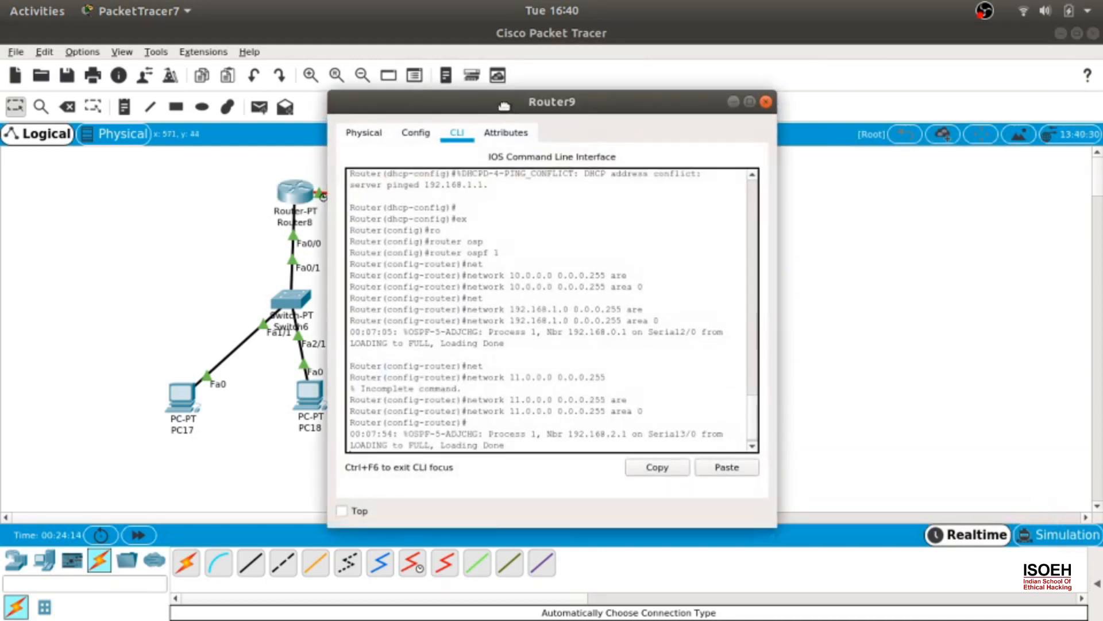
- Show Router9's routing table with its OSPF-learned routes
left_click_drag(552, 102, 861, 105)
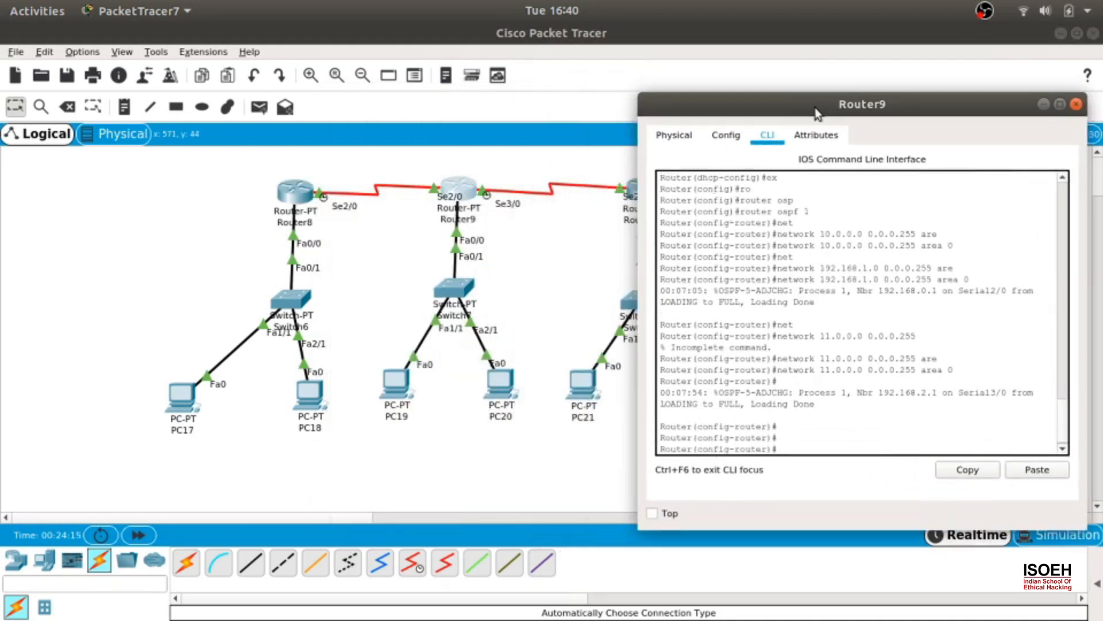
type("do sh op")
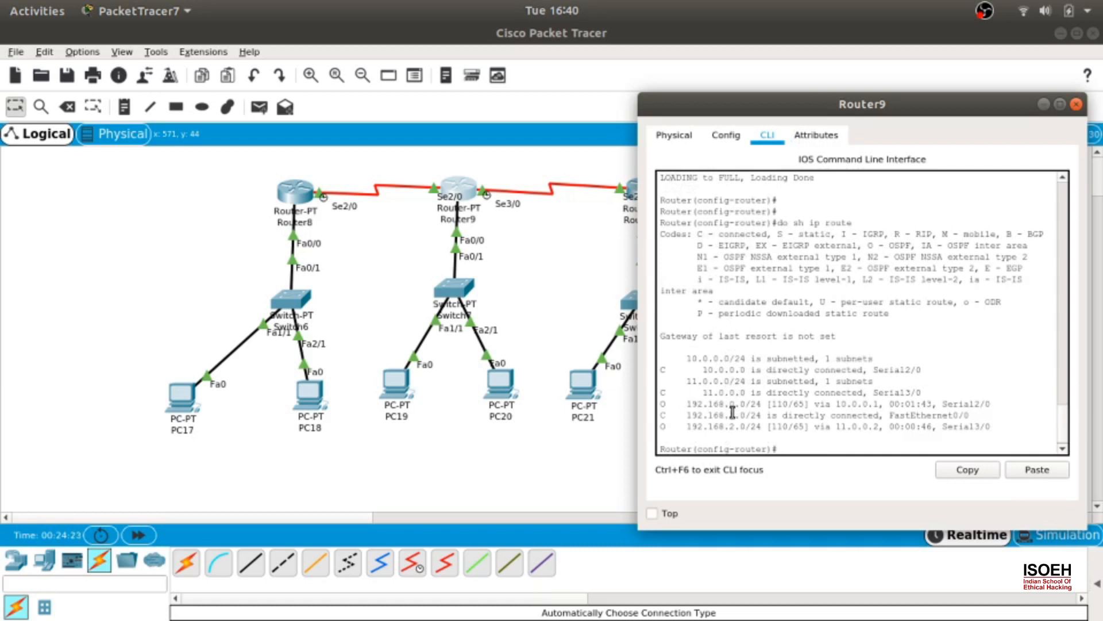
left_click(1076, 105)
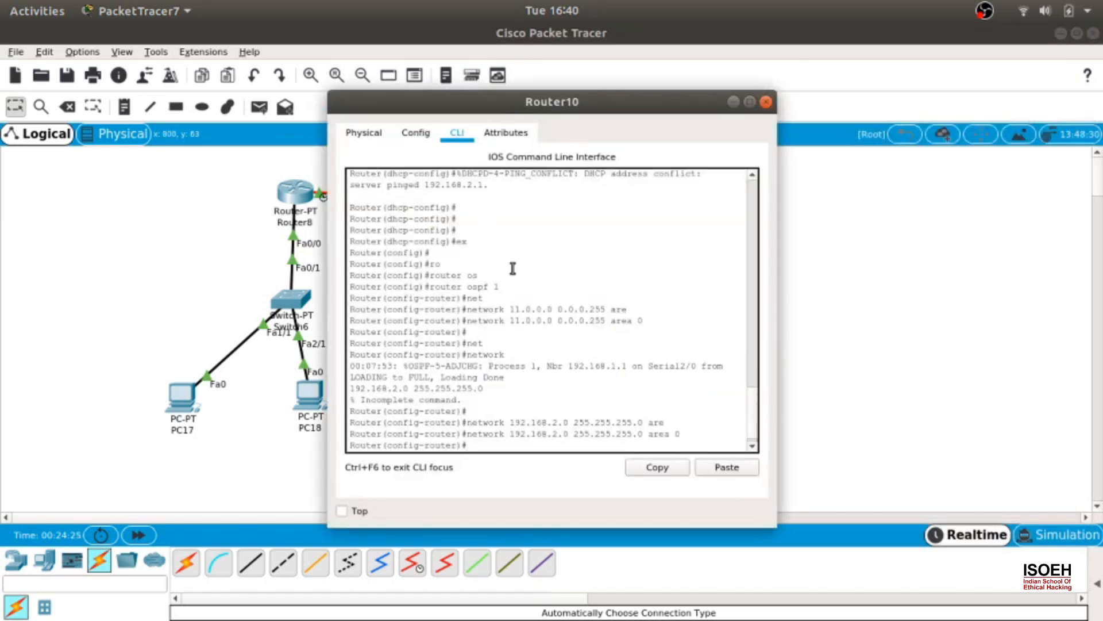
- Show Router10's routing table with its OSPF-learned routes
type("do")
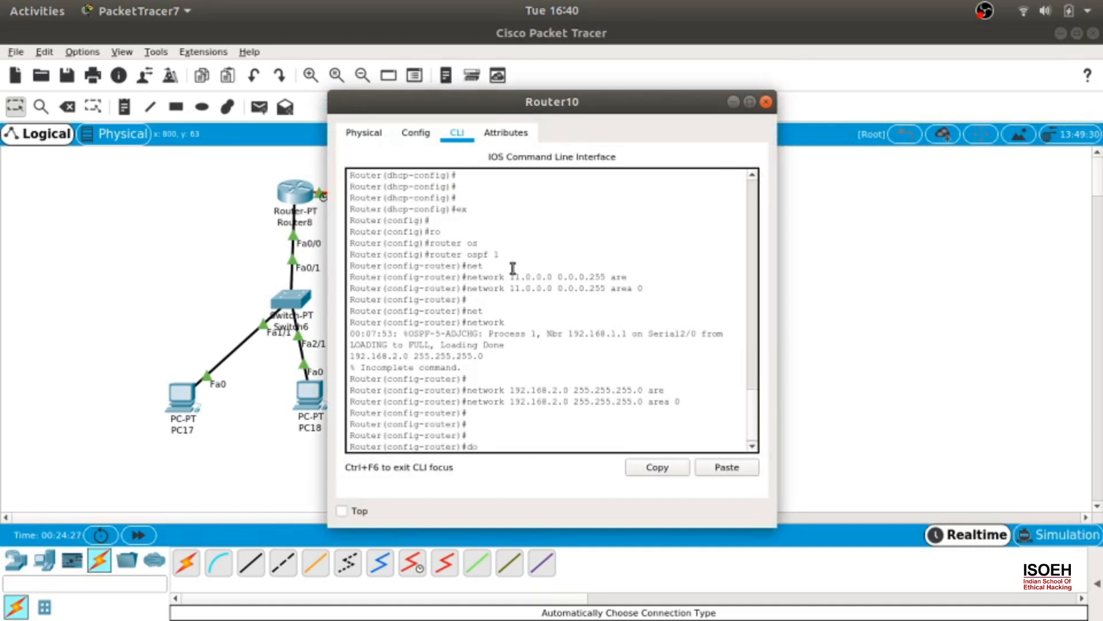
type("sh ip roue")
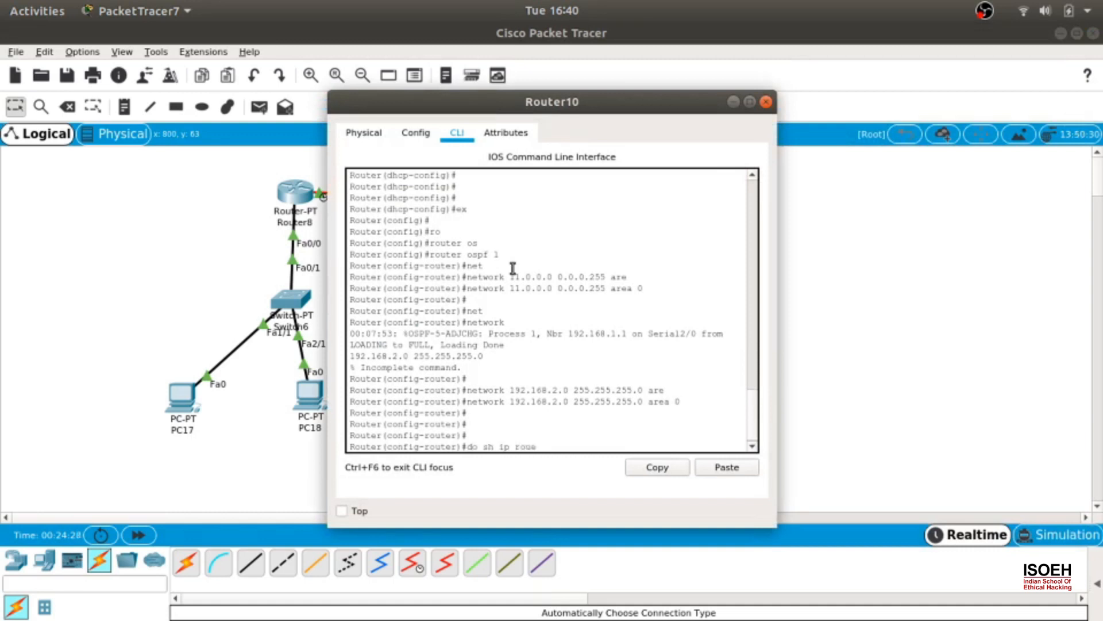
key("Return")
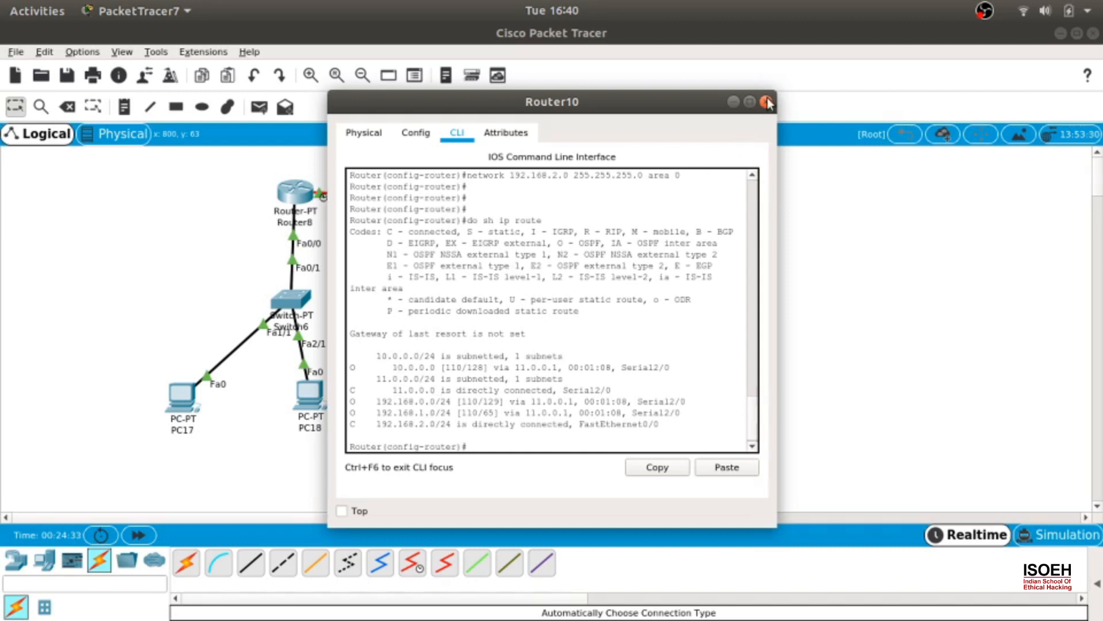
- From PC17's command prompt, ping 192.168.0.1 and get replies
left_click(767, 102)
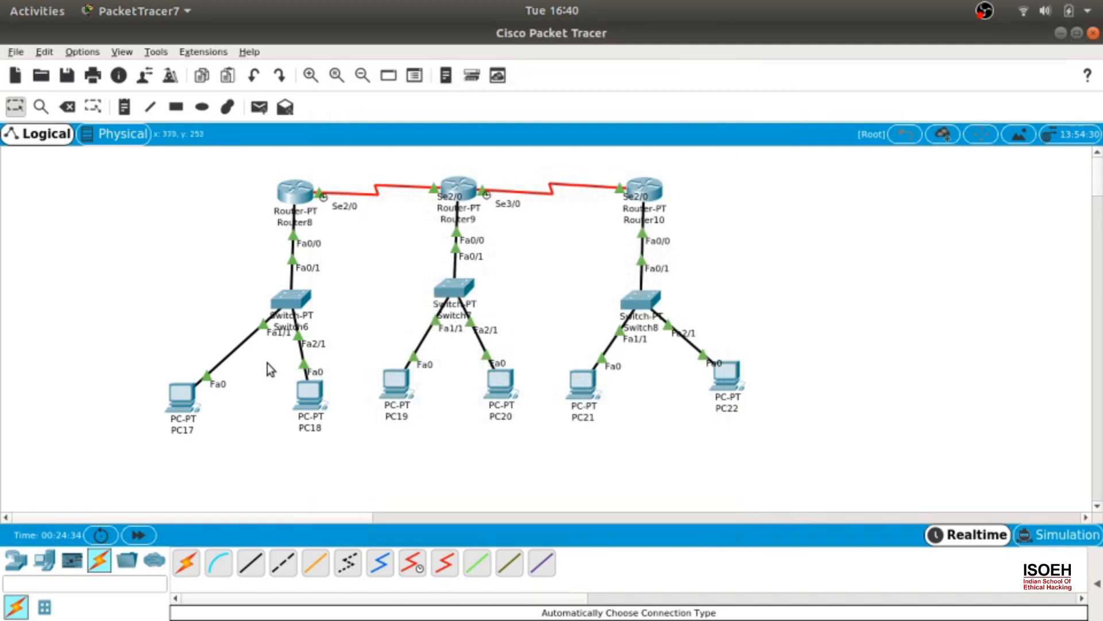
double_click(181, 398)
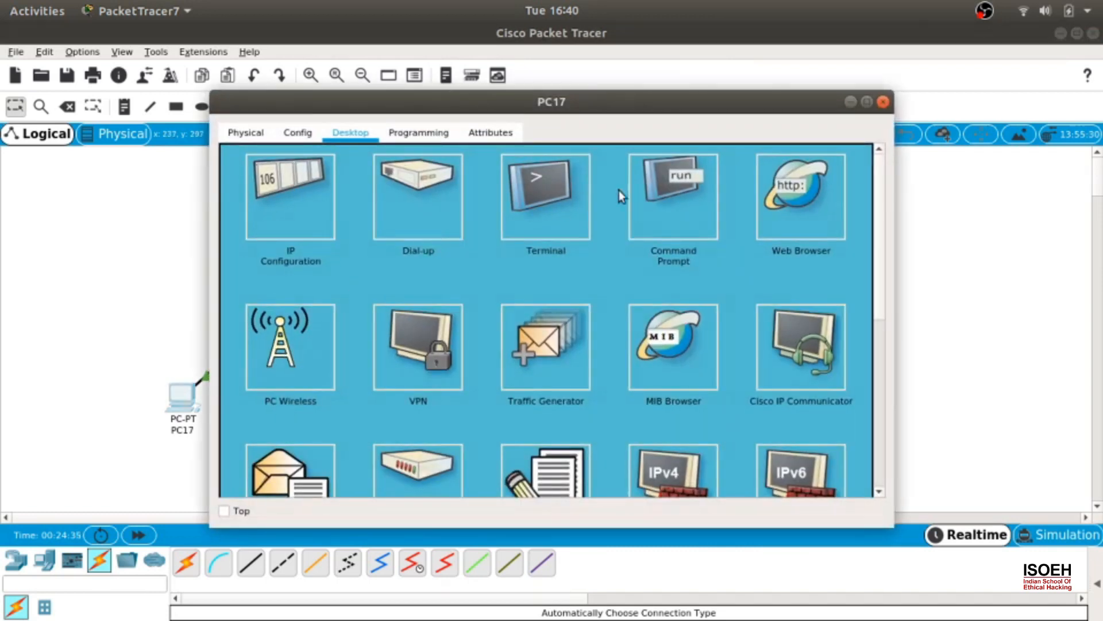
left_click(672, 196)
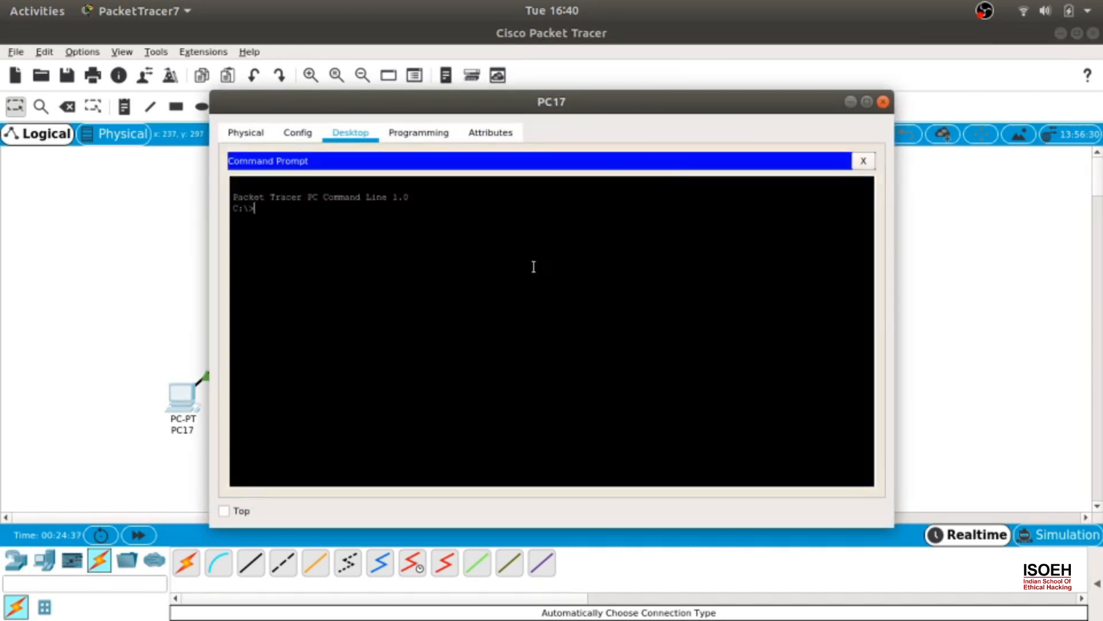
type("ping")
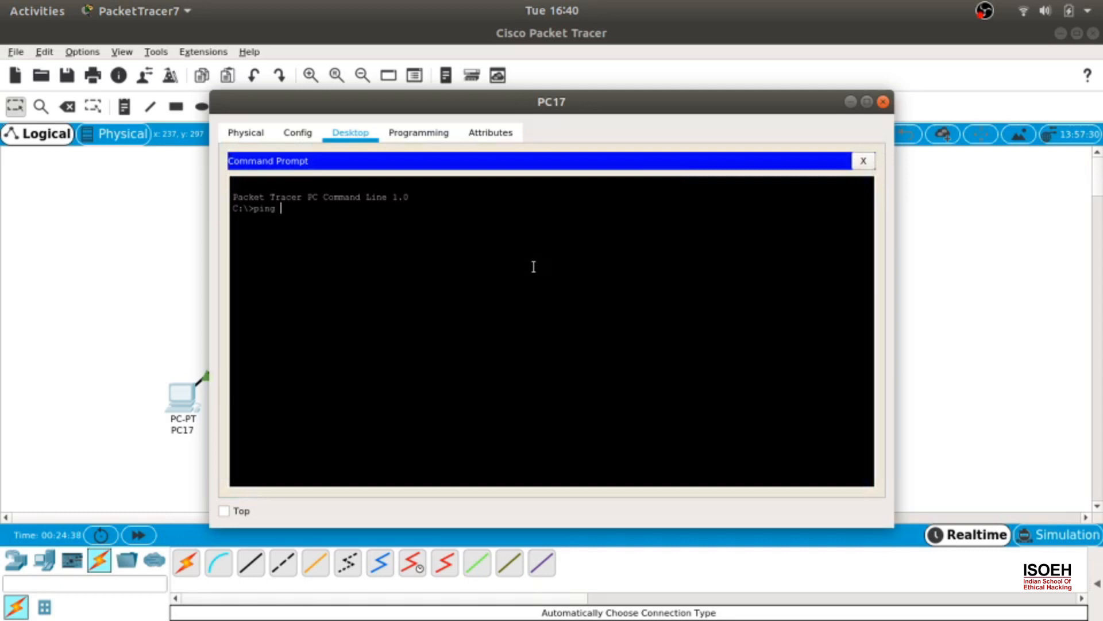
type("192.168.")
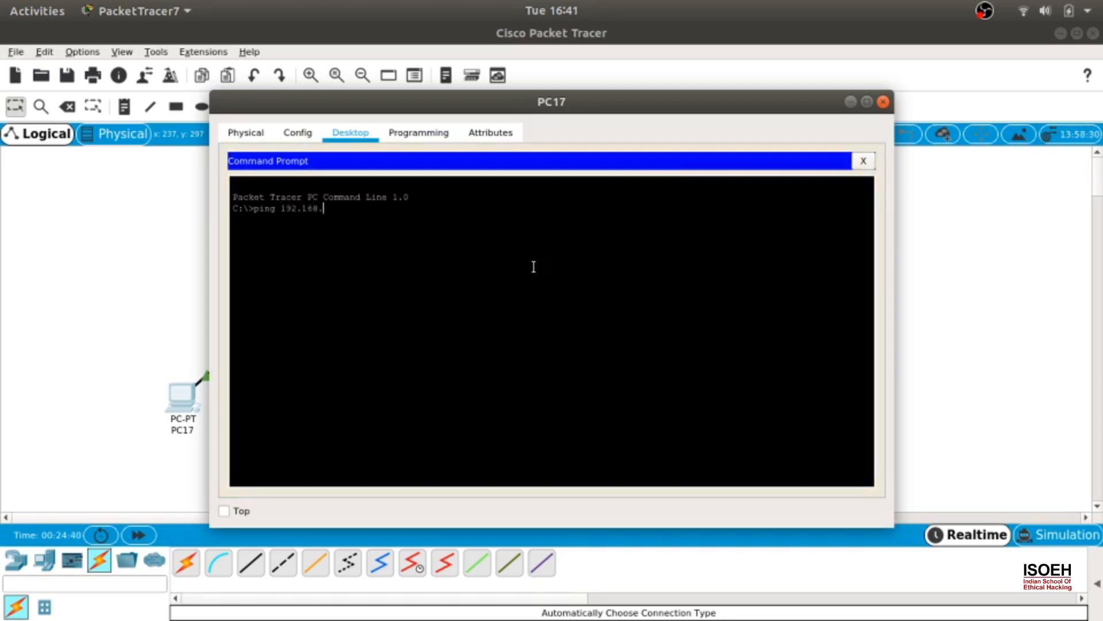
type("0.1")
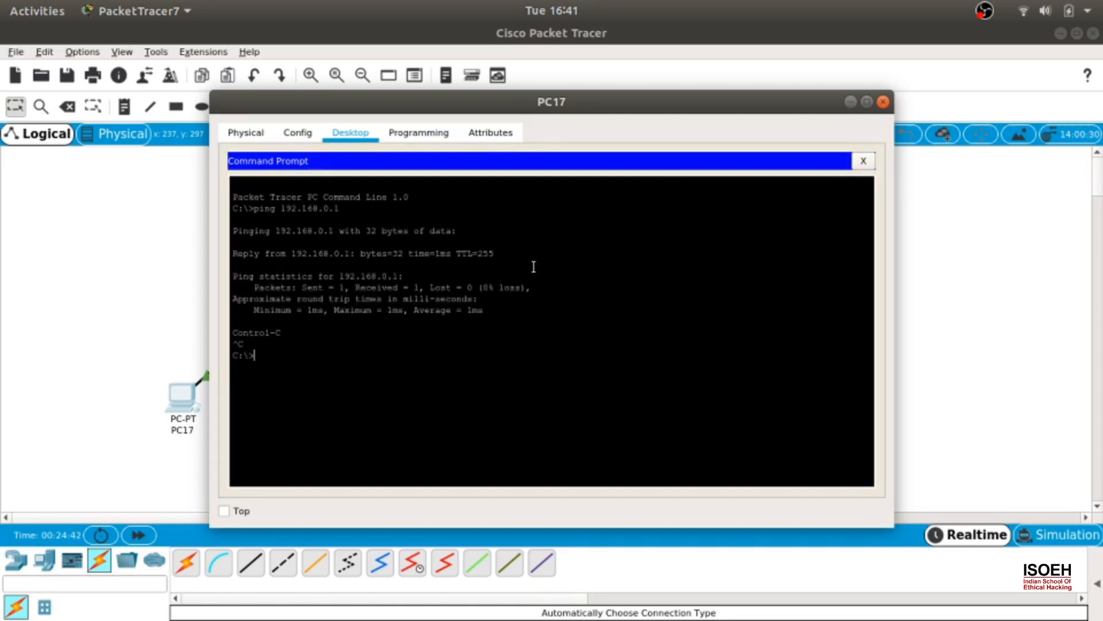
type("ping 192.168.1.1")
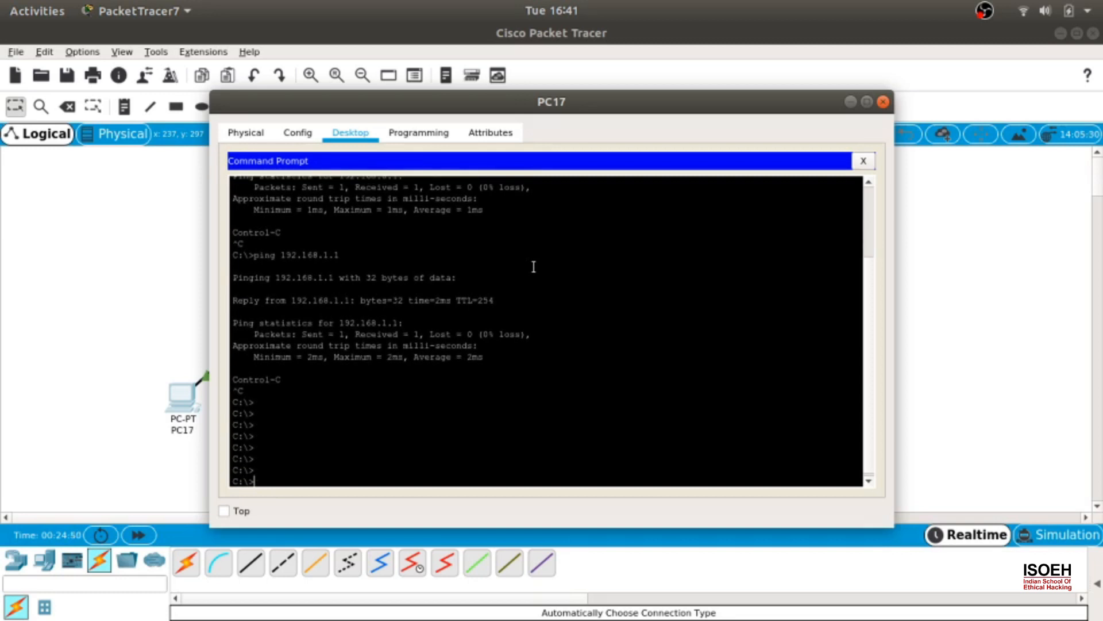
- Ping 192.168.1.1, 192.168.1.2 and 192.168.1.3 from PC17 successfully
type("ping 192.168.1.1")
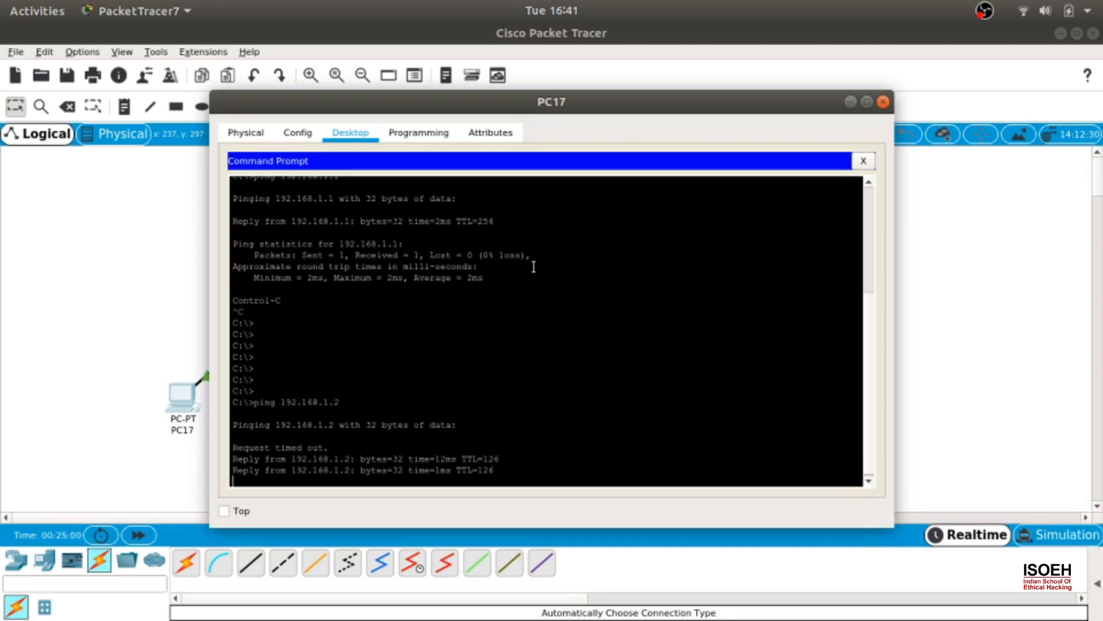
type("ping 192.168.1.2")
type("ping 192.168.1.3")
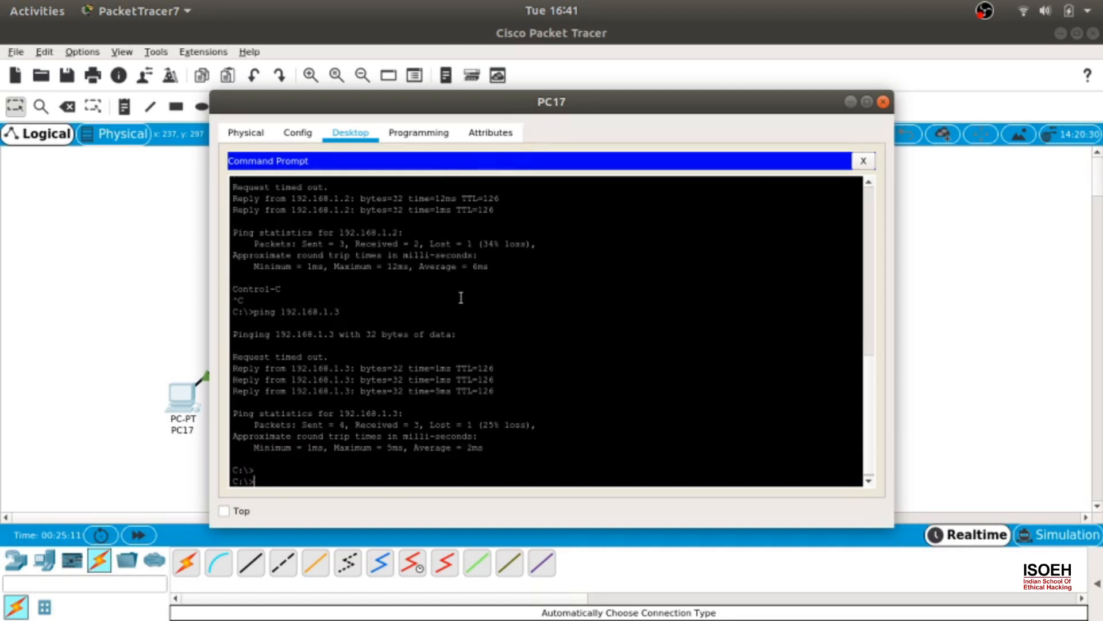
double_click(315, 357)
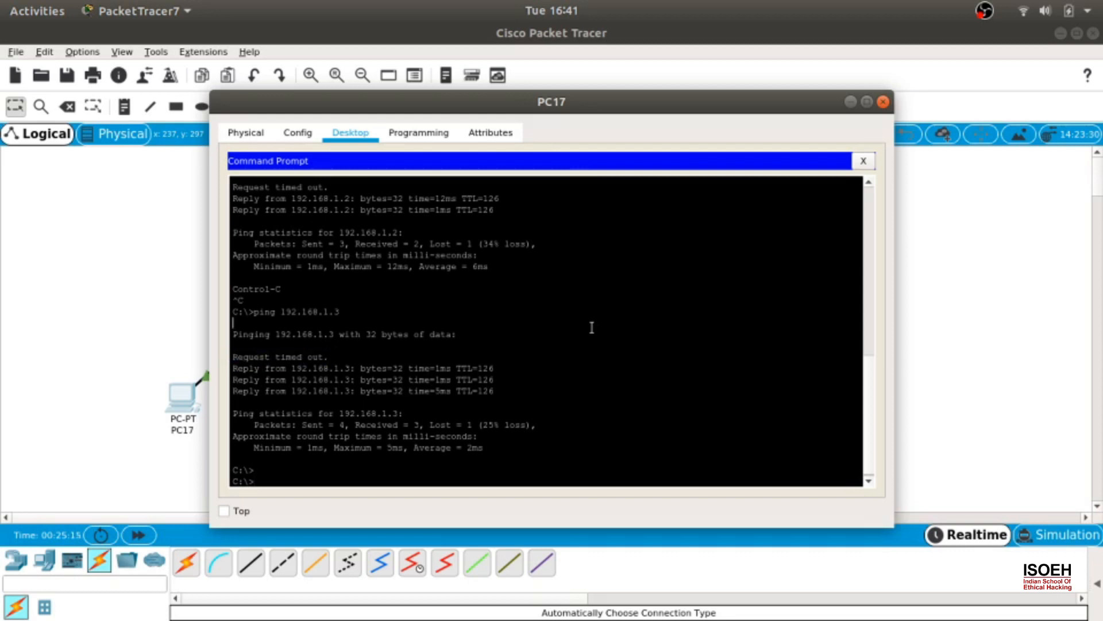
mouse_move(736, 217)
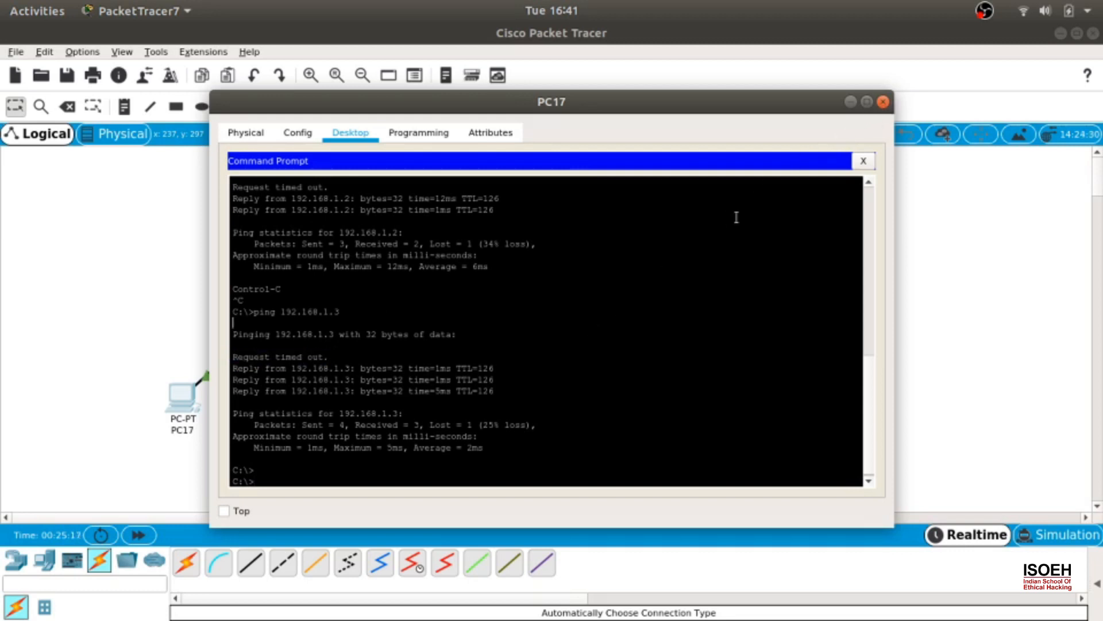
- Ping 192.168.2.1 and 192.168.2.3 from PC17 with replies, then close its window
type("ping")
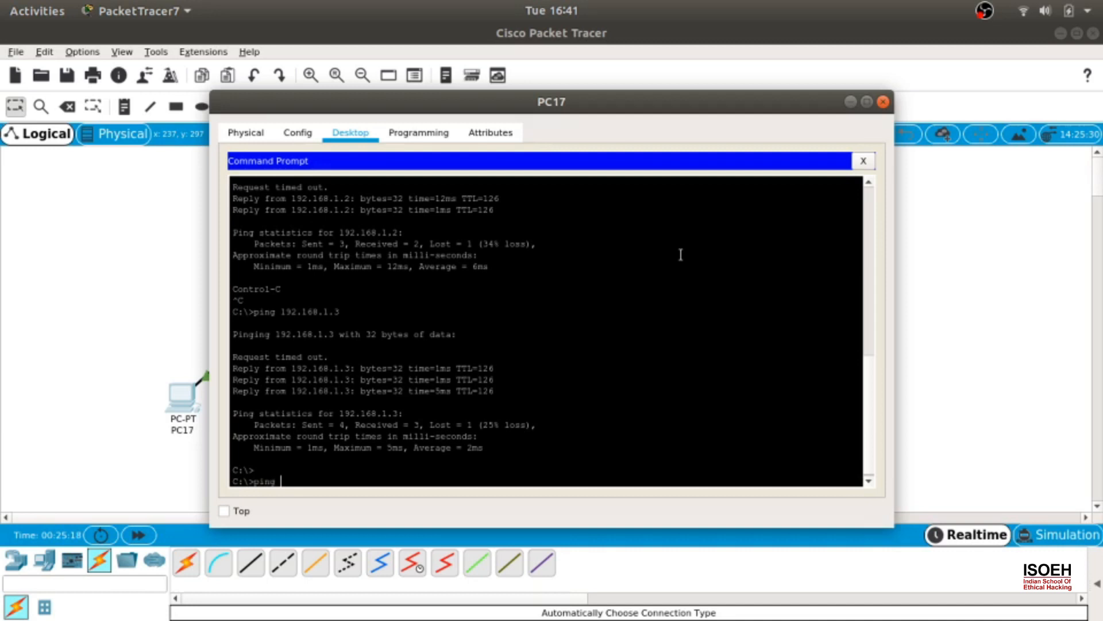
type("192.")
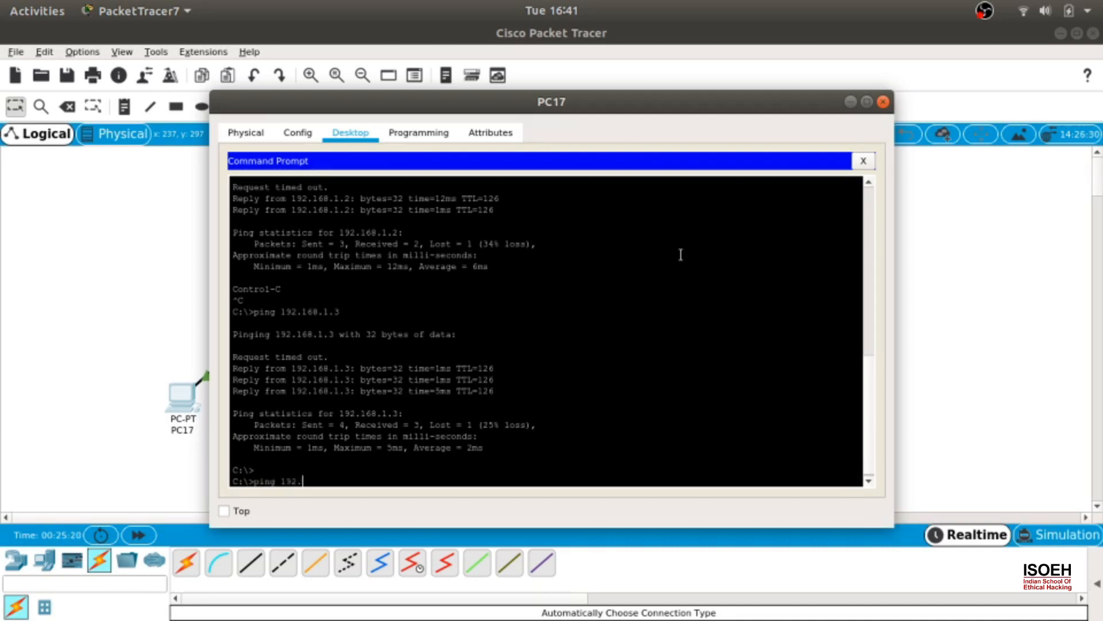
type("168.2.1")
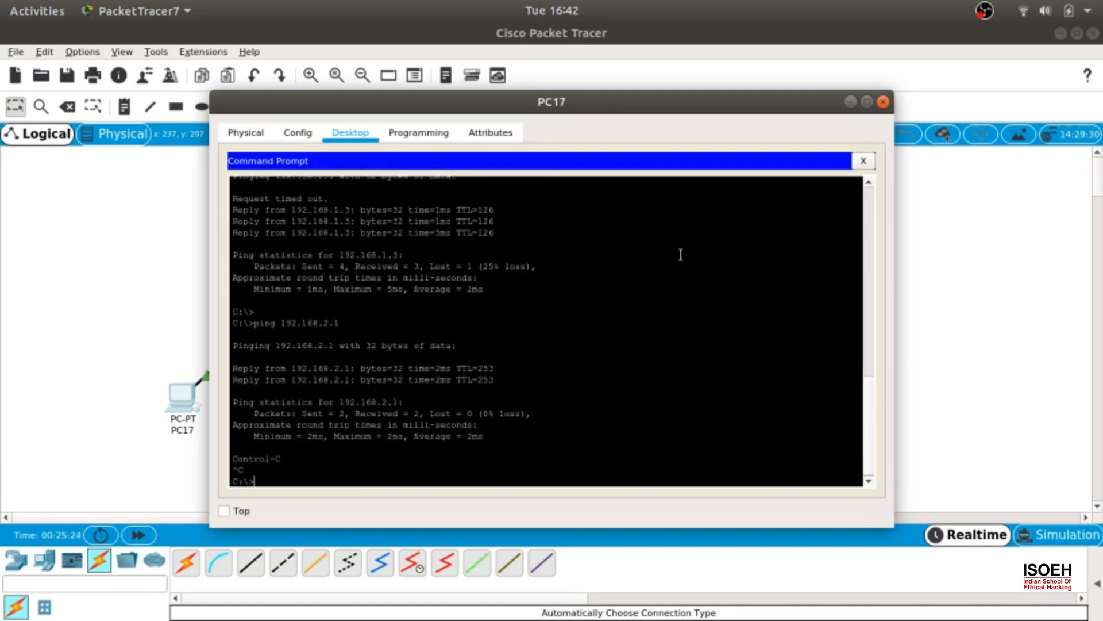
type("ping 1")
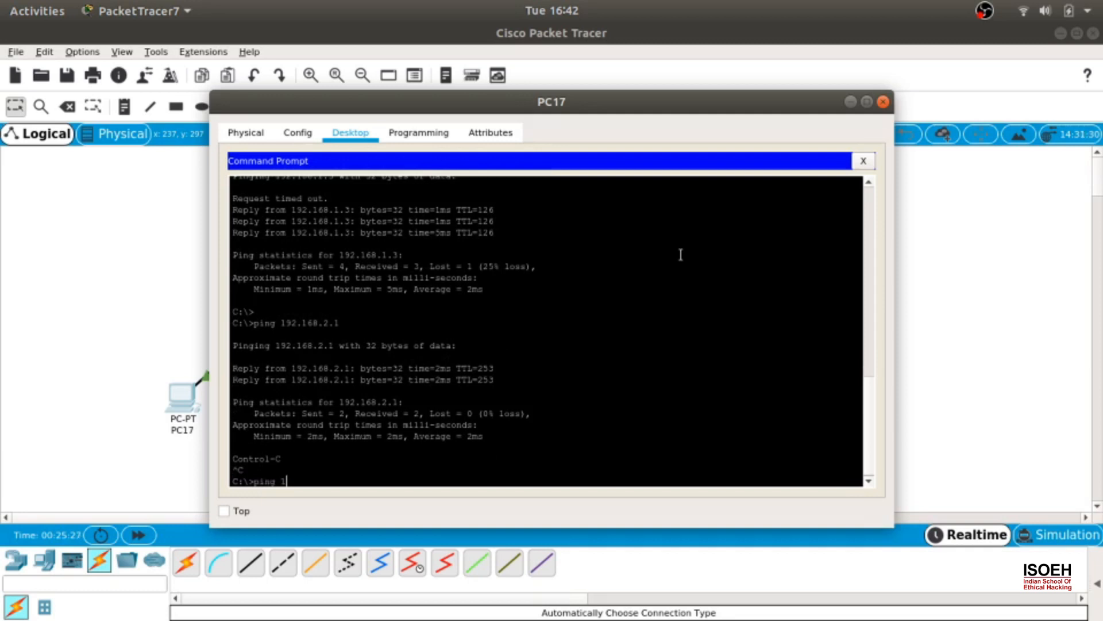
type("92.168.2.3")
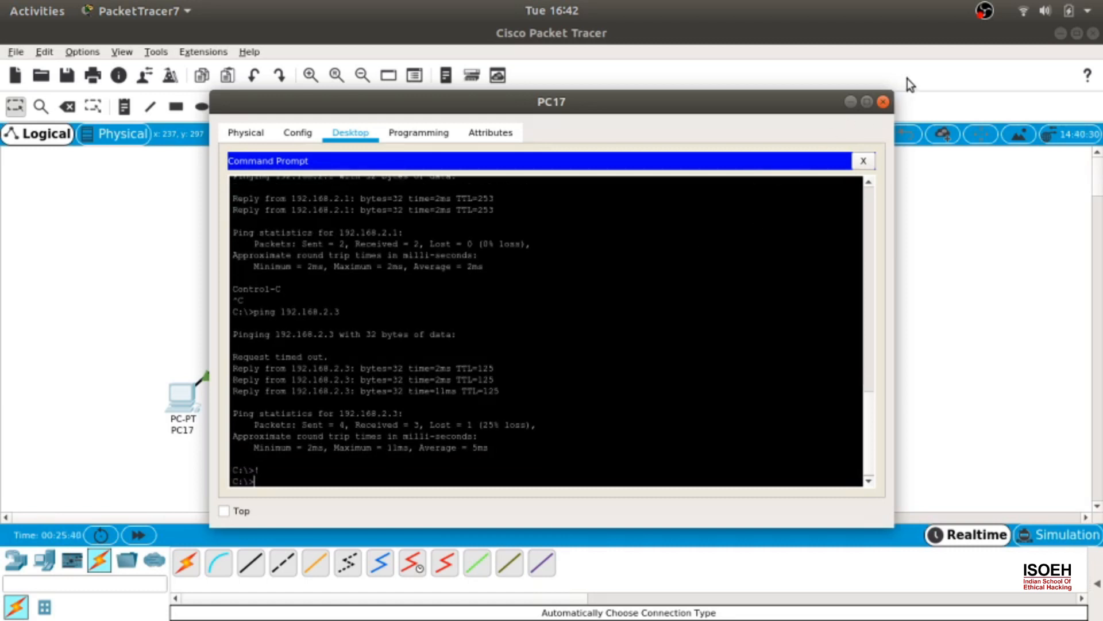
left_click(884, 103)
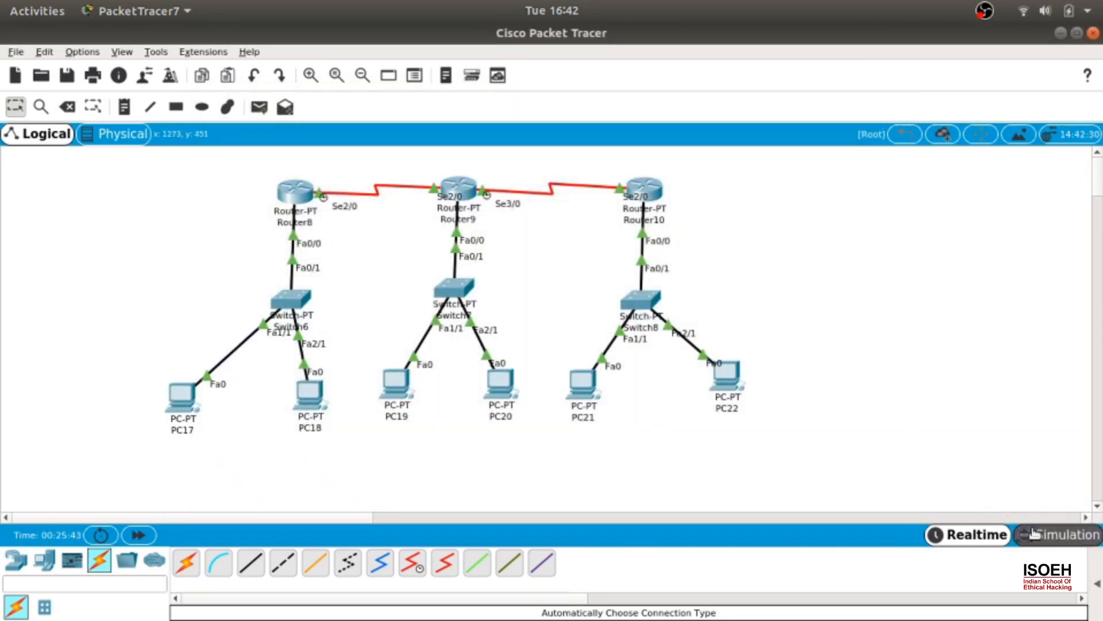
- Enter simulation mode and filter the event list to ICMP and OSPF only
left_click(1055, 534)
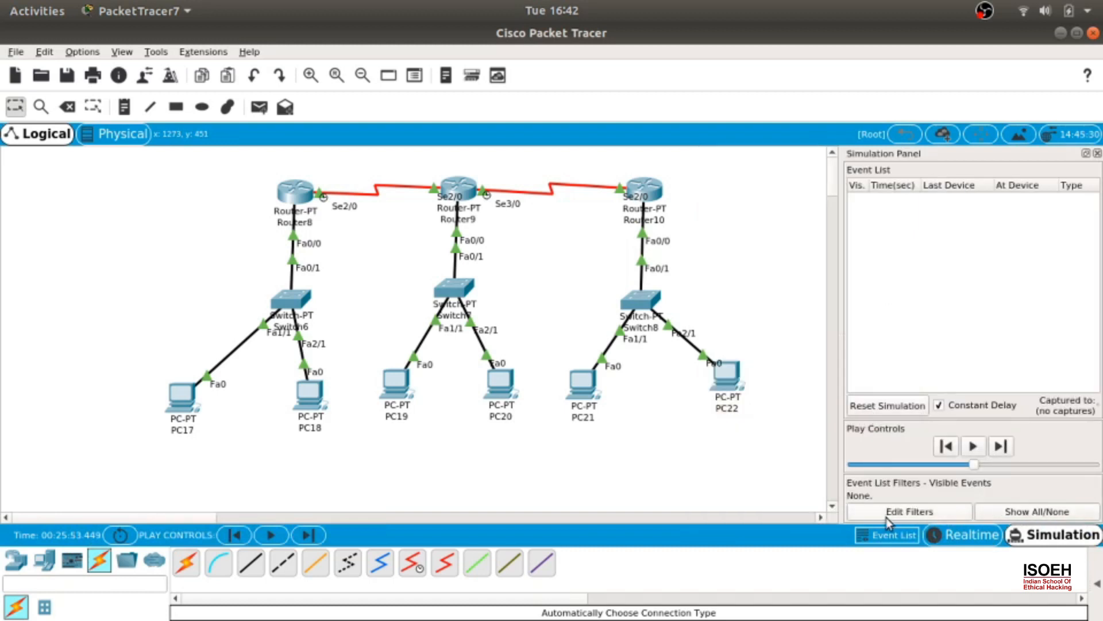
left_click(908, 511)
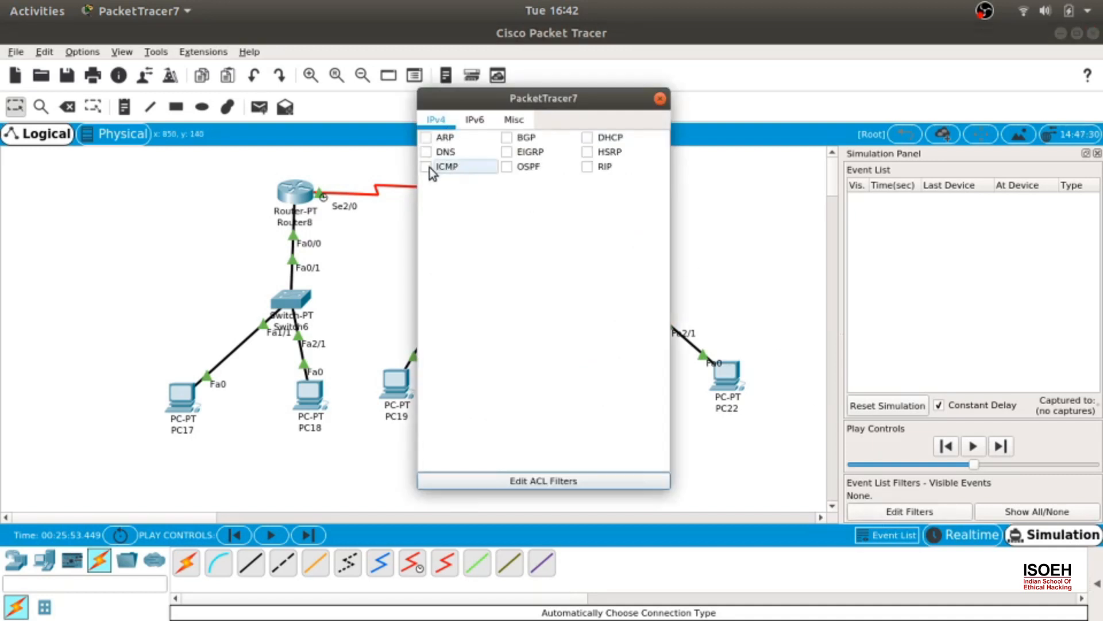
left_click(426, 167)
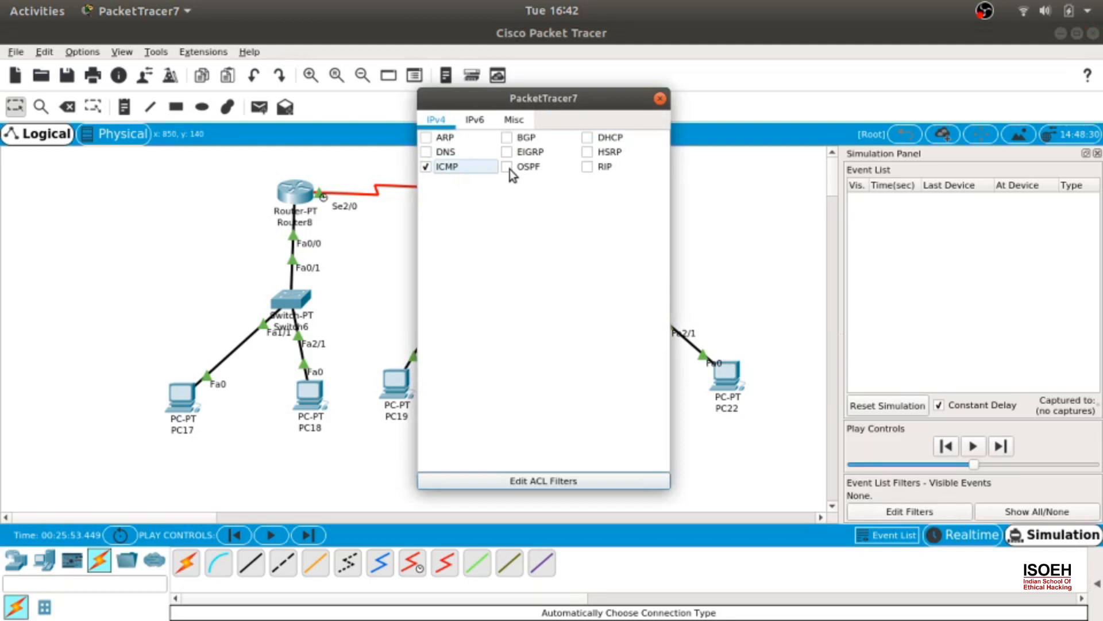
left_click(659, 98)
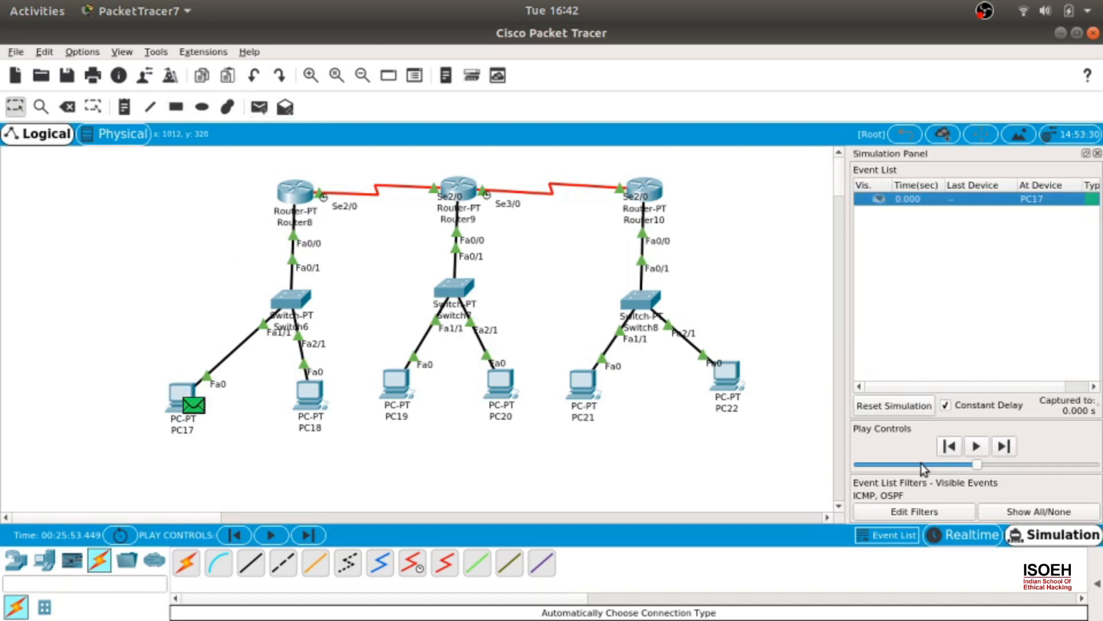
- Step the ICMP packet from PC17 through Switch6 and Router8 to Router9
left_click(977, 446)
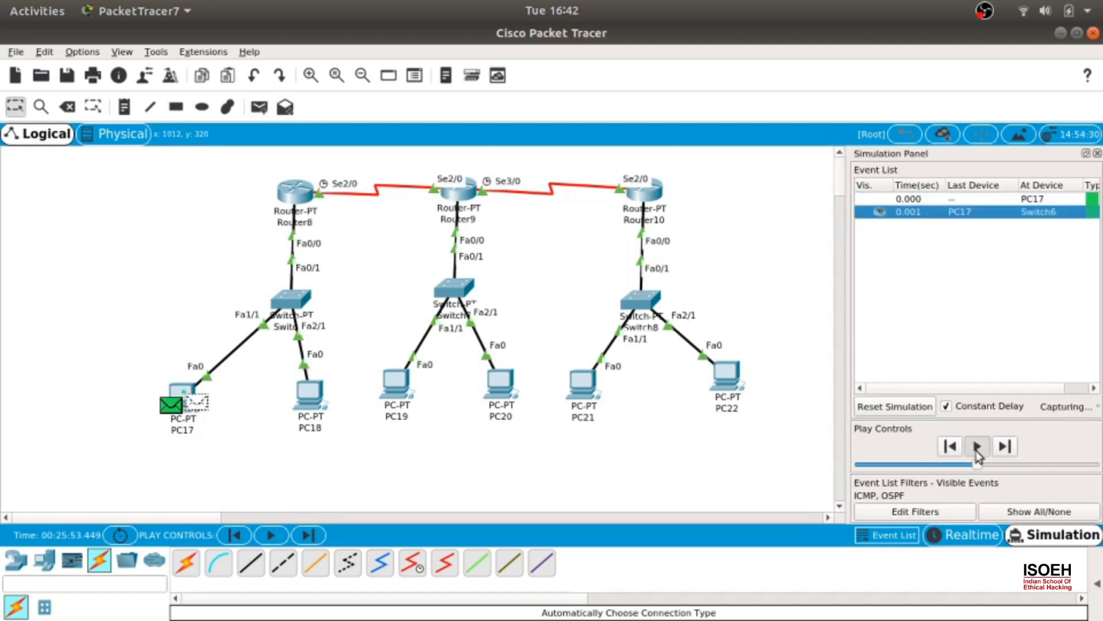
left_click(977, 446)
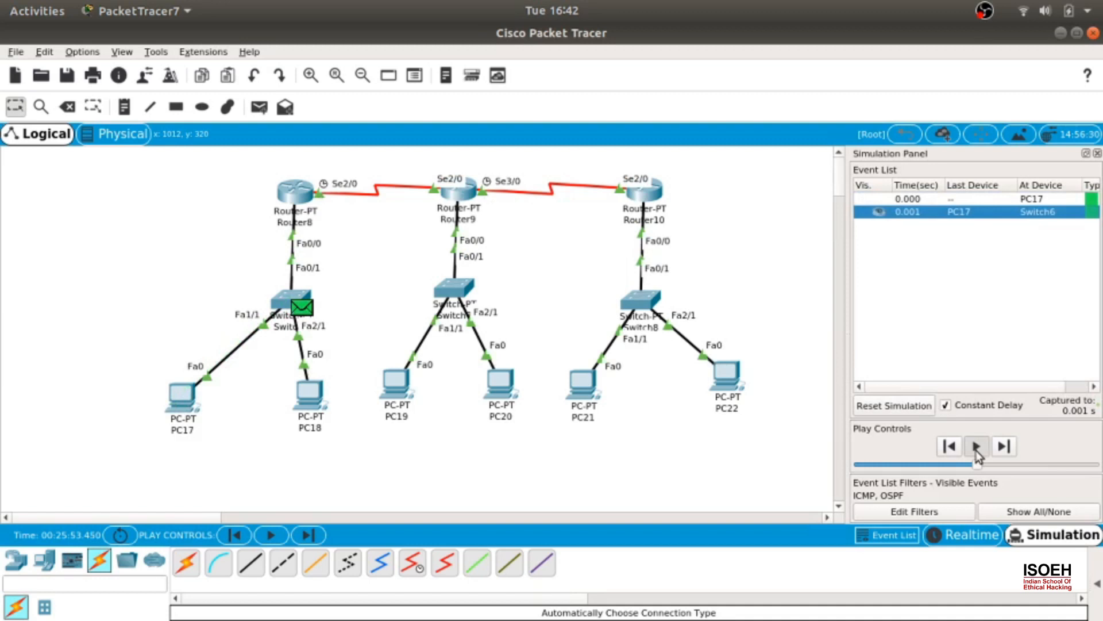
left_click(976, 446)
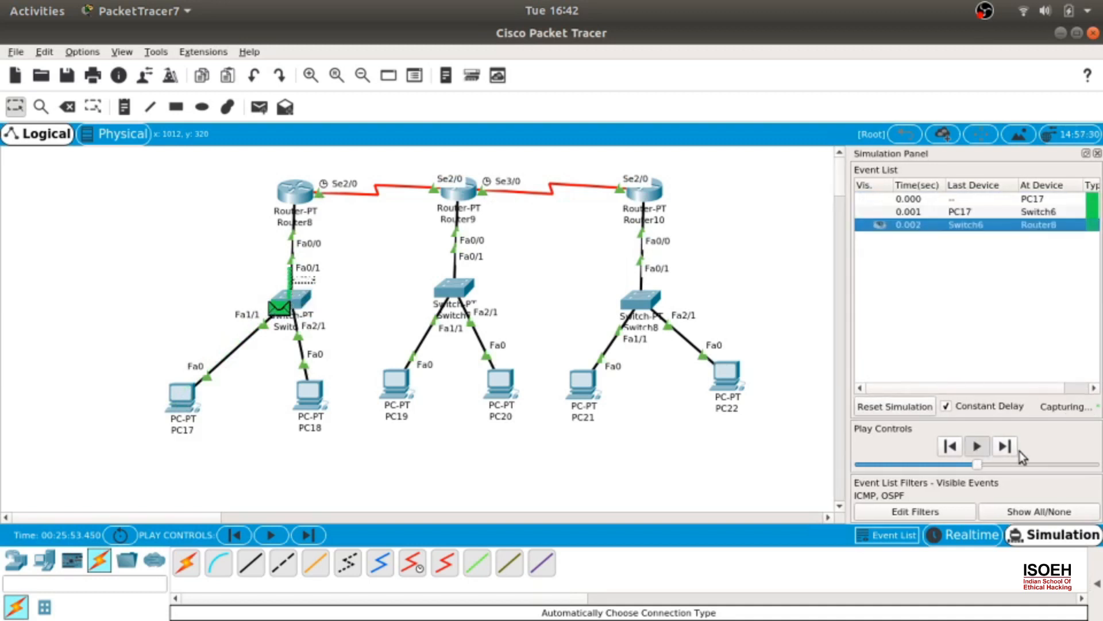
left_click(976, 446)
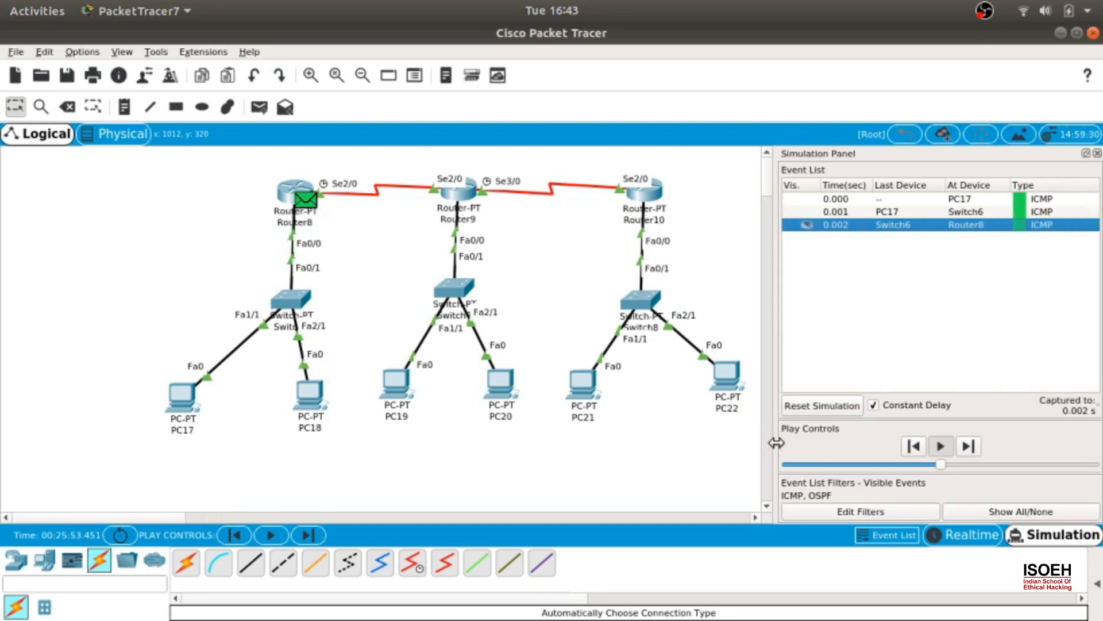
left_click(967, 445)
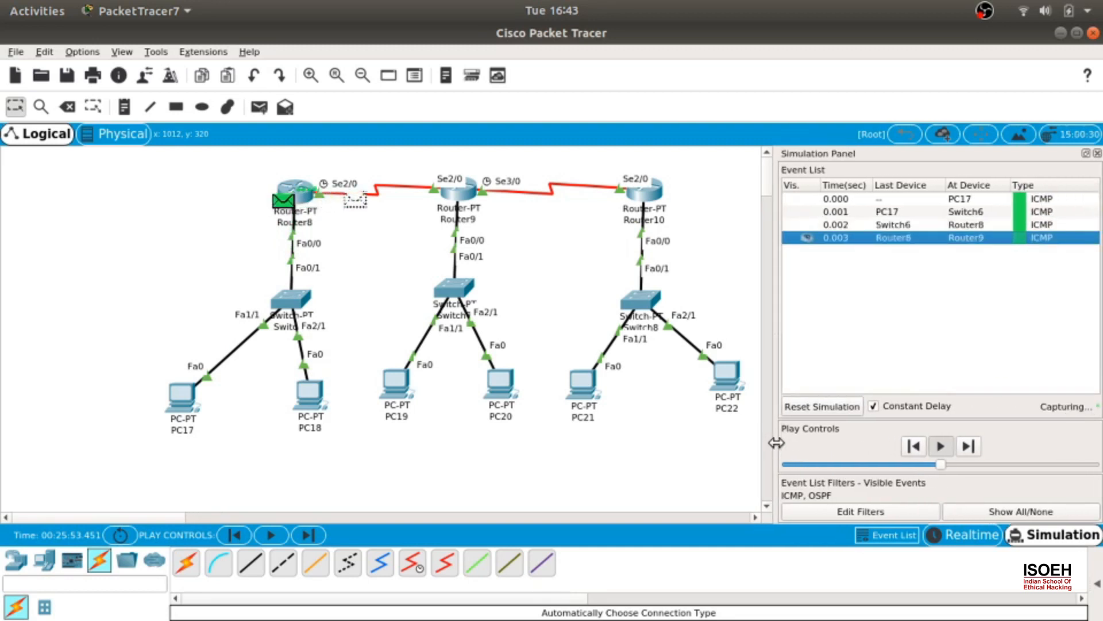
left_click(968, 446)
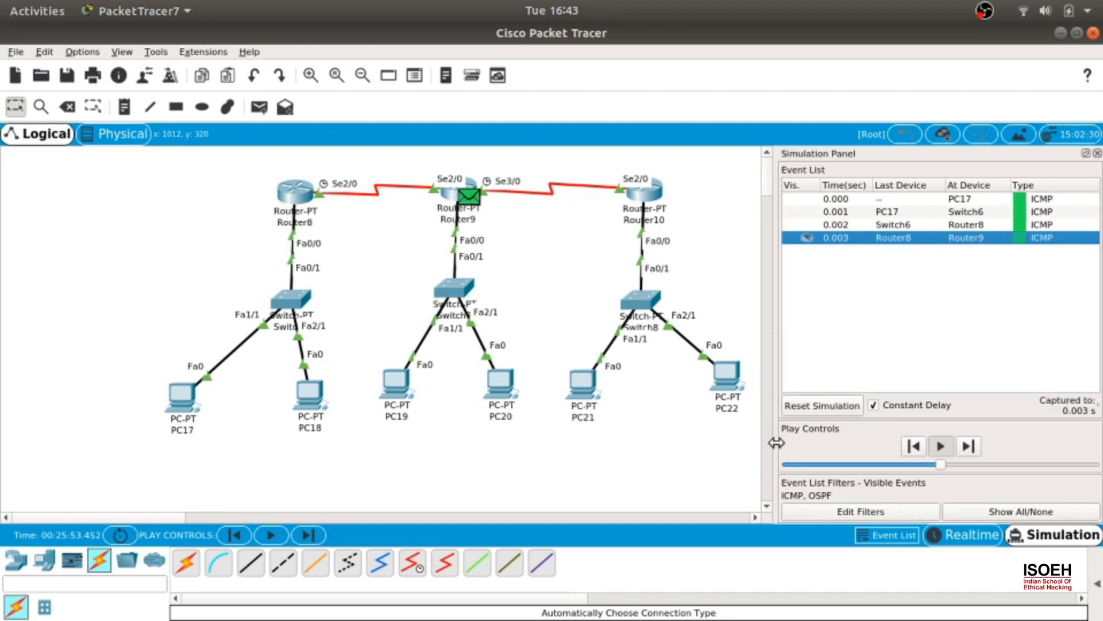
- Continue the packet via Router10 and Switch8 to PC22, then carry its reply back to Switch8
left_click(939, 446)
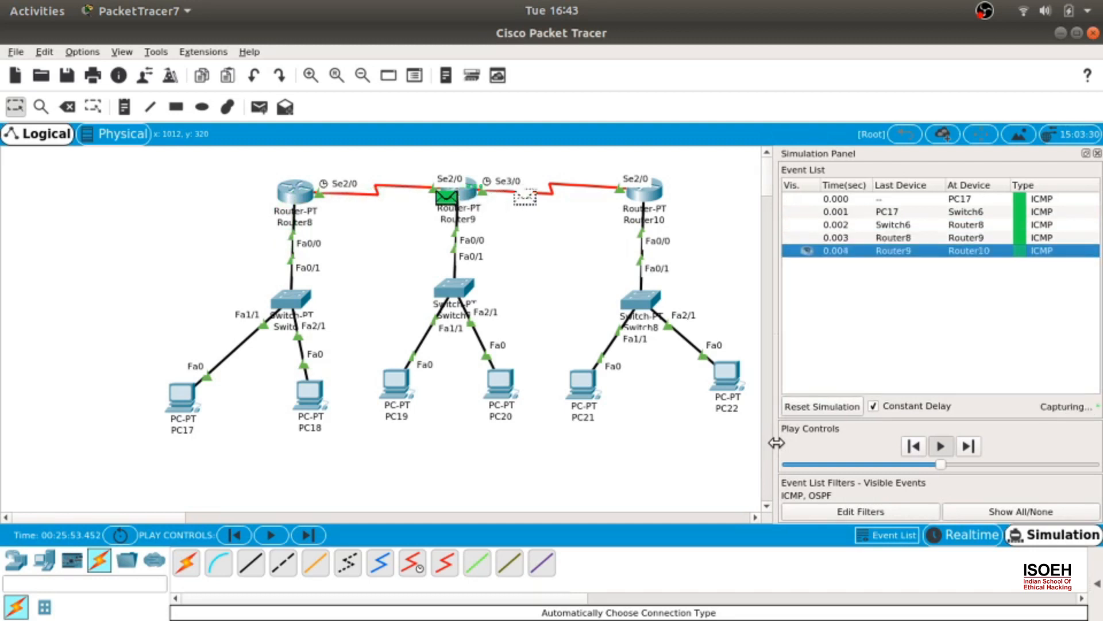
left_click(941, 446)
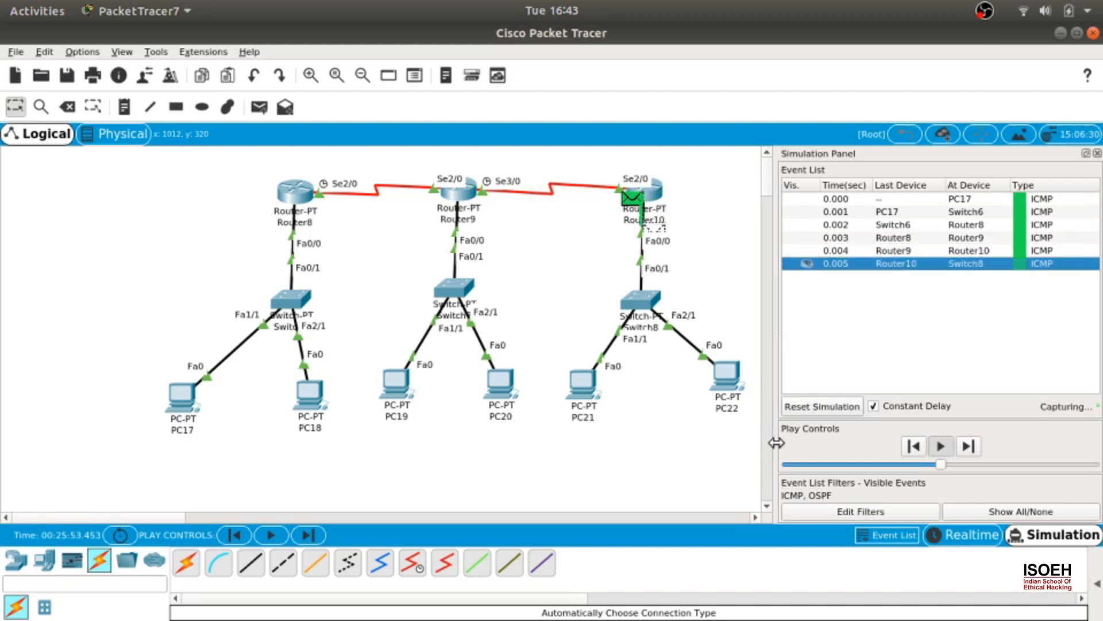
left_click(968, 446)
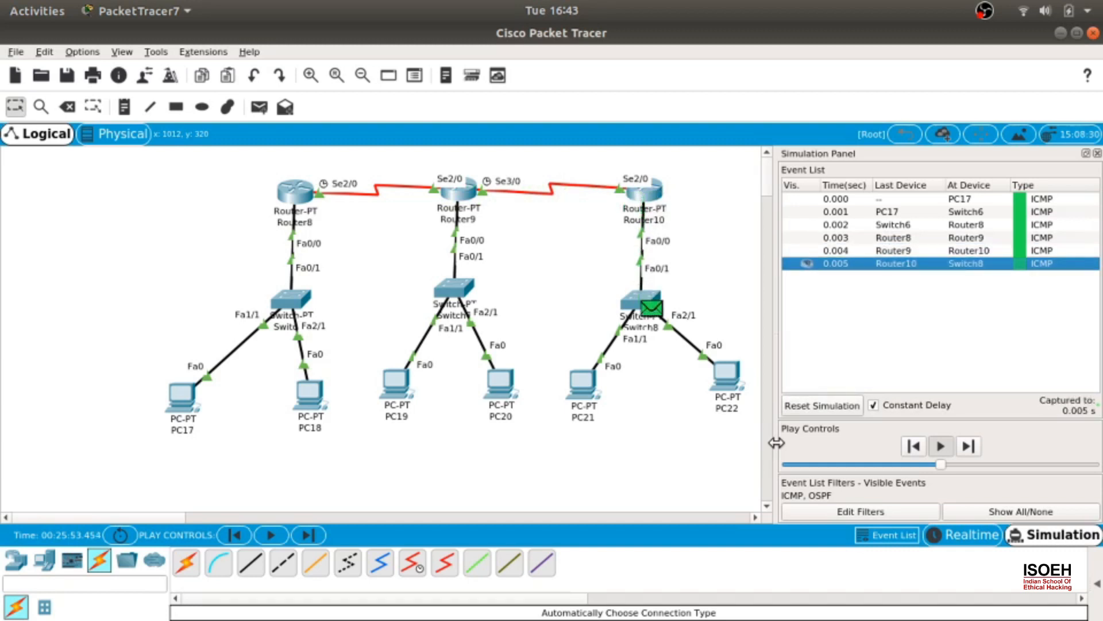
left_click(967, 446)
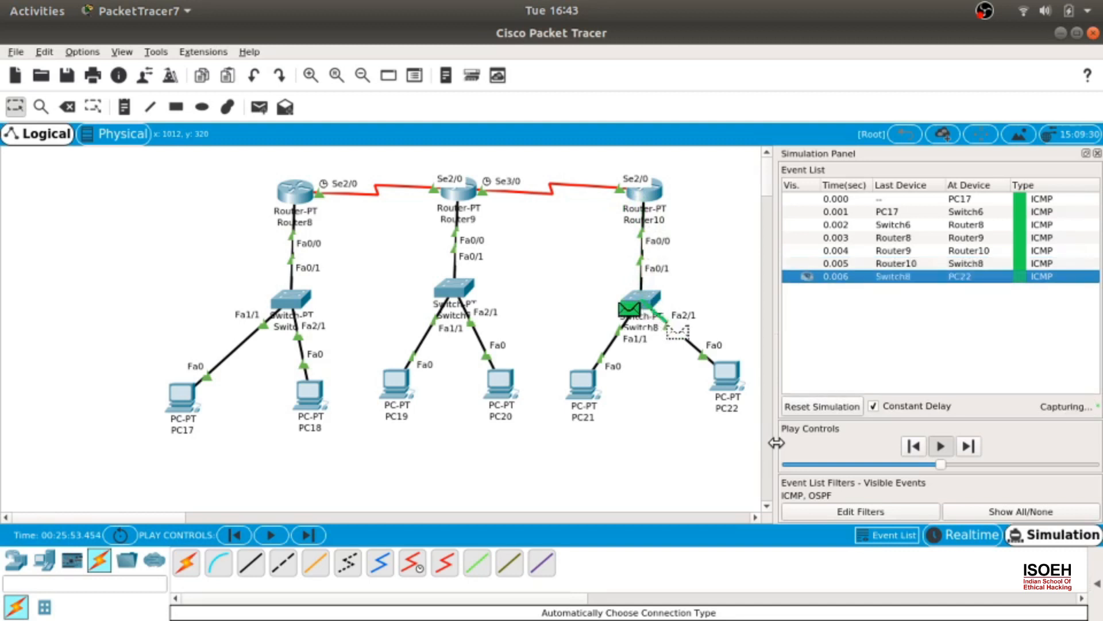
left_click(968, 446)
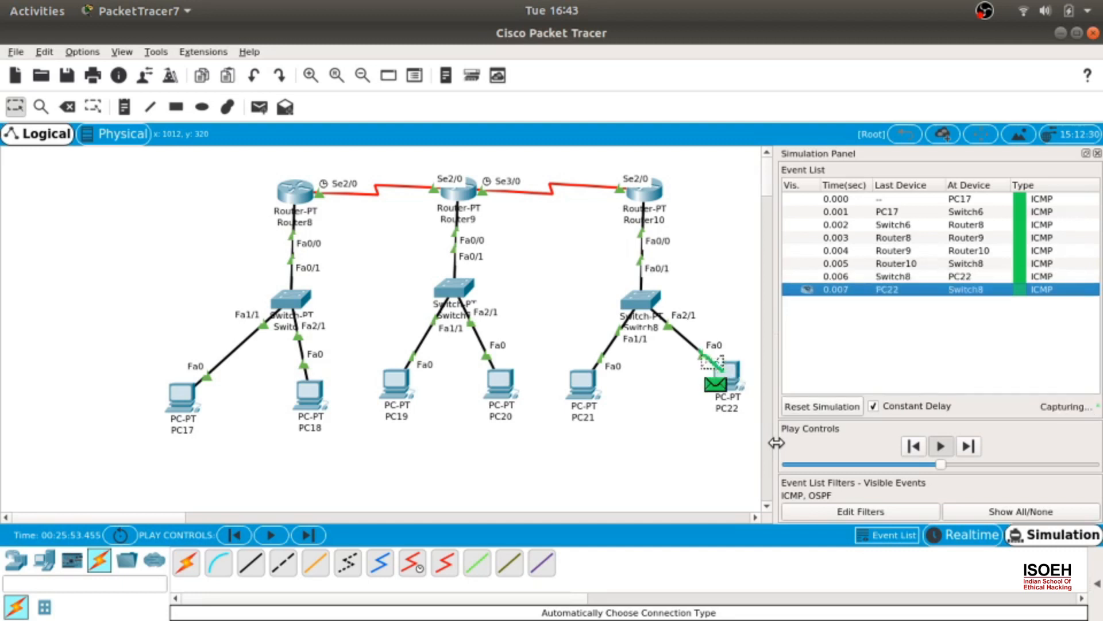
left_click(969, 446)
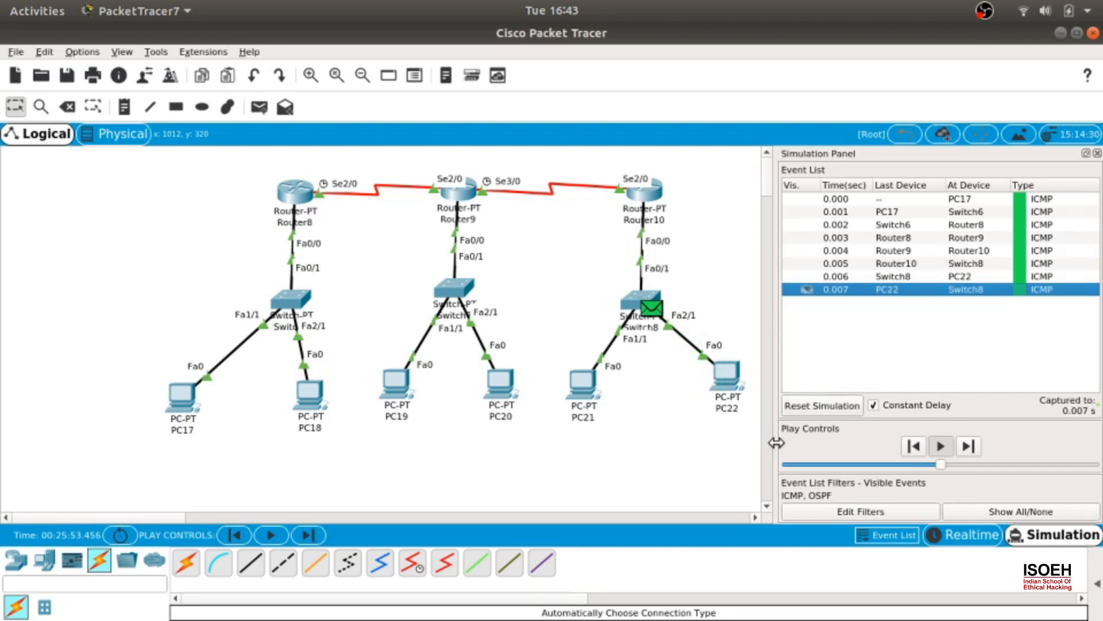
- Step the reply from Switch8 through Router10, Router9 and Router8 to Switch6, heading to PC17
left_click(968, 446)
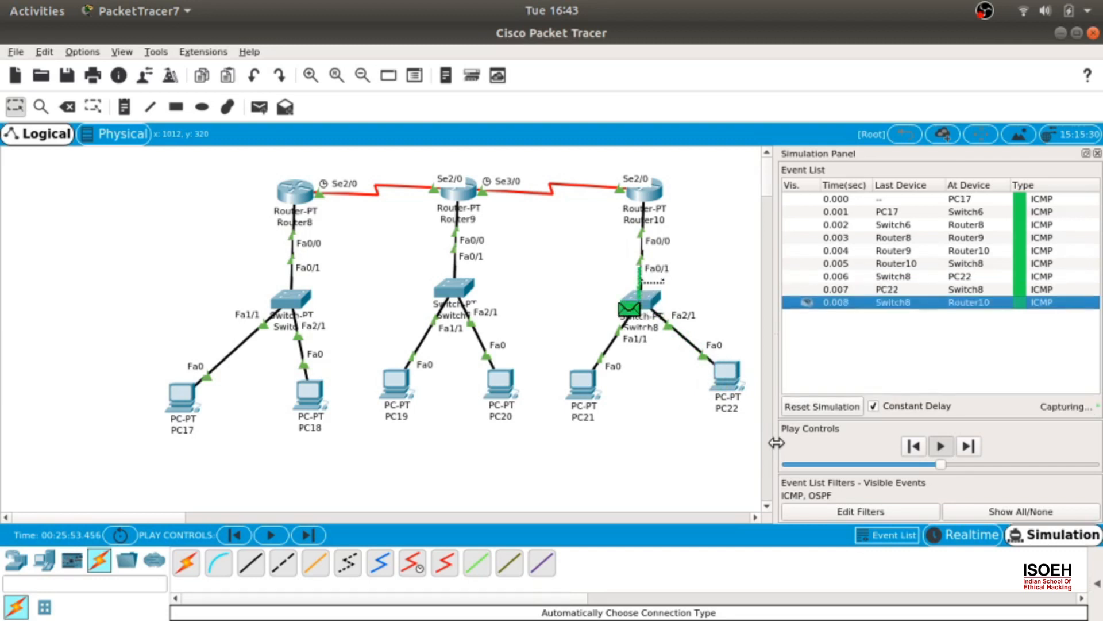
left_click(969, 446)
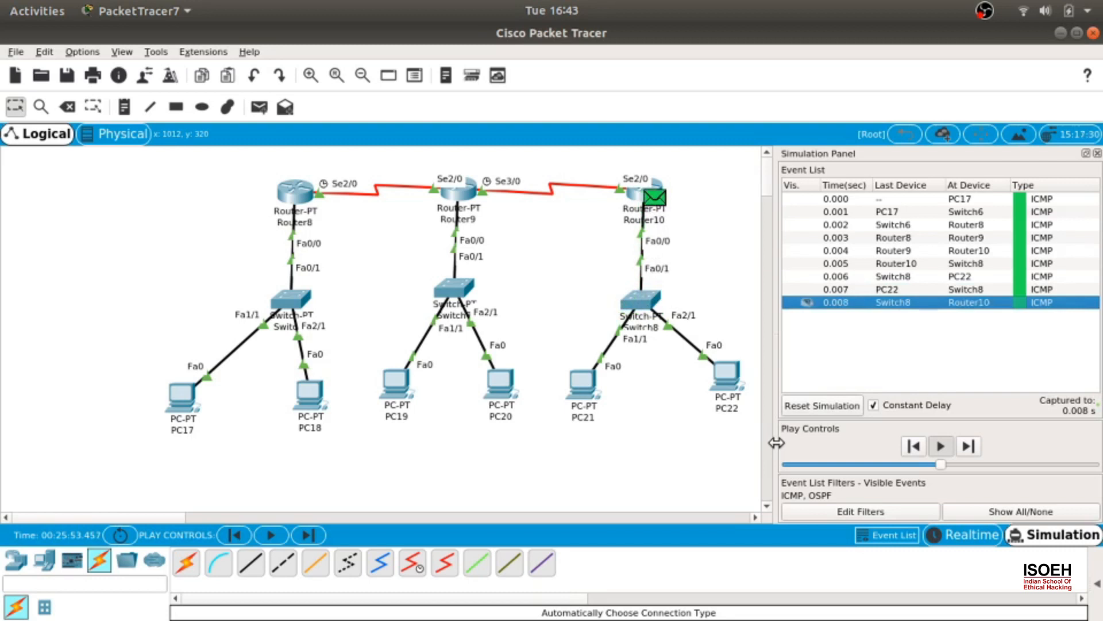
left_click(940, 446)
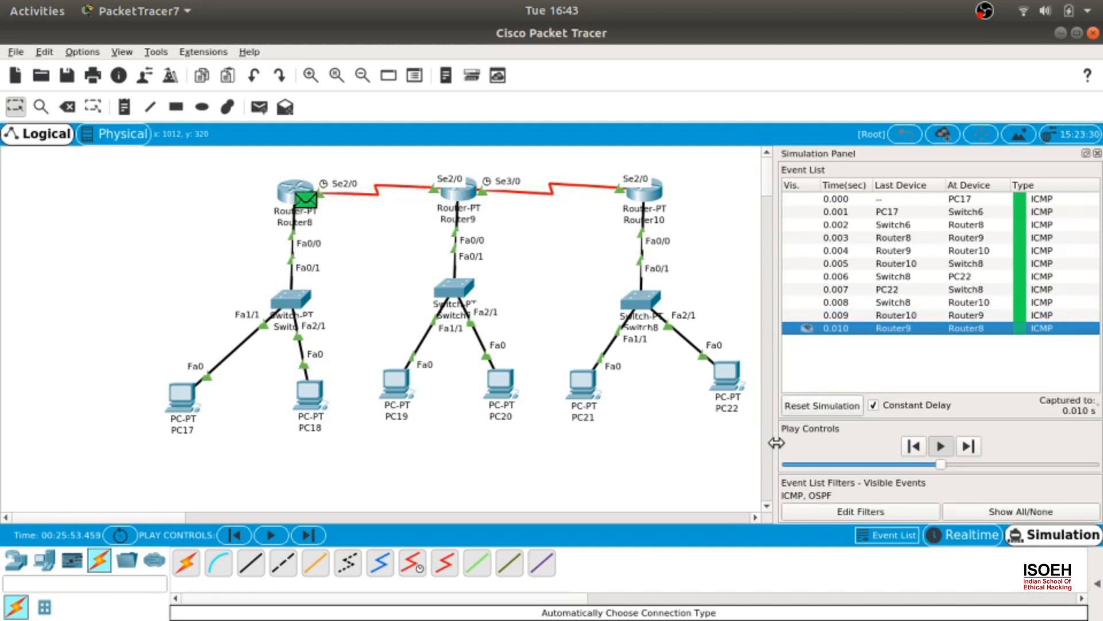
left_click(967, 445)
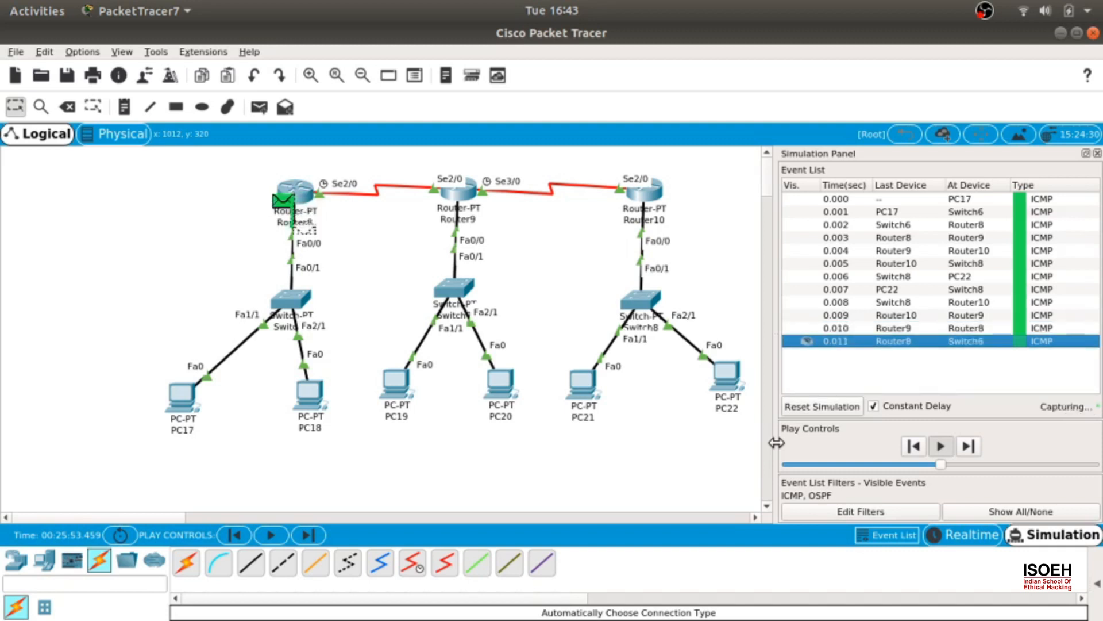
left_click(967, 446)
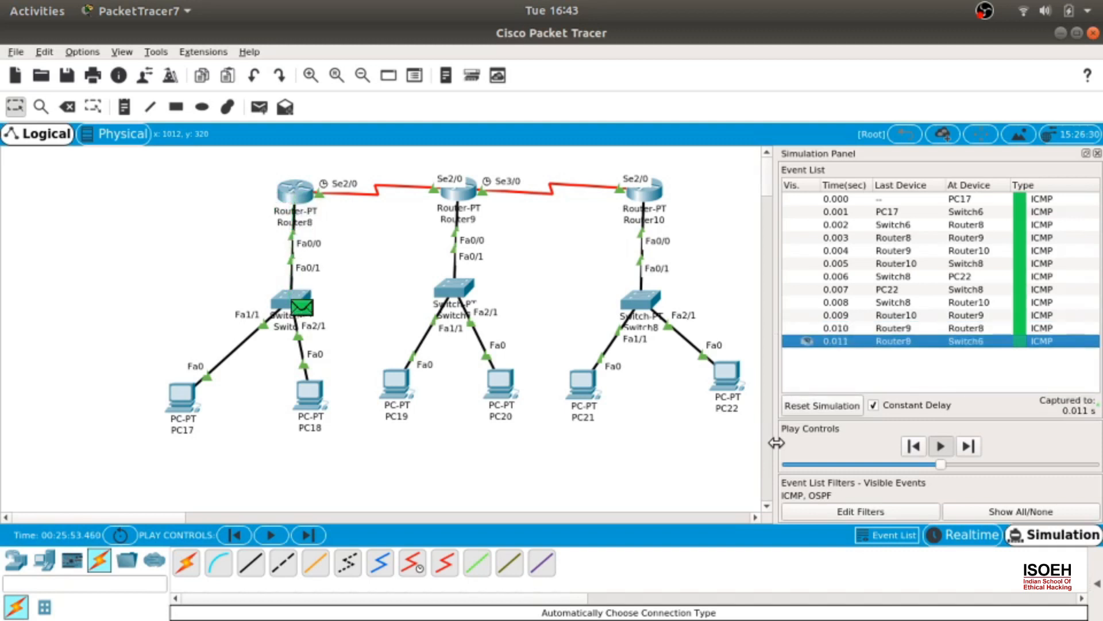
left_click(968, 446)
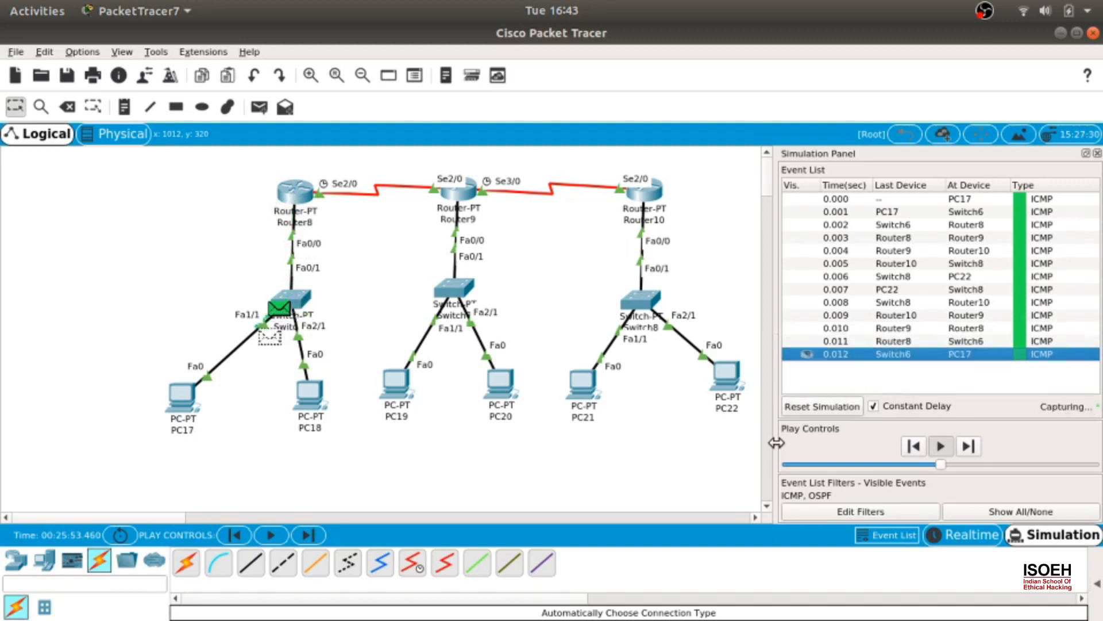